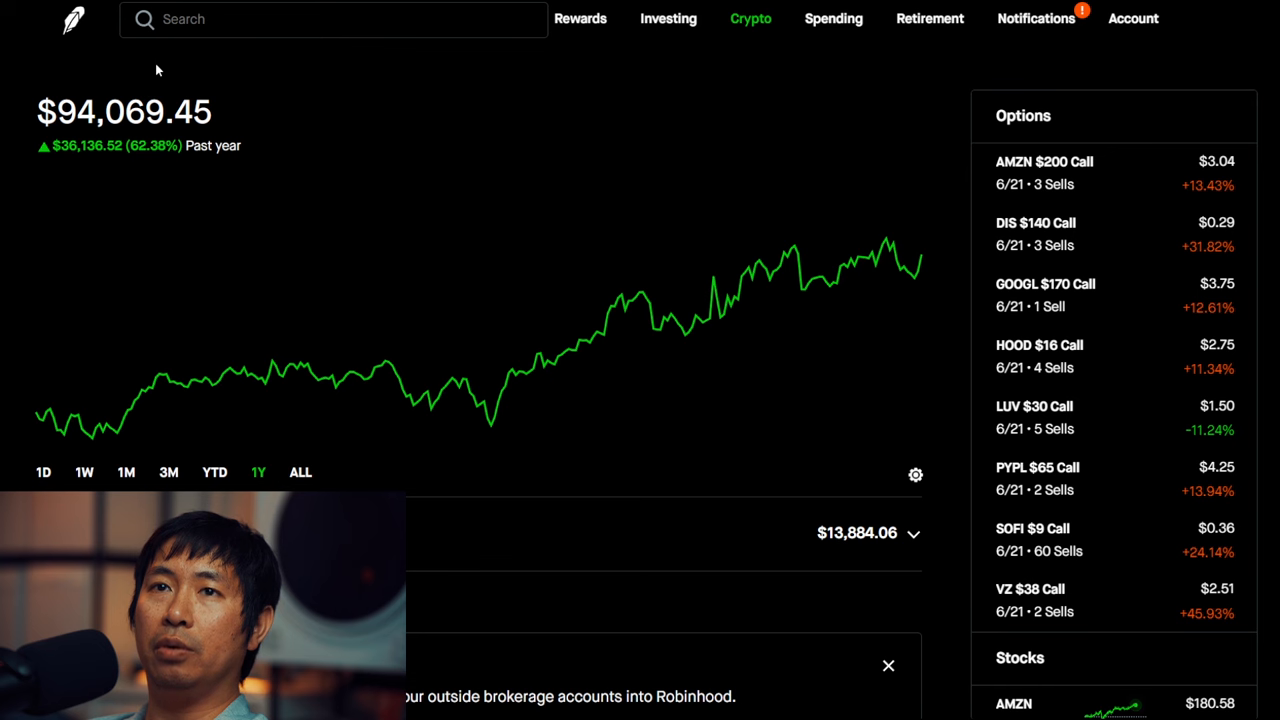
mouse_move(66, 80)
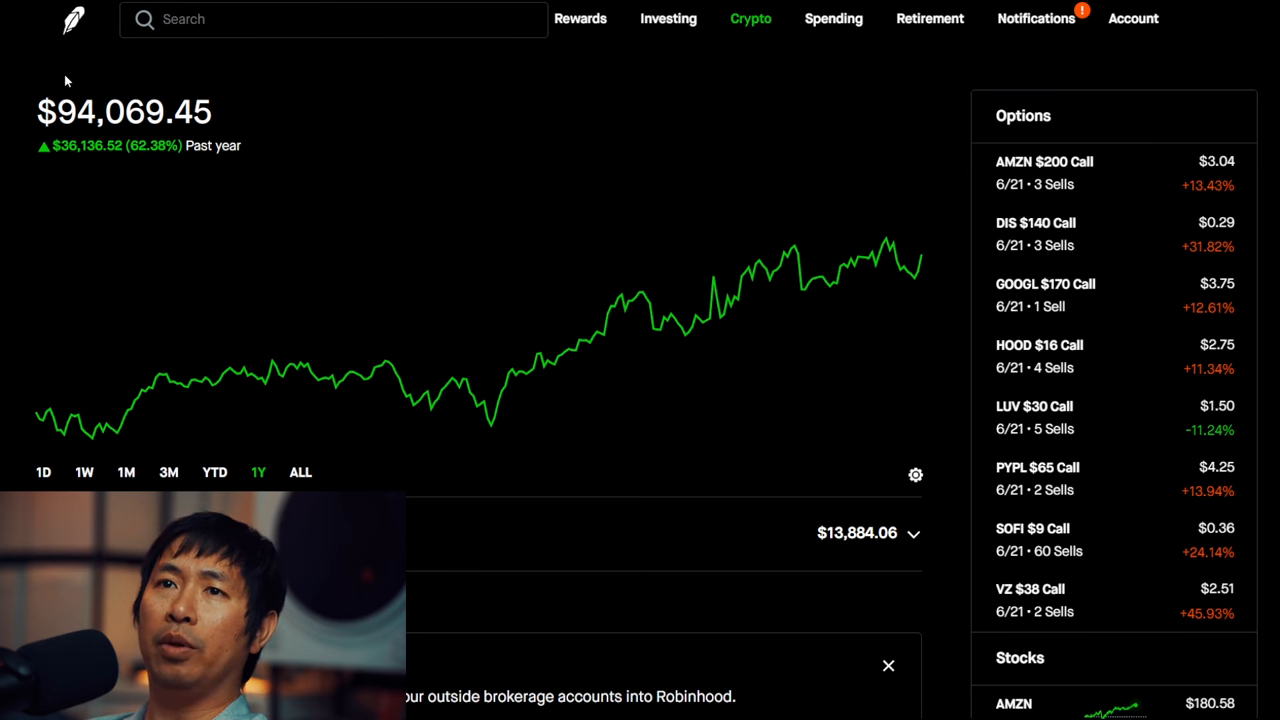
mouse_move(120, 86)
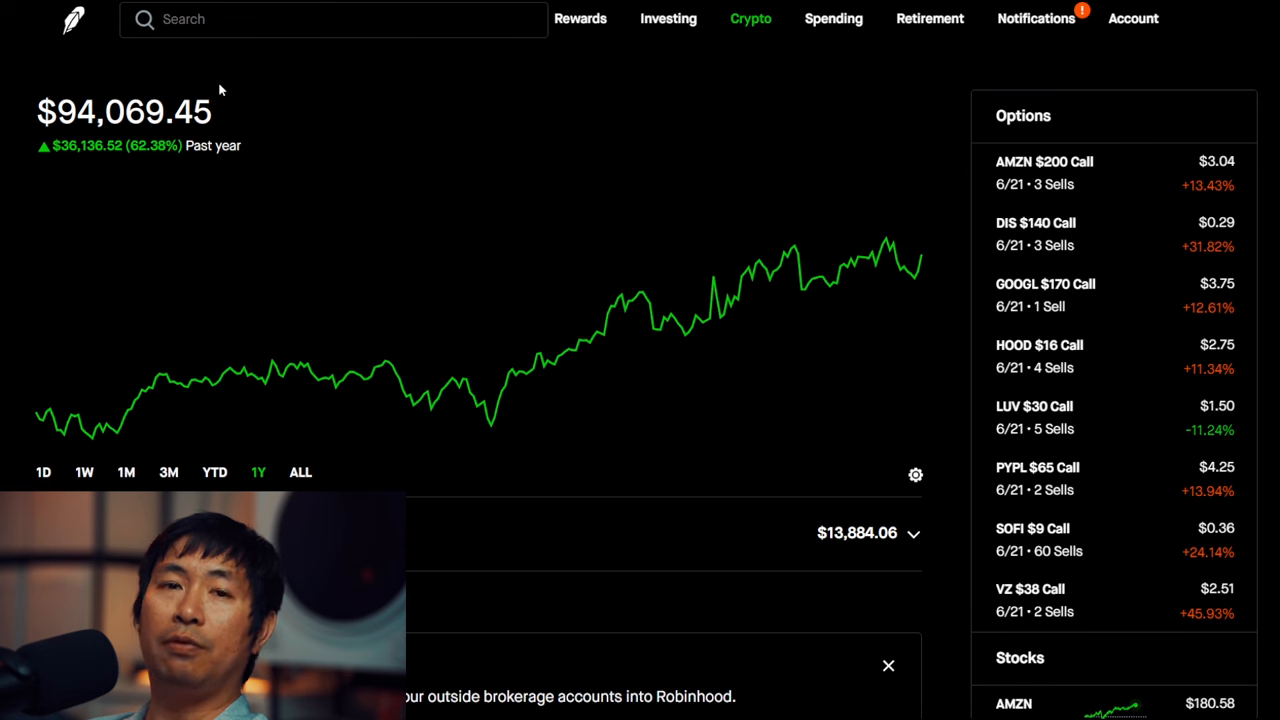
mouse_move(71, 167)
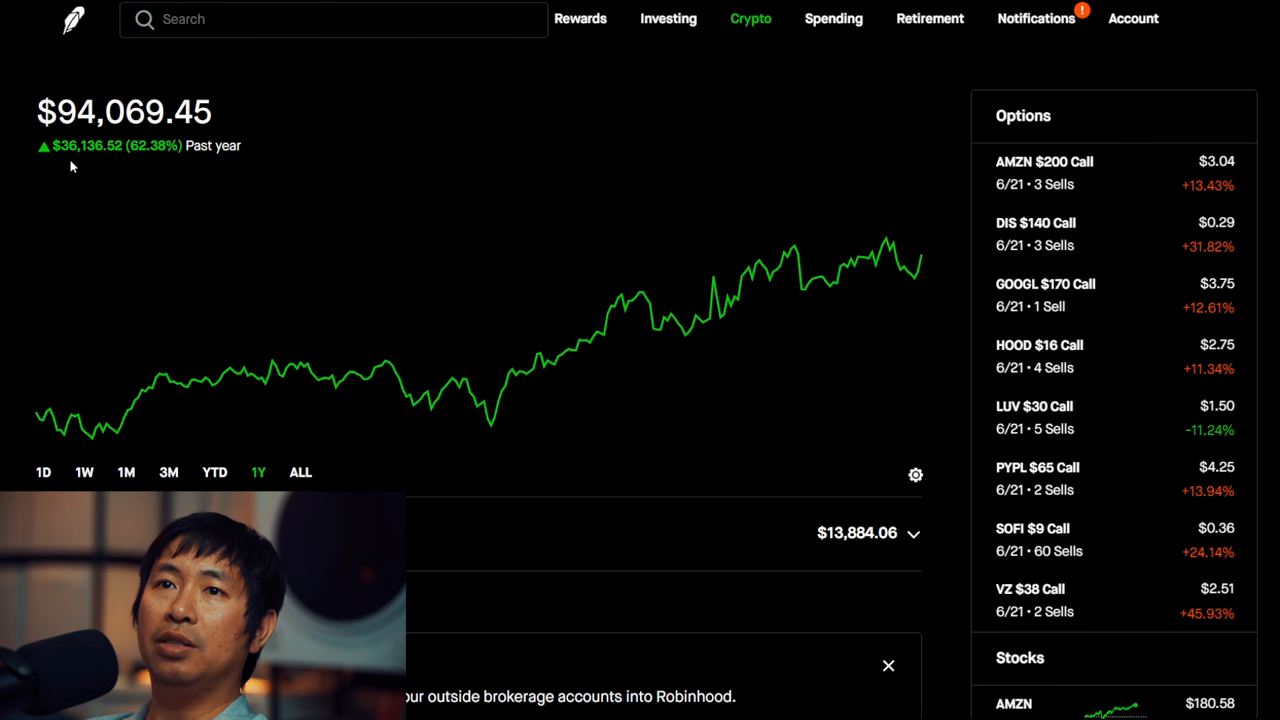
mouse_move(85, 165)
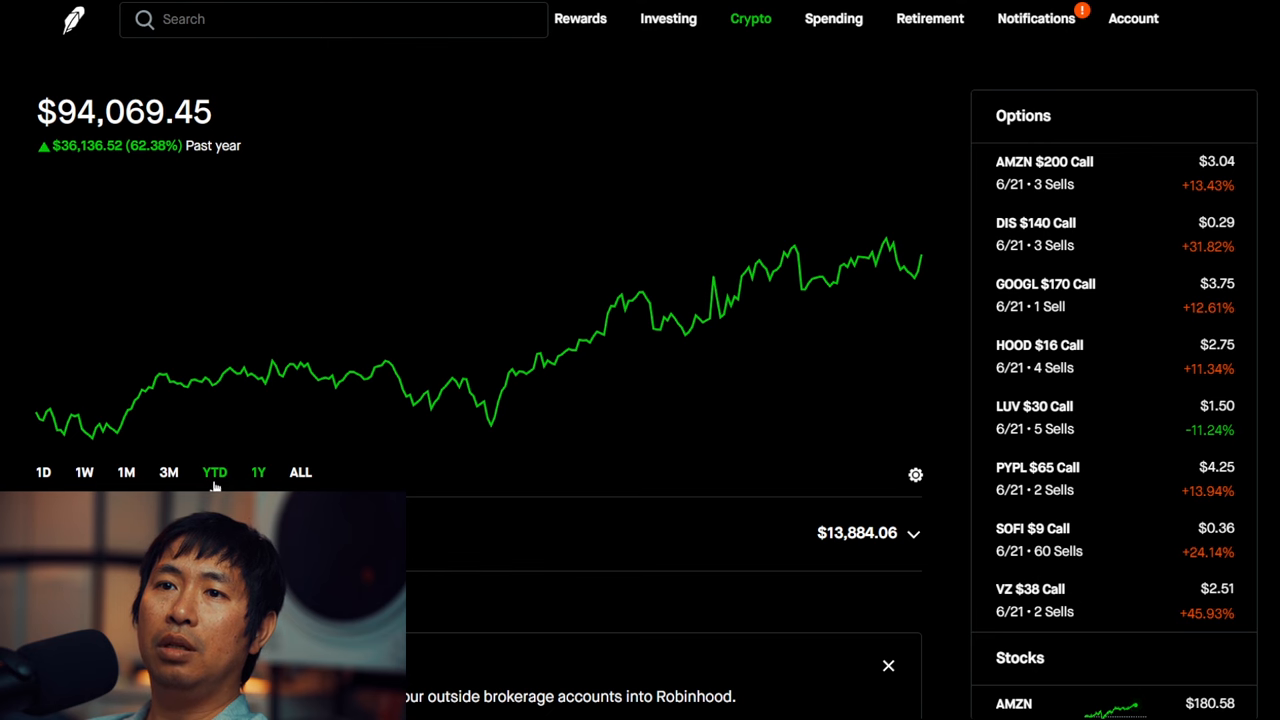
Step: Switch the portfolio chart to YTD, then to 1D for today's performance
left_click(214, 472)
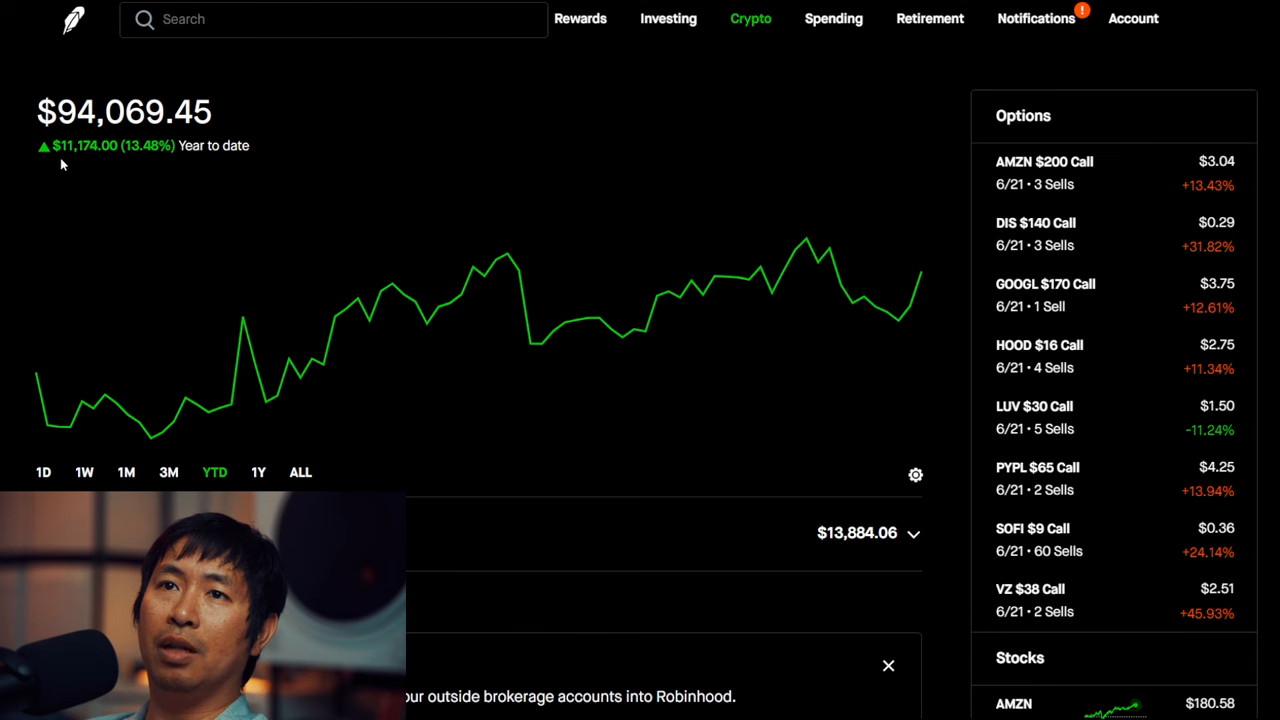
mouse_move(92, 167)
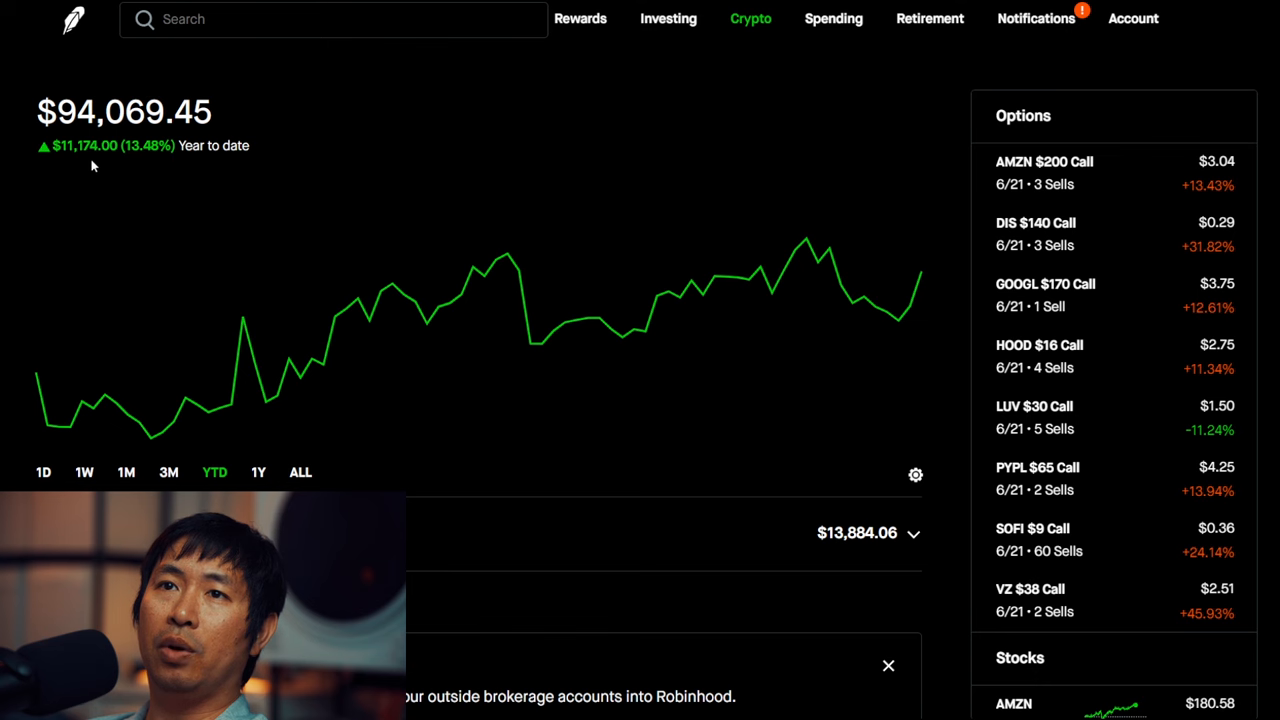
left_click(41, 472)
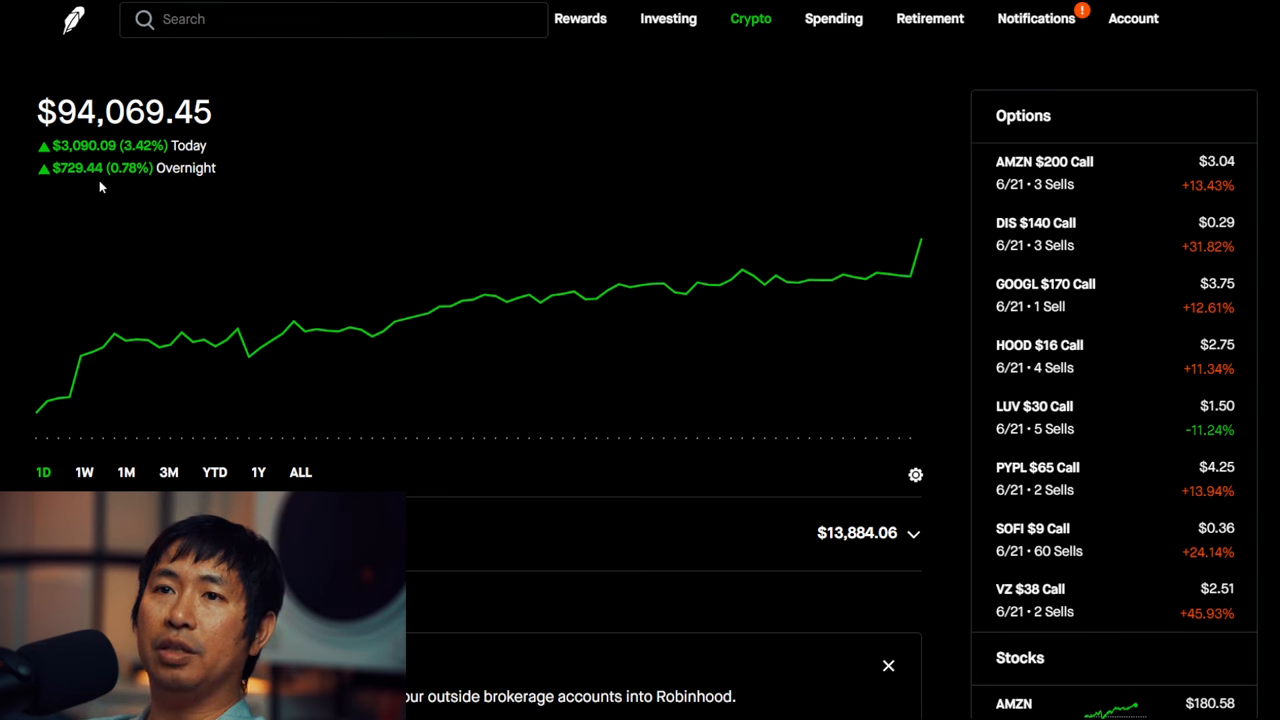
mouse_move(918, 152)
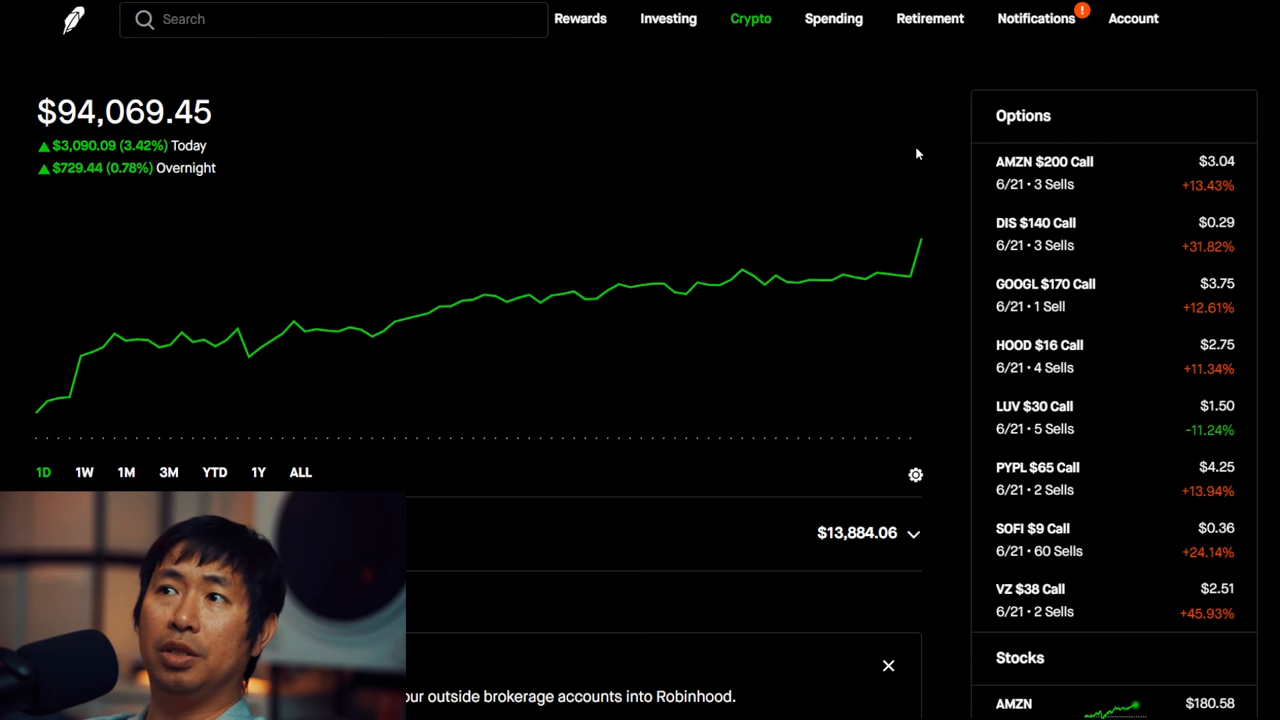
Step: Review the AMZN $200 Call and GOOGL $170 Call position details, scrolling through each
left_click(1044, 161)
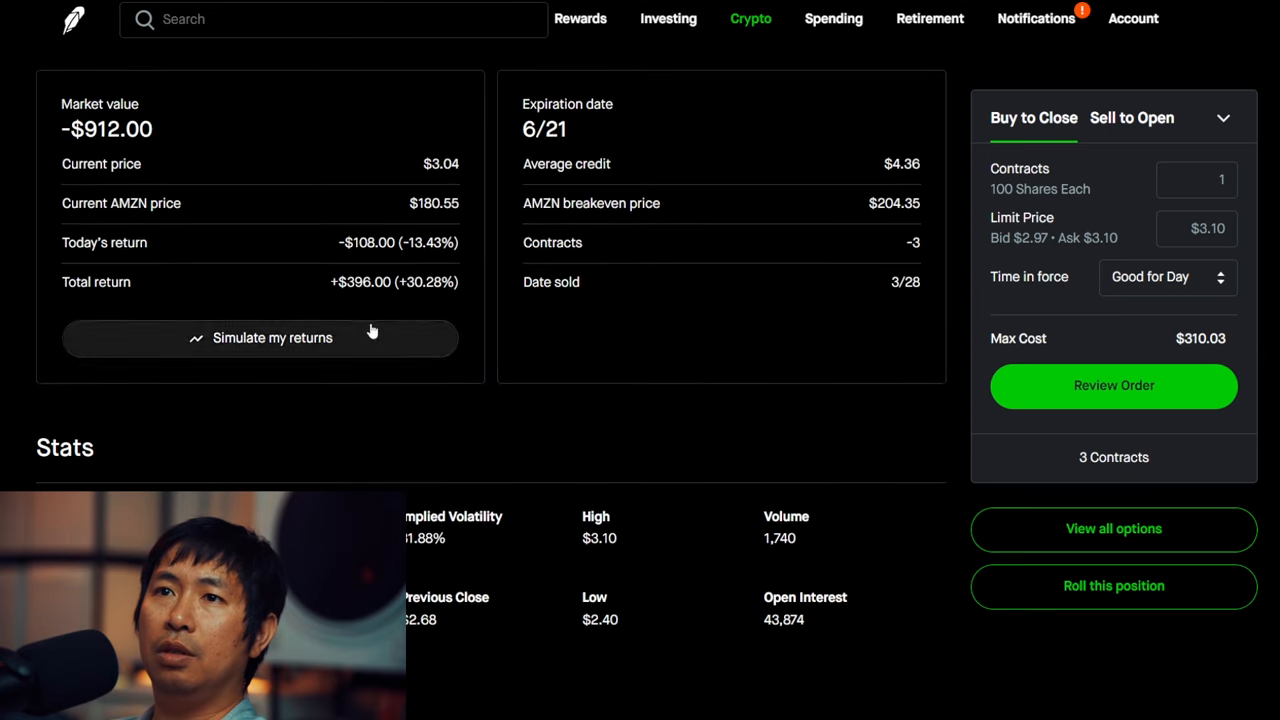
mouse_move(358, 300)
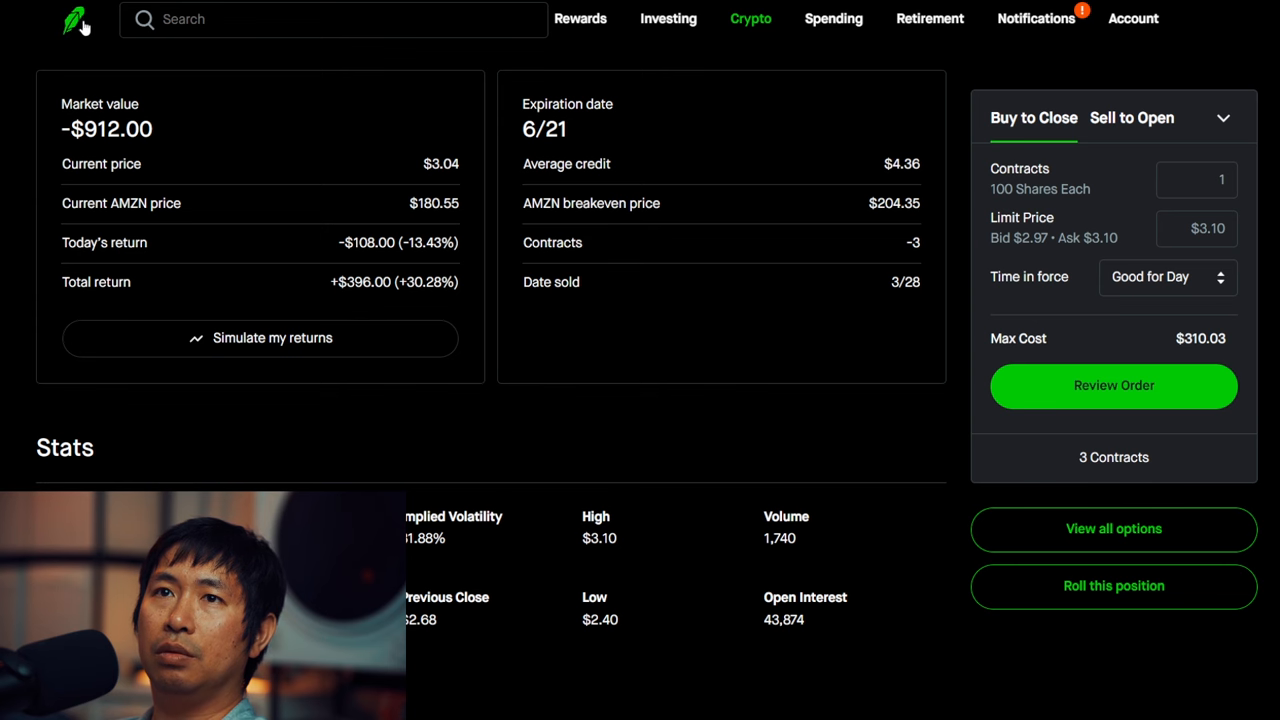
scroll("down", 3)
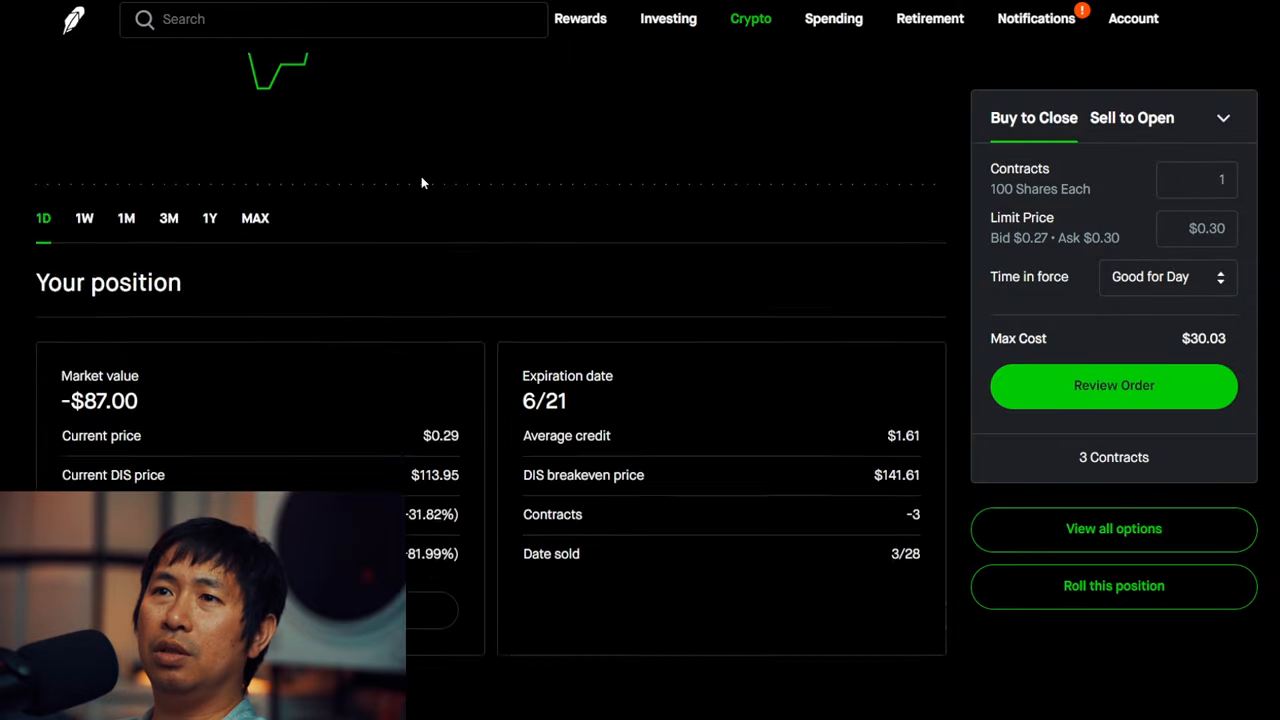
scroll("down", 3)
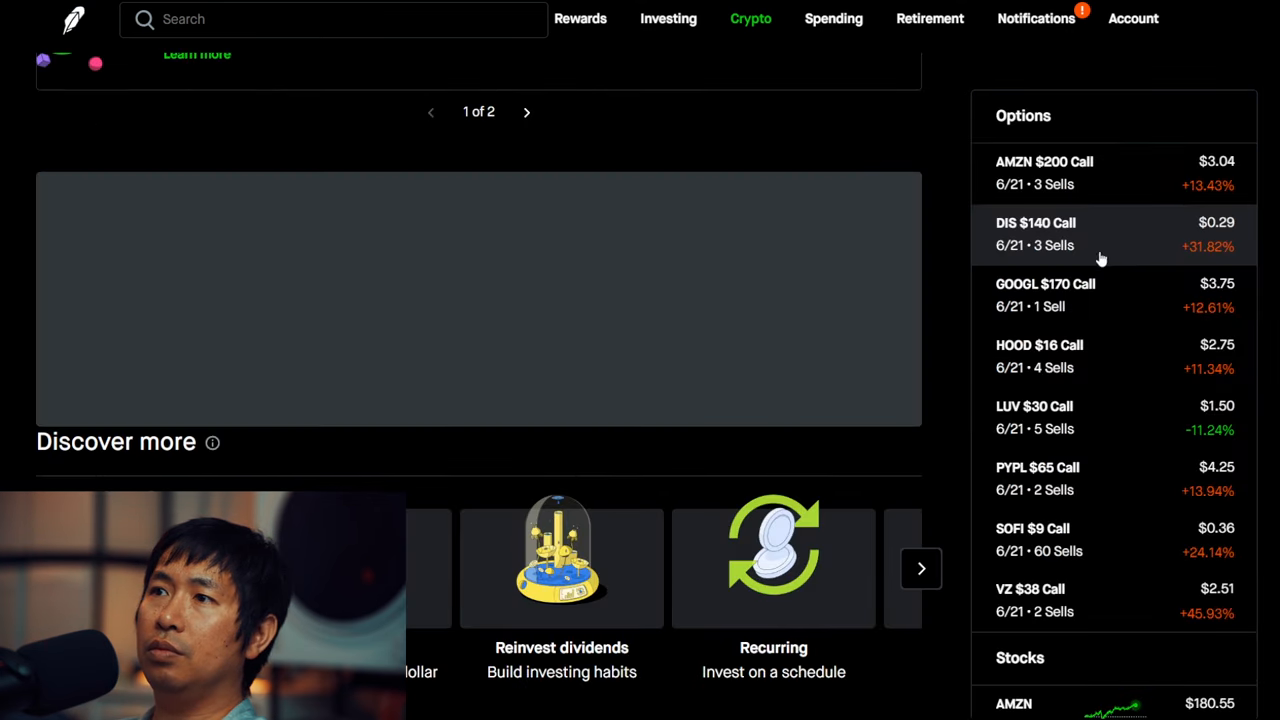
left_click(1045, 294)
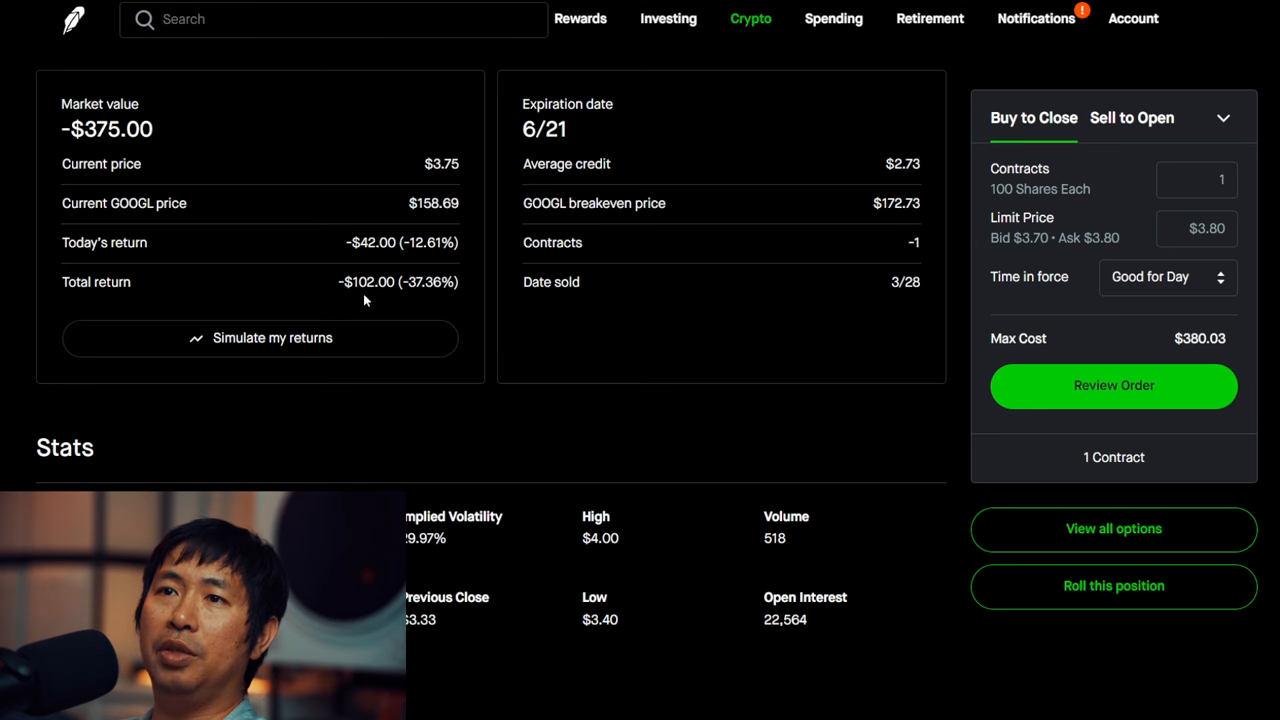
scroll("down", 3)
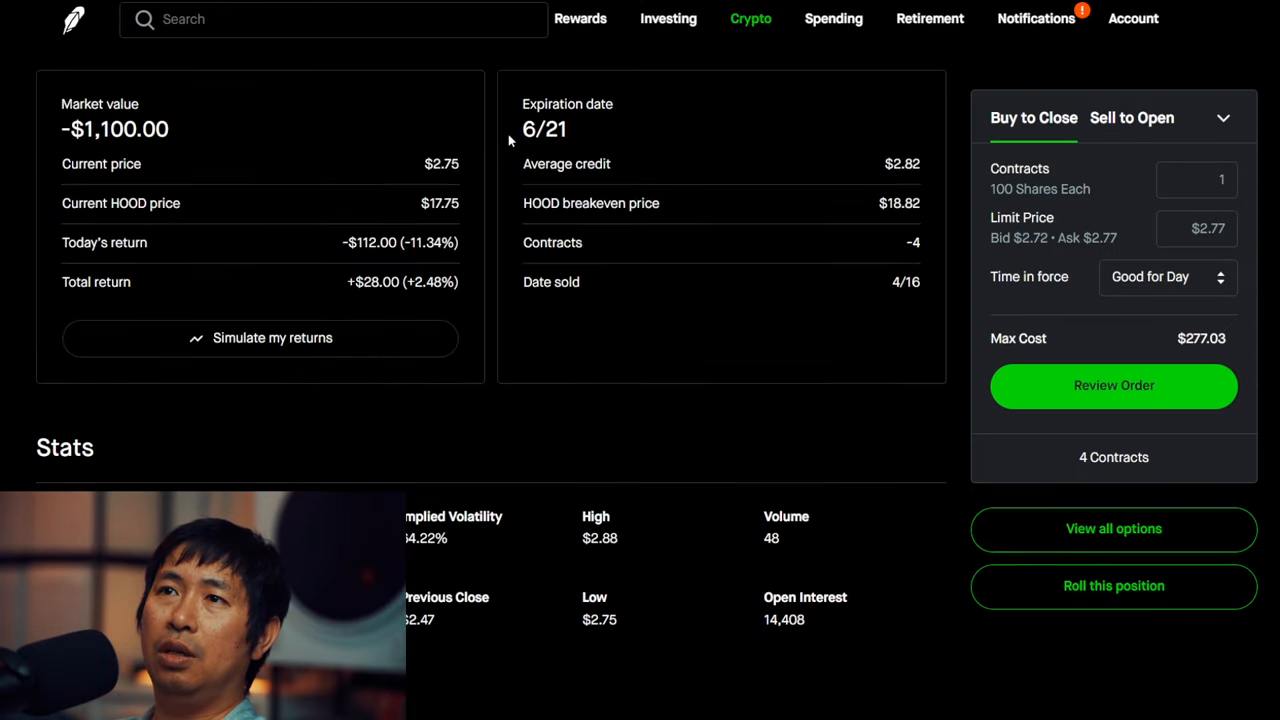
mouse_move(172, 306)
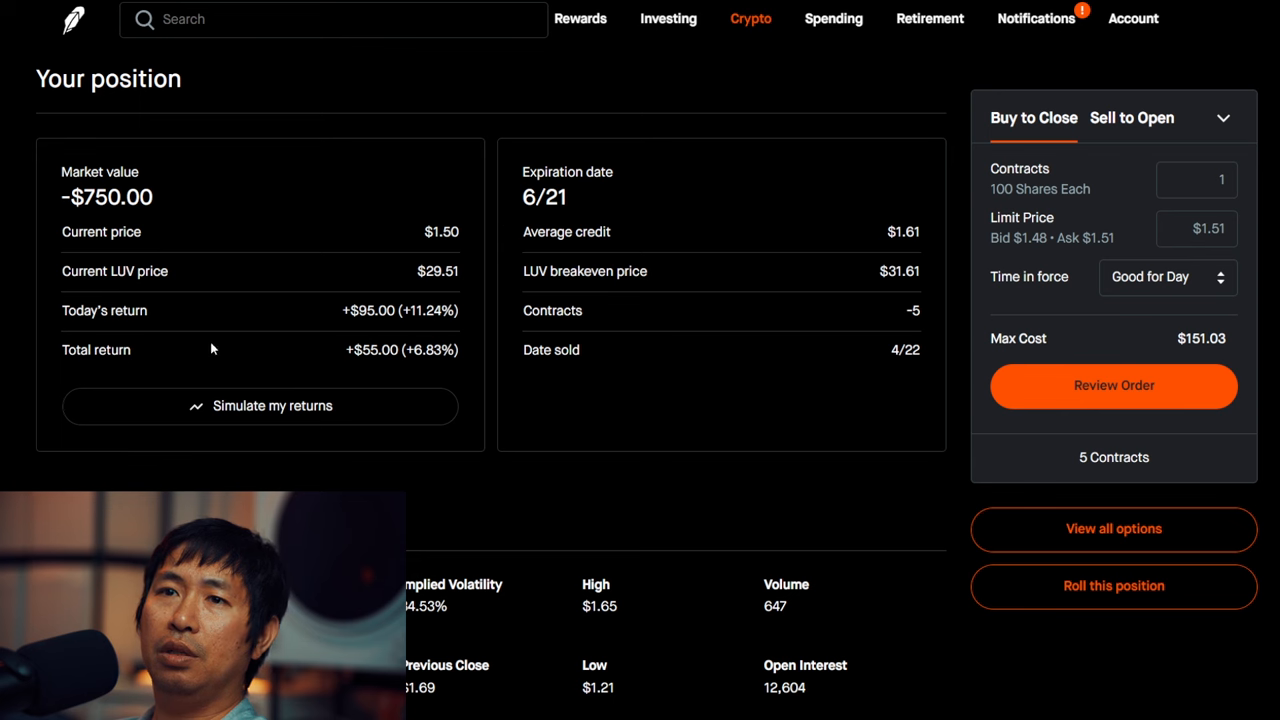
mouse_move(378, 371)
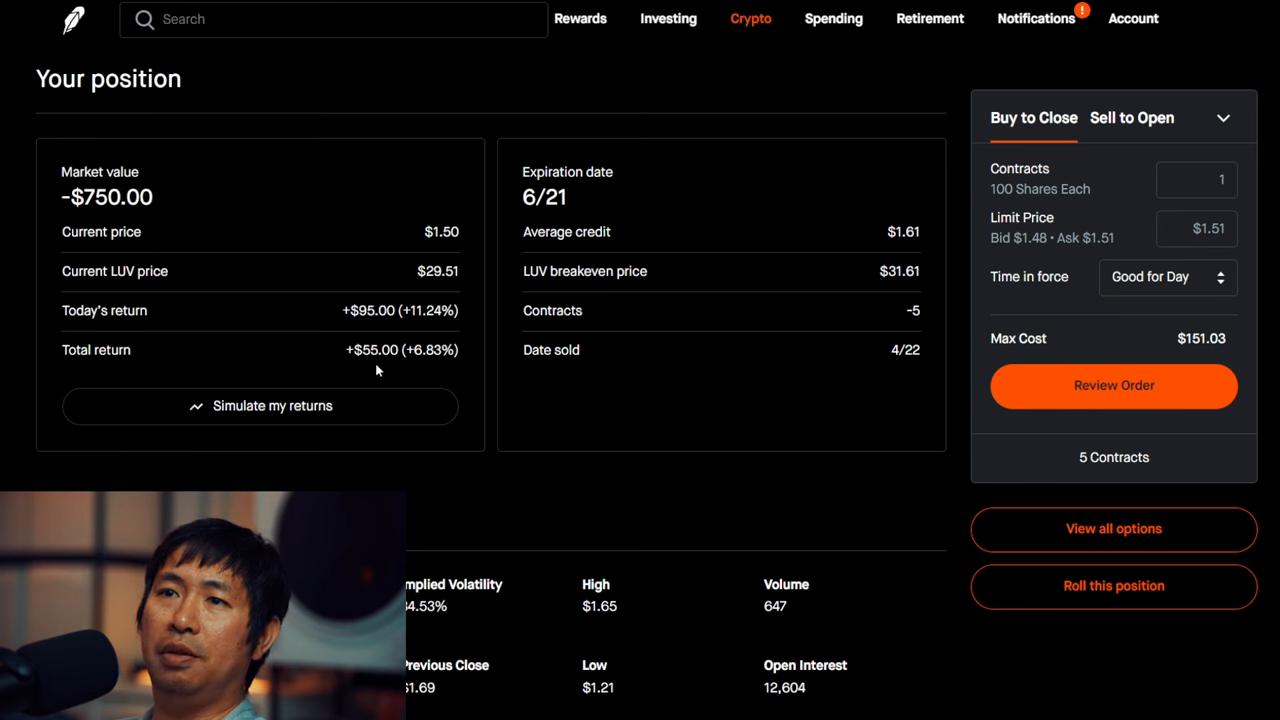
Step: Scroll through the PYPL, SOFI and VZ call position details
scroll("down", 3)
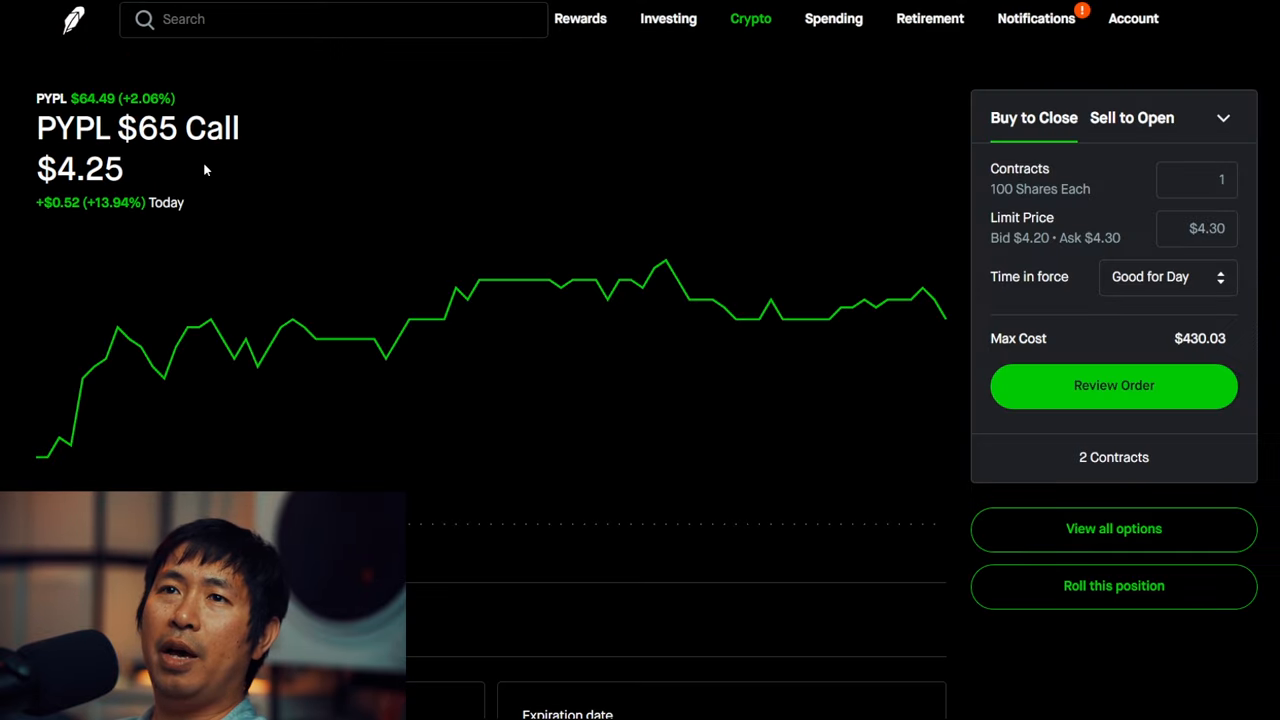
mouse_move(447, 206)
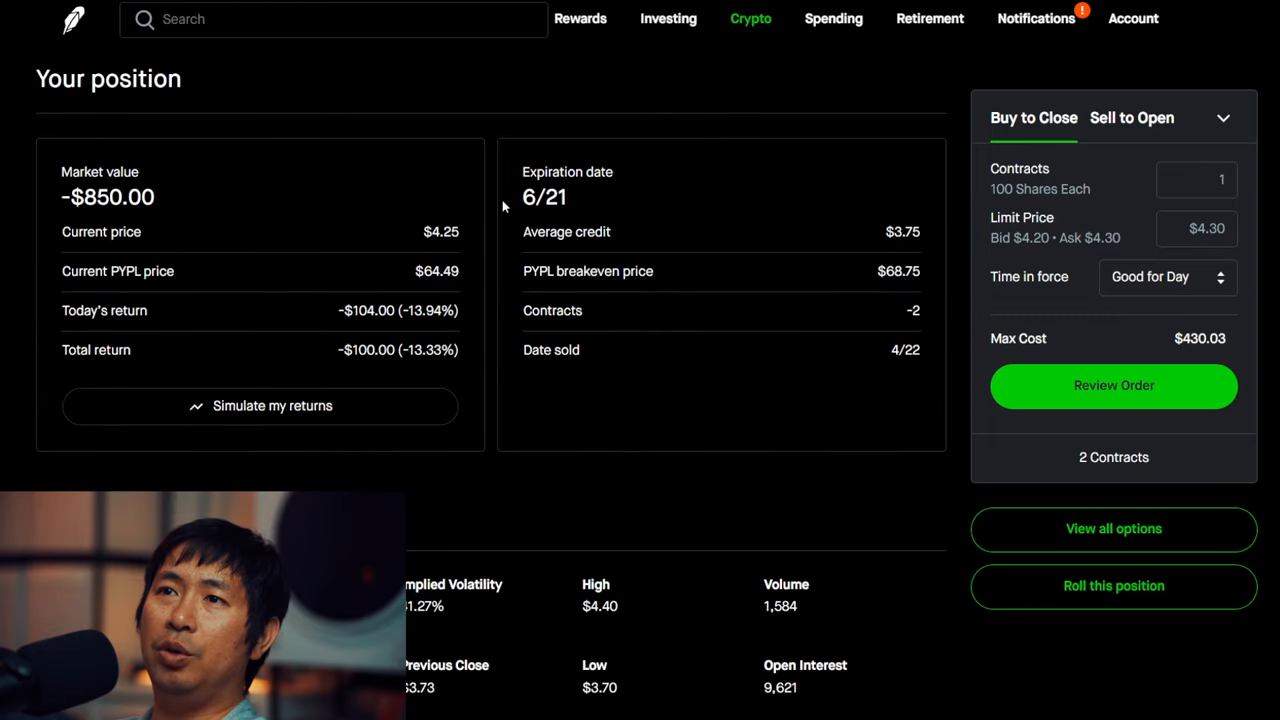
mouse_move(367, 368)
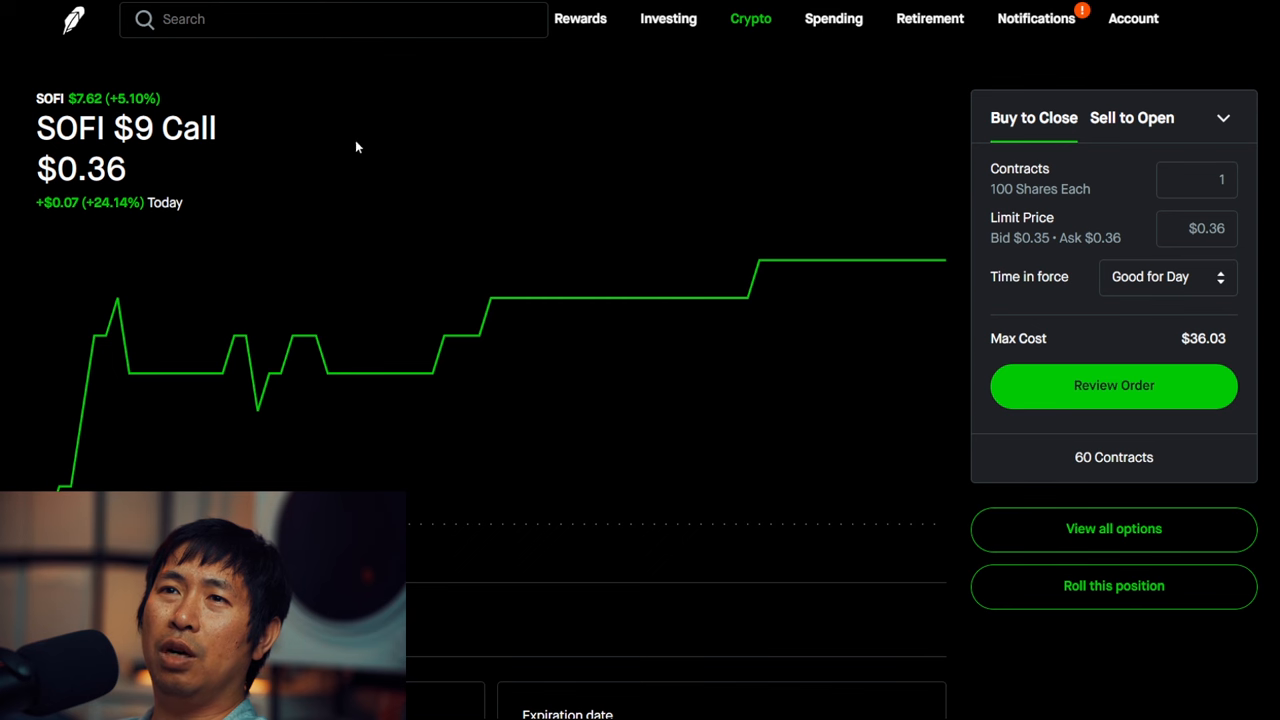
scroll("down", 3)
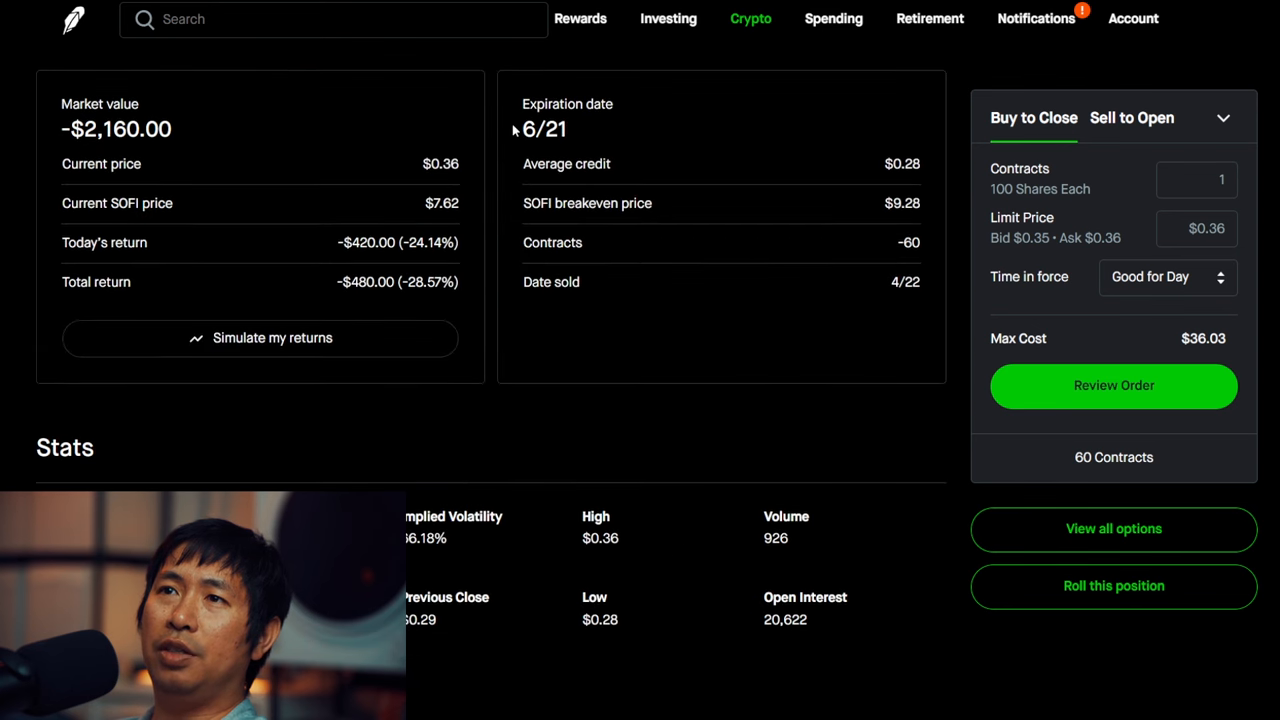
mouse_move(189, 300)
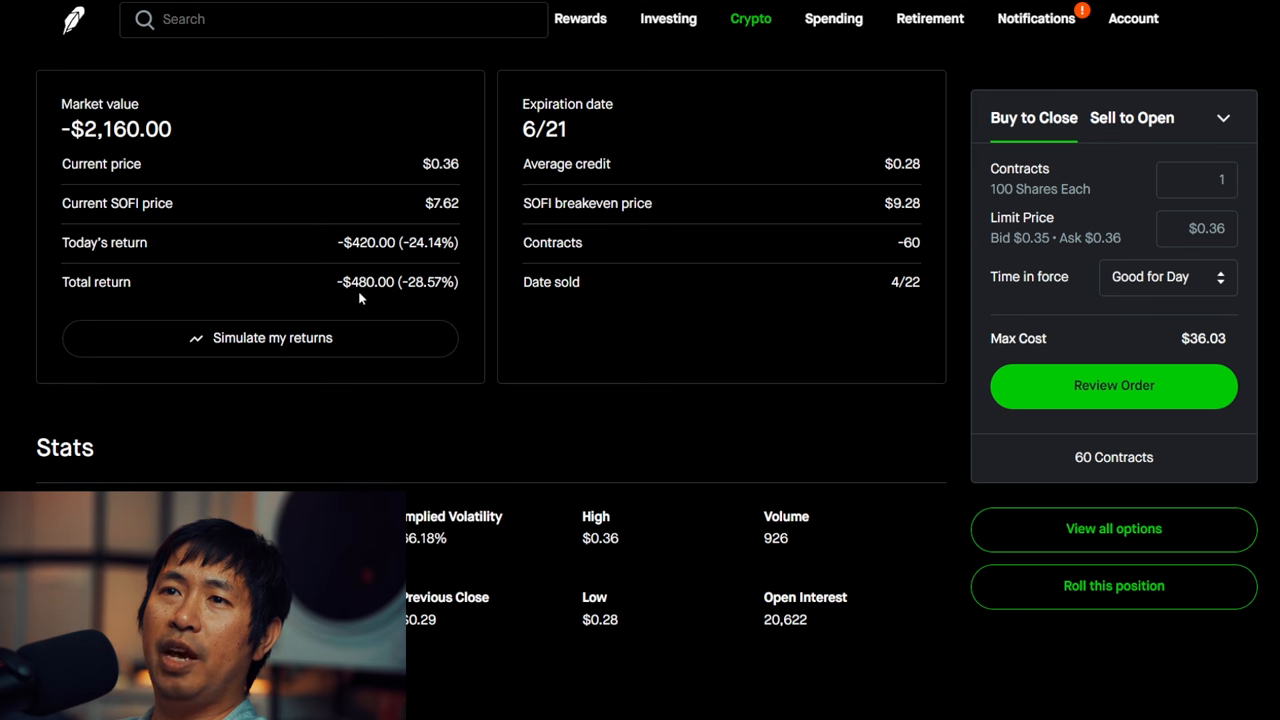
mouse_move(70, 62)
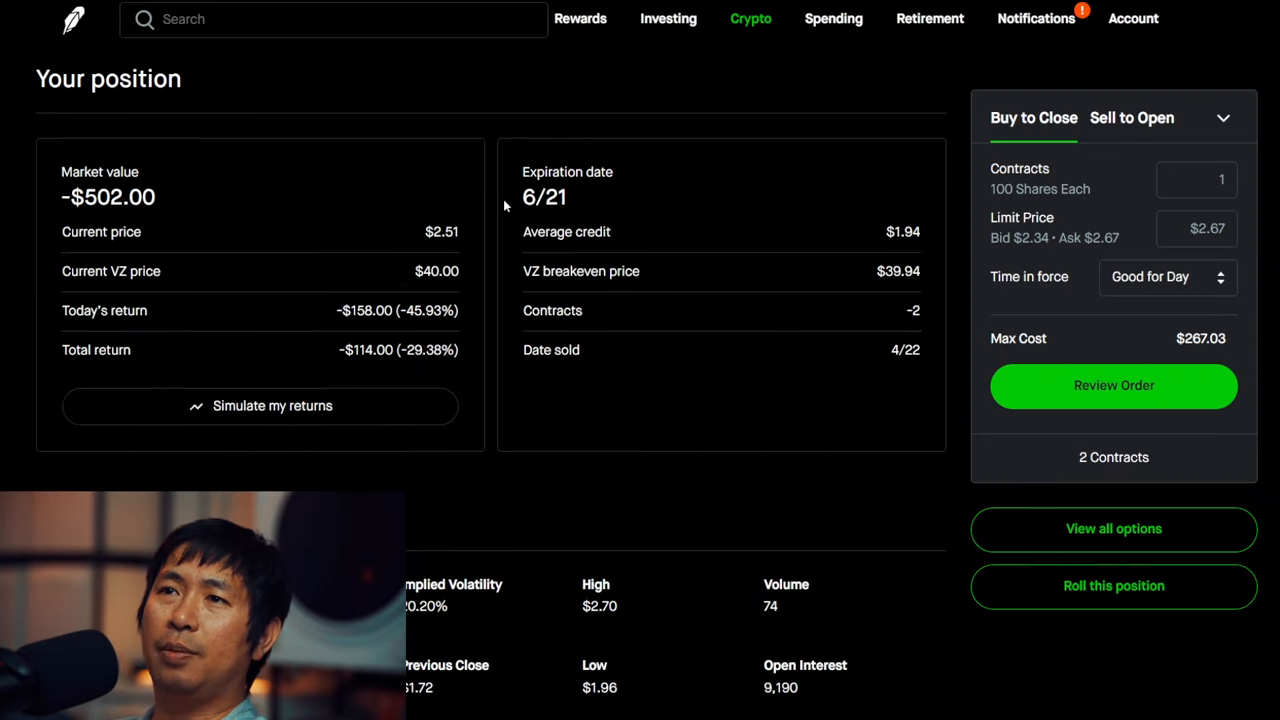
mouse_move(354, 374)
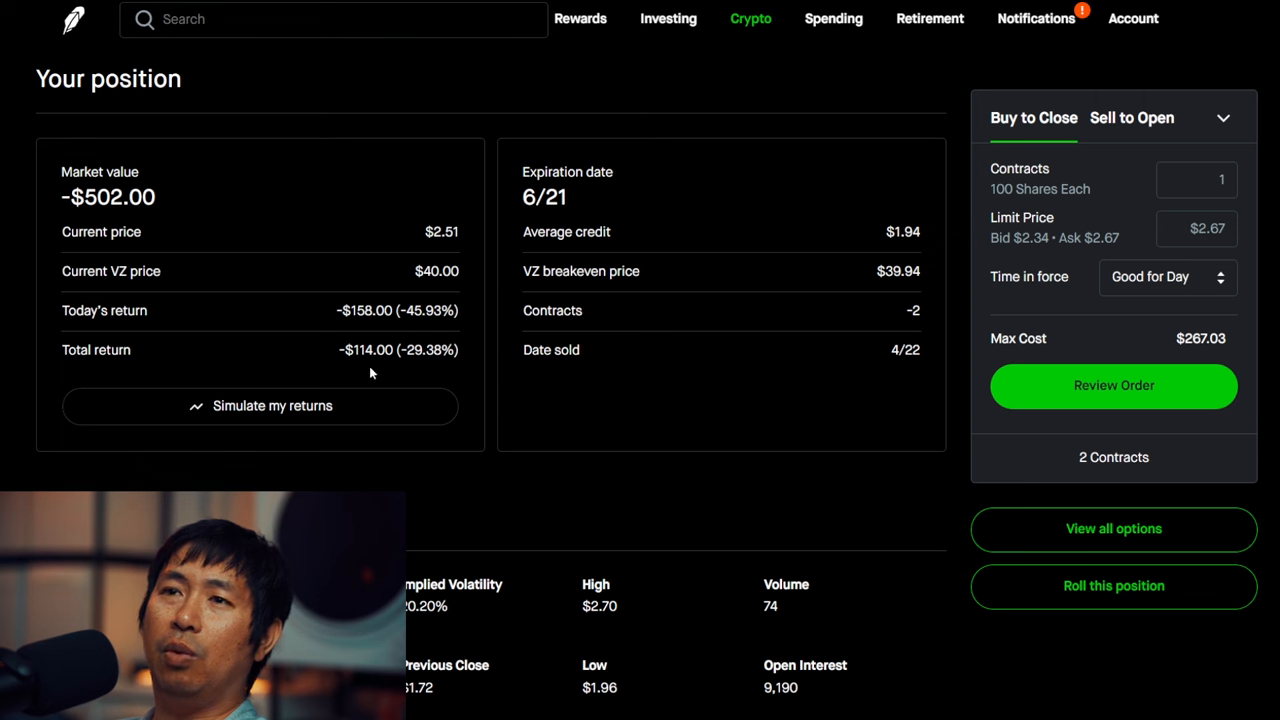
mouse_move(67, 36)
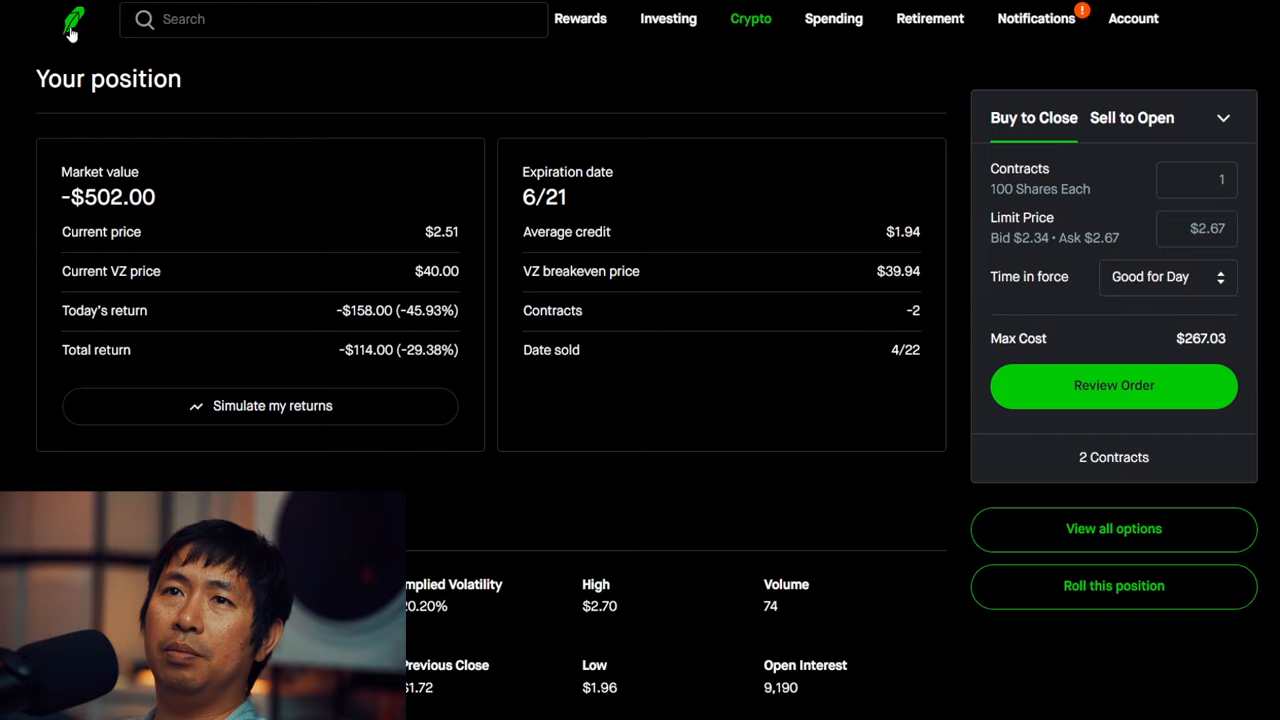
scroll("down", 3)
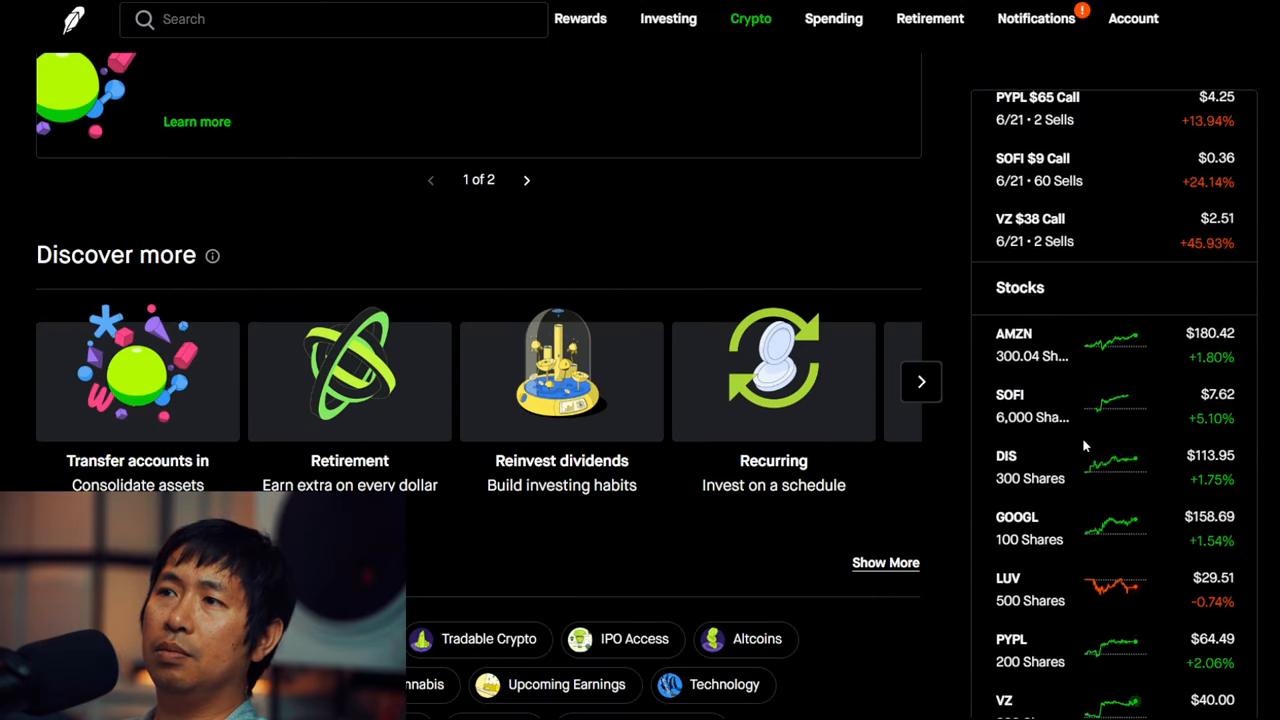
Step: Open the SOFI stock page and scroll through its position and Options sections
scroll("down", 3)
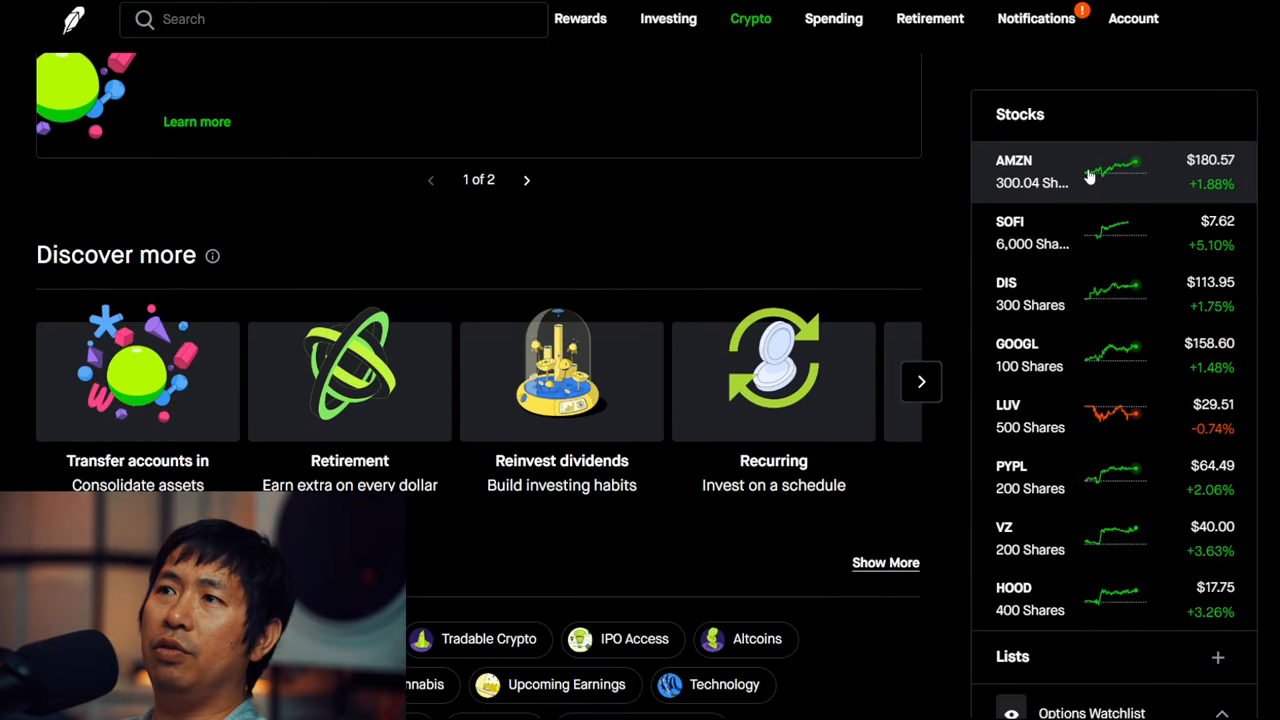
left_click(1013, 170)
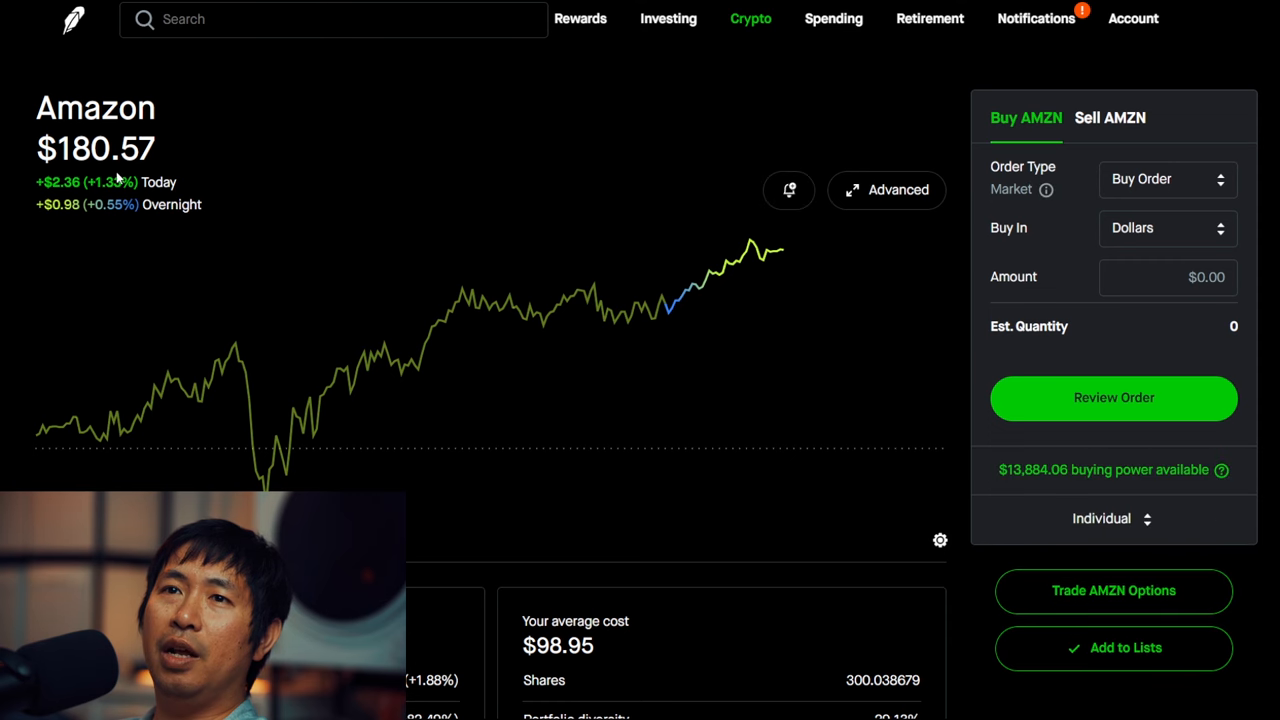
scroll("down", 3)
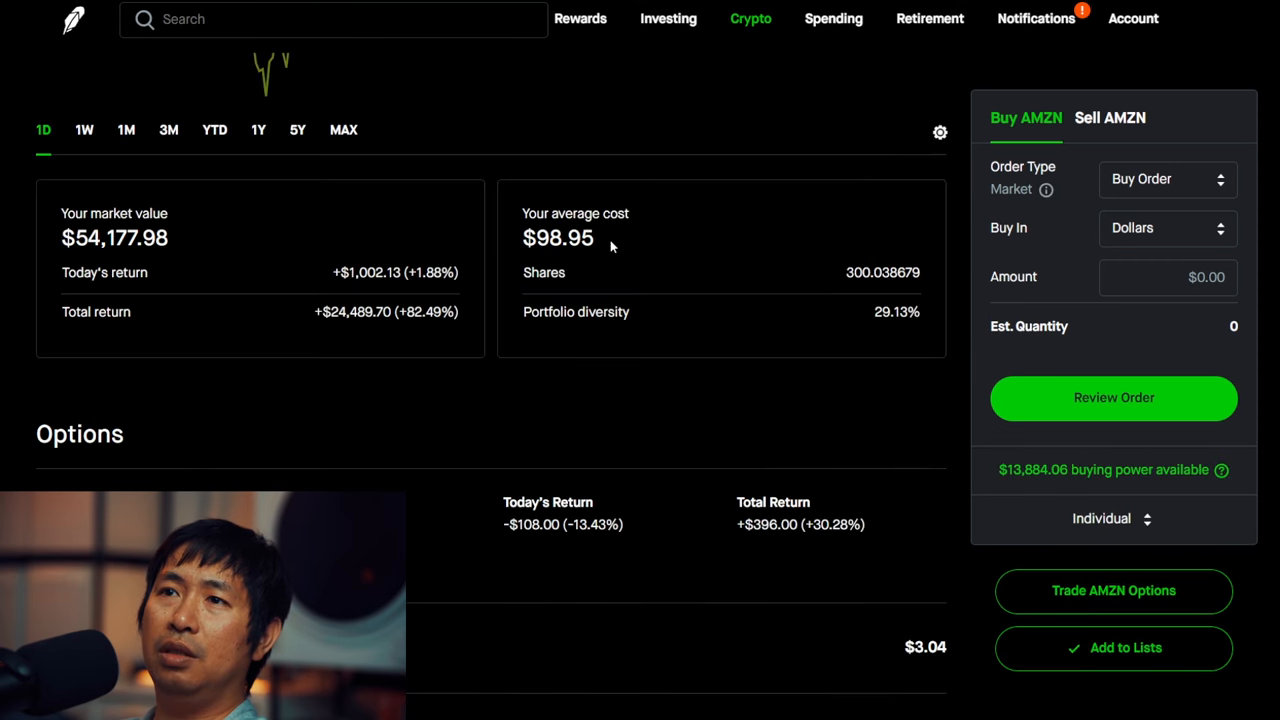
scroll("down", 3)
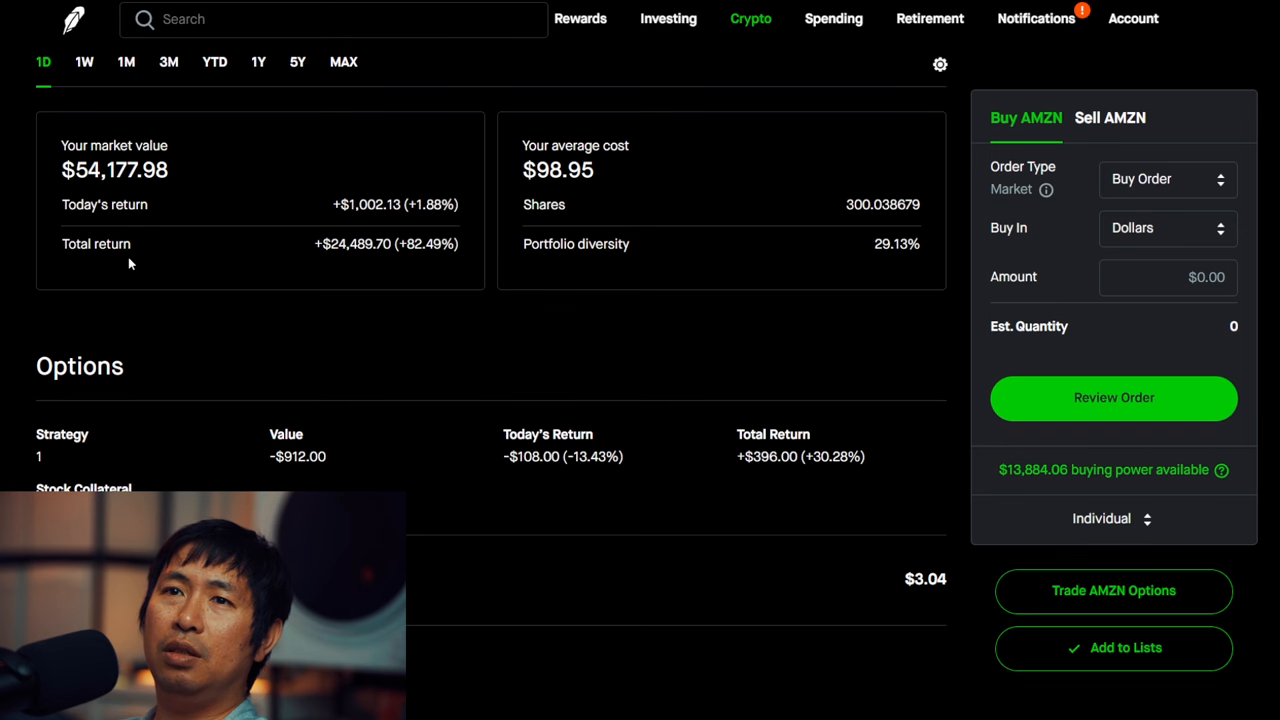
mouse_move(369, 263)
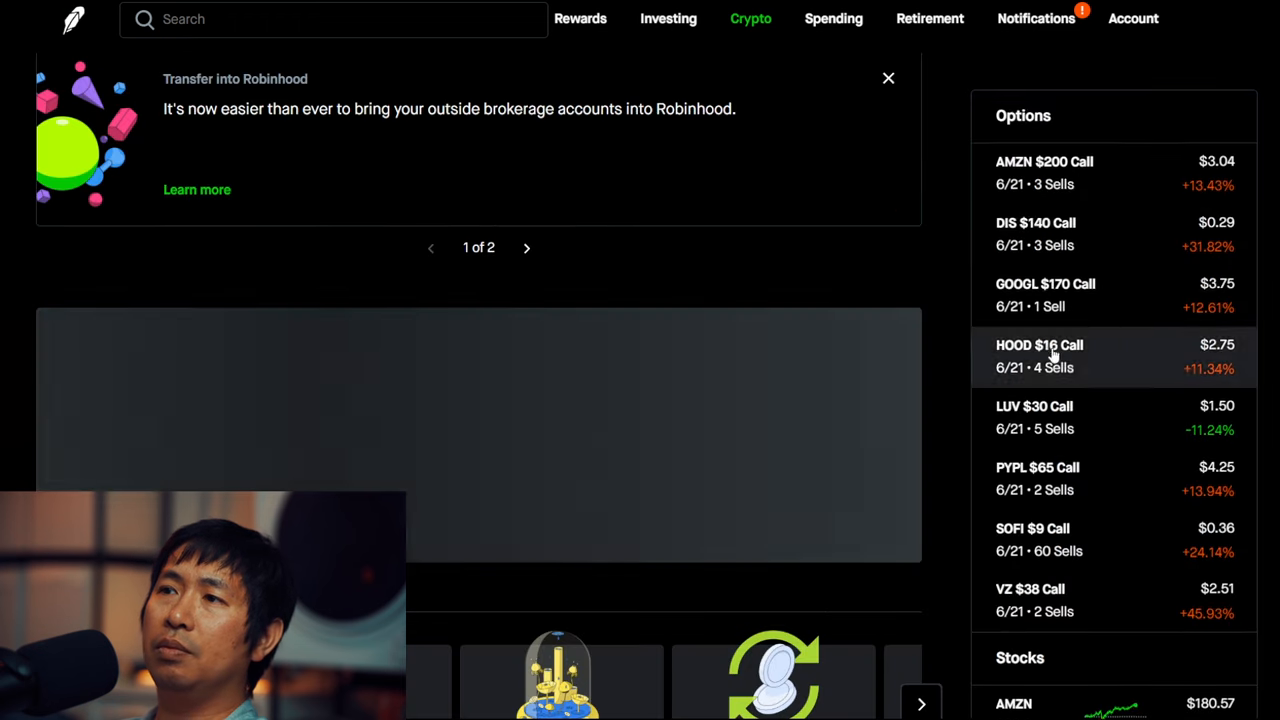
scroll("down", 3)
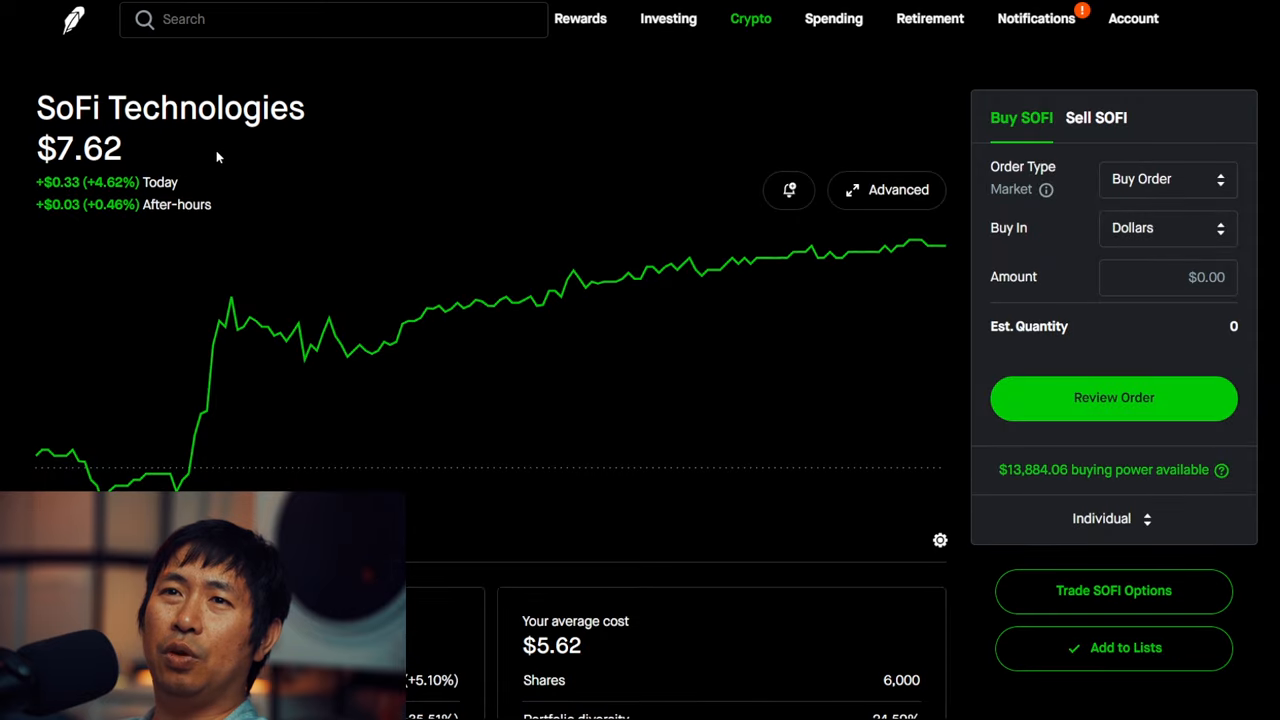
mouse_move(110, 186)
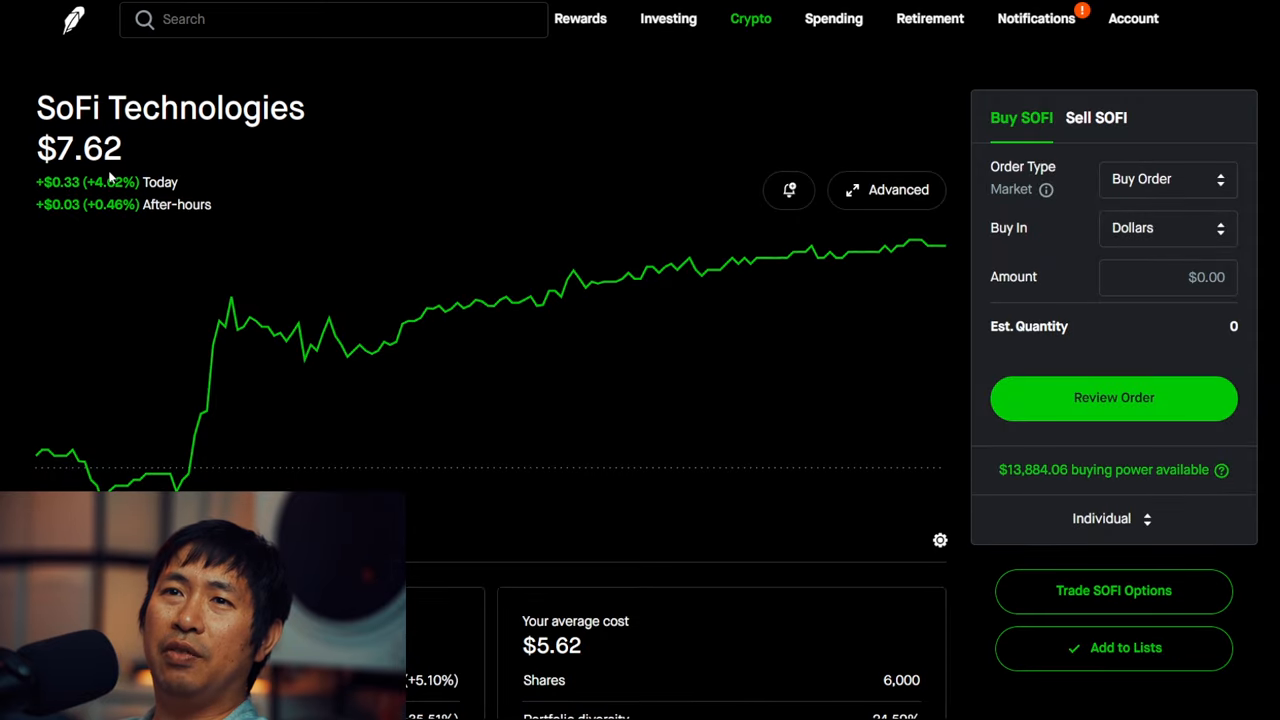
scroll("down", 3)
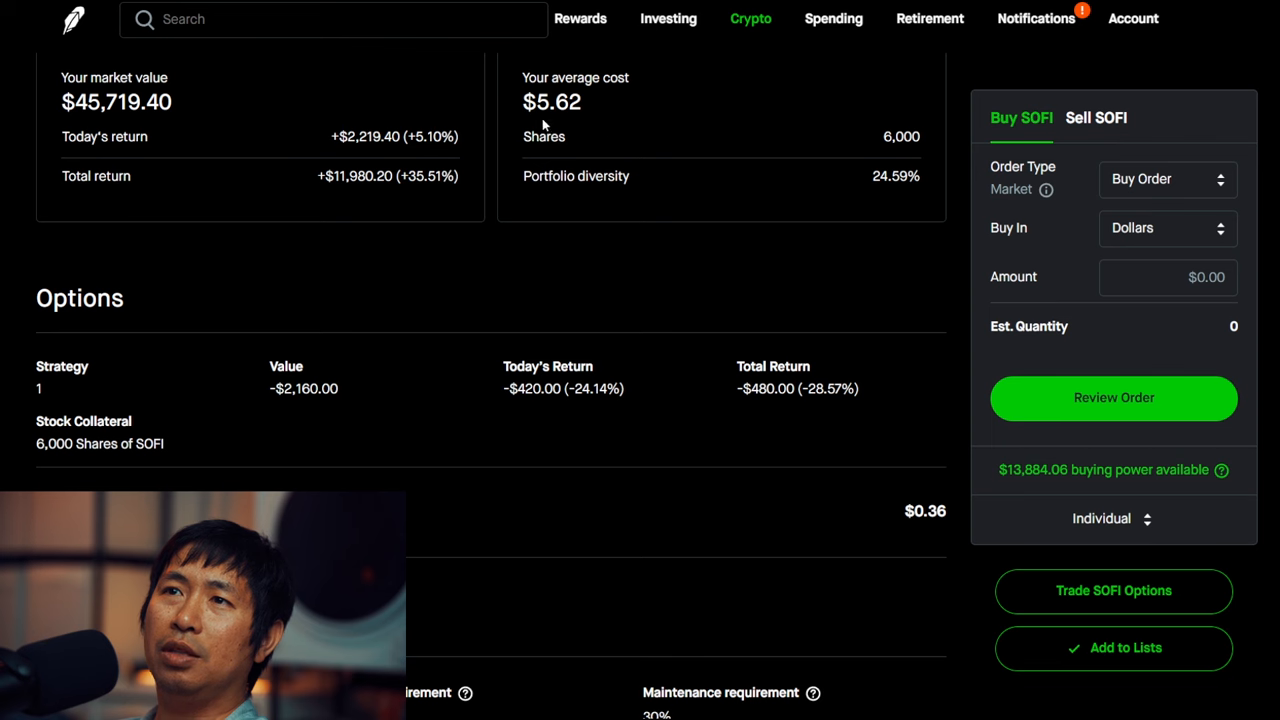
mouse_move(248, 219)
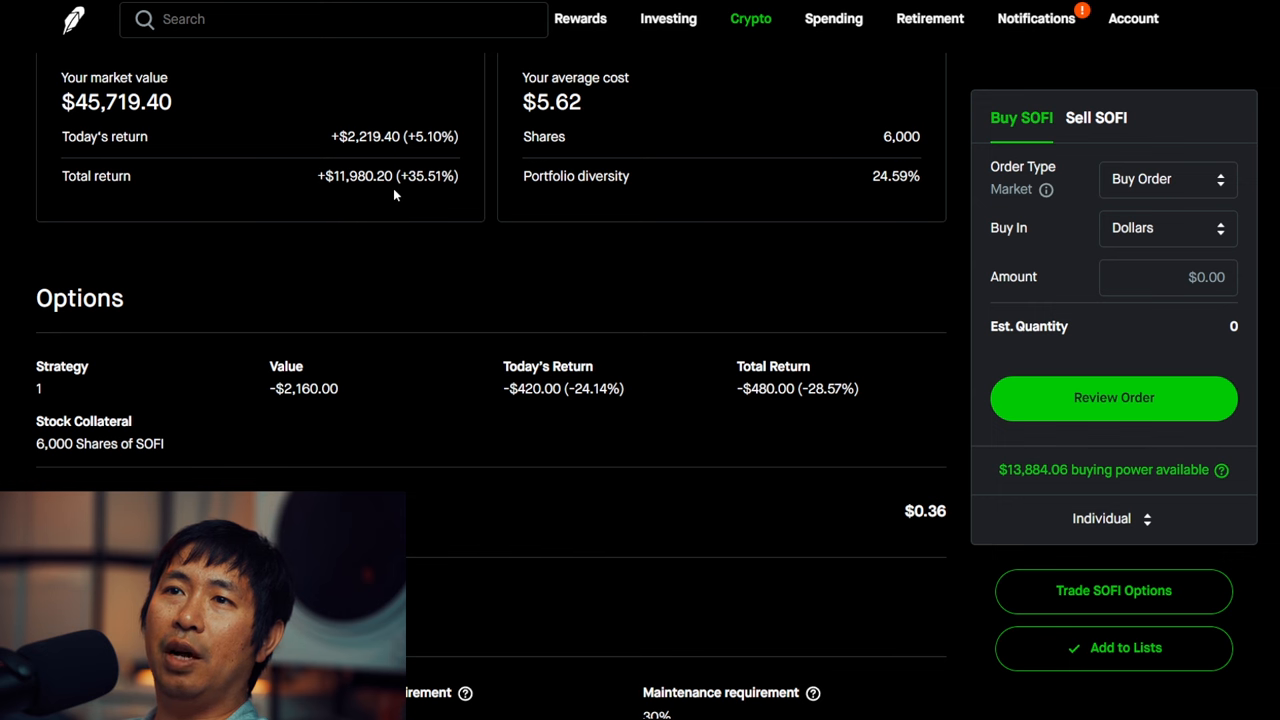
Step: Open the Disney stock page showing the 300-share position and its covered call
scroll("down", 3)
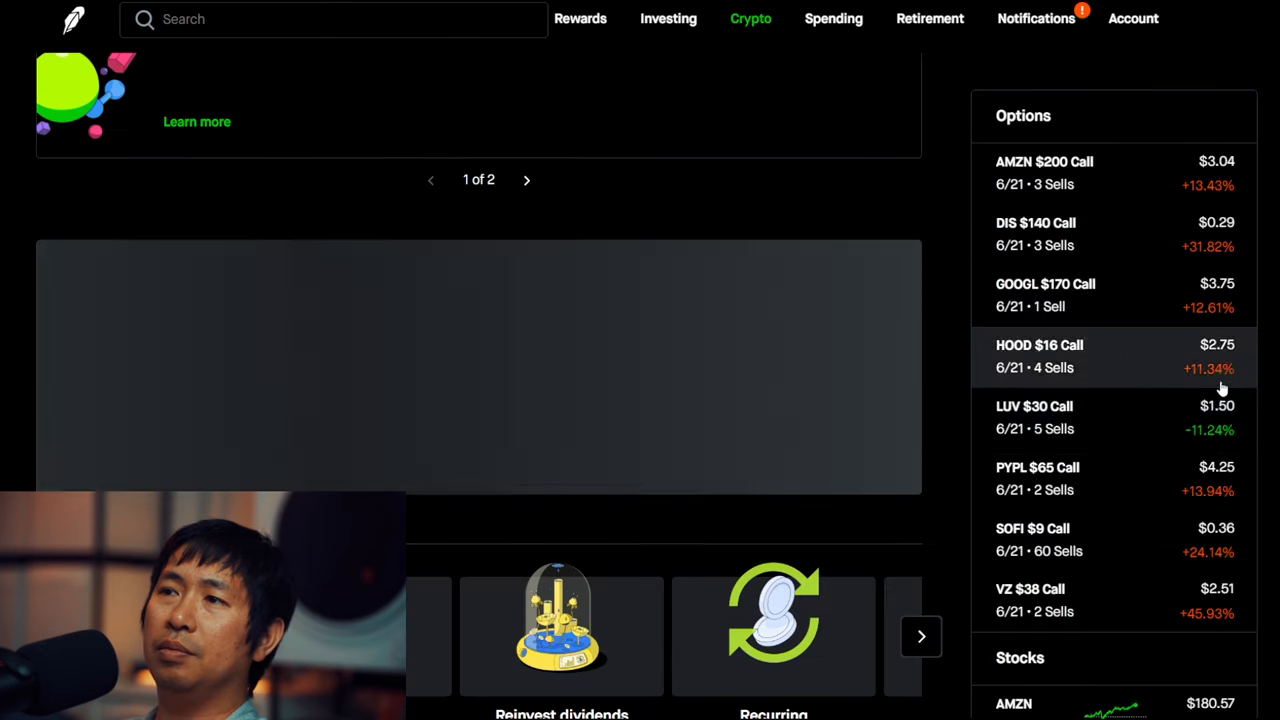
scroll("down", 3)
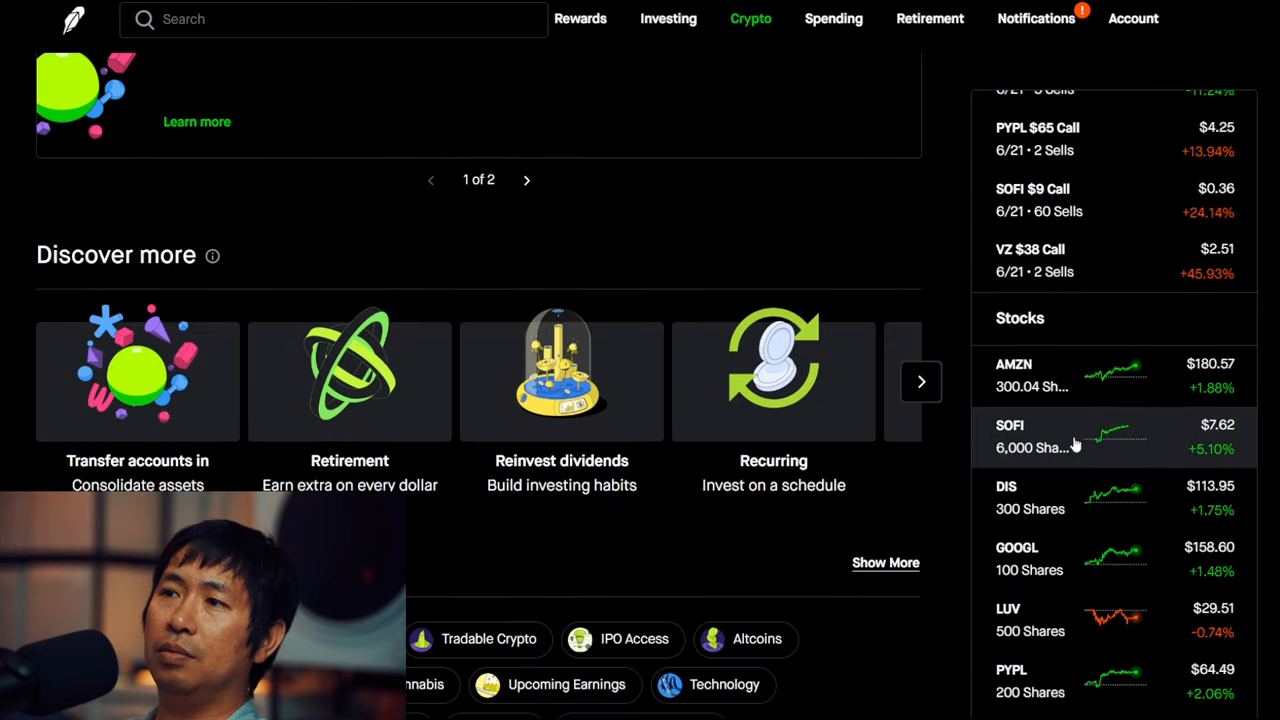
left_click(1007, 486)
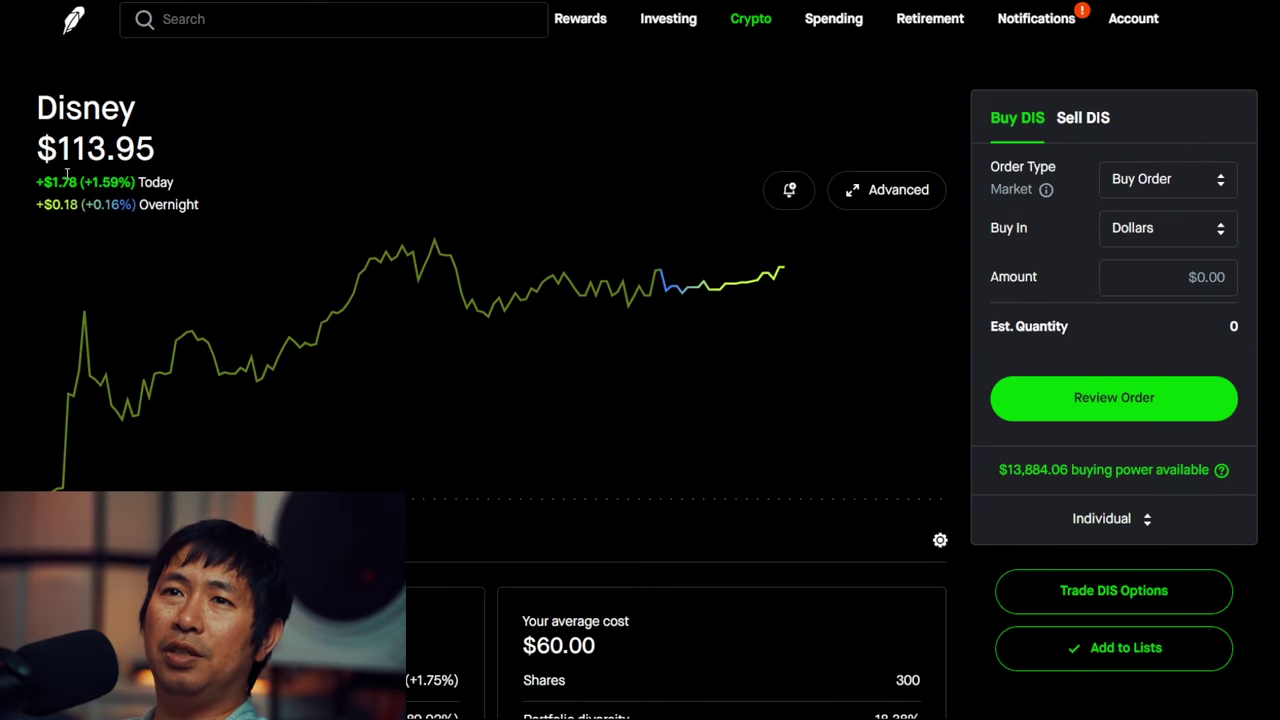
mouse_move(570, 174)
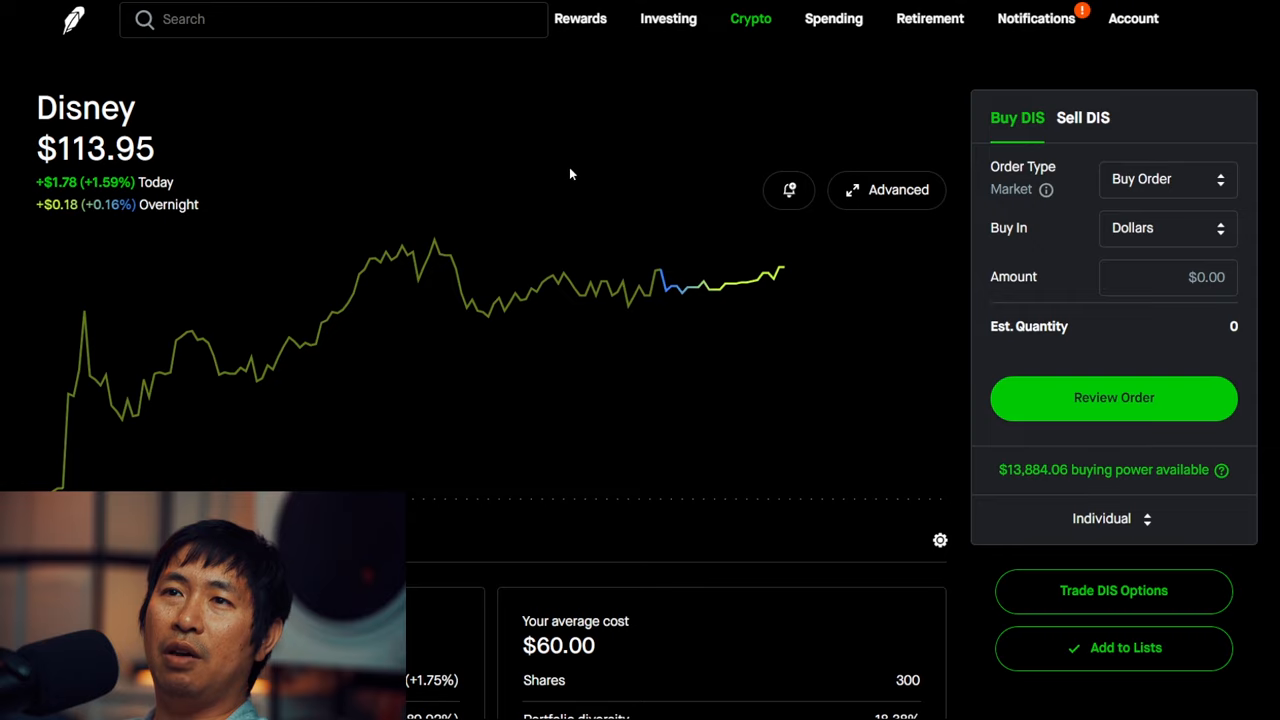
scroll("down", 3)
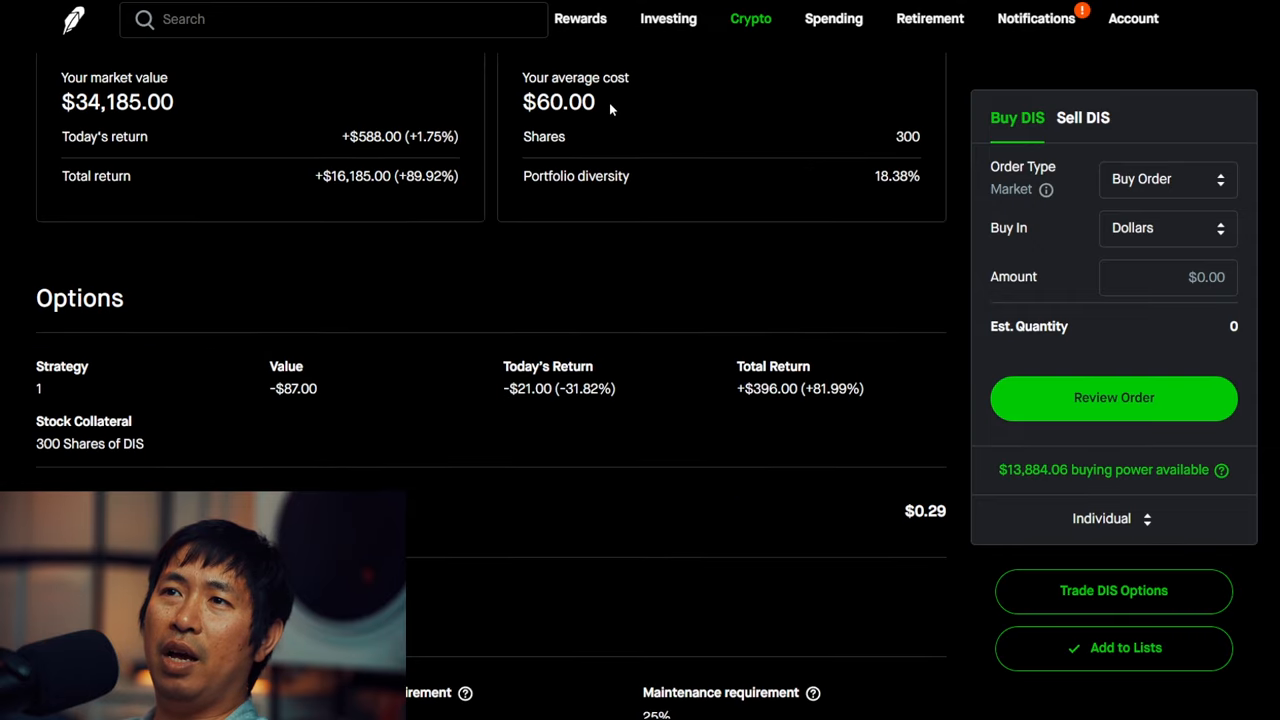
mouse_move(377, 227)
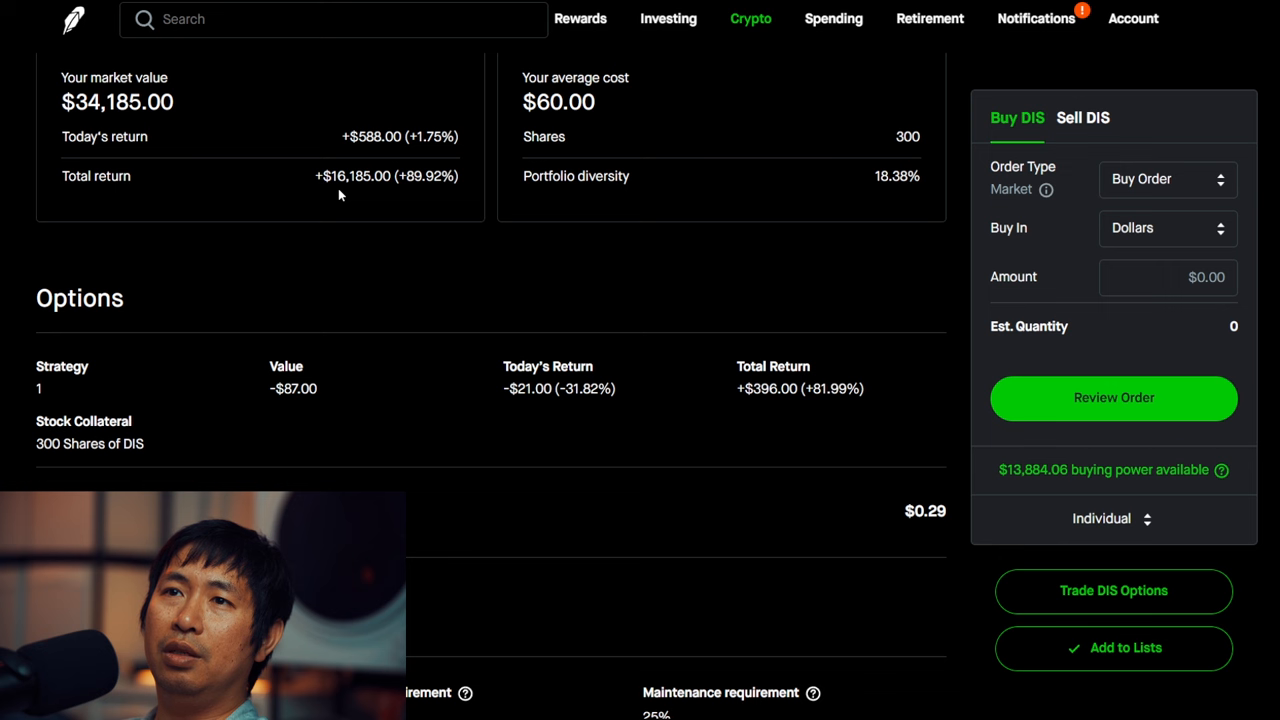
mouse_move(395, 202)
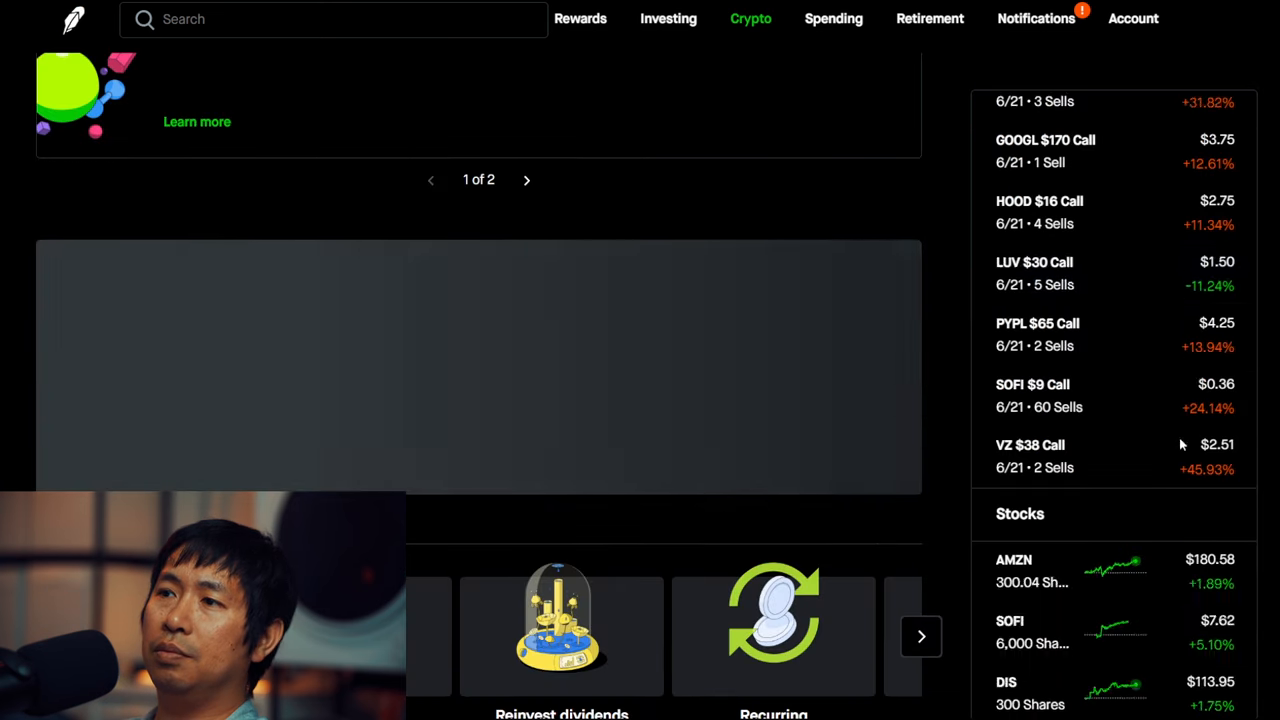
Step: Open the Alphabet Class A page and scroll to its 100-share position and covered call
left_click(1036, 140)
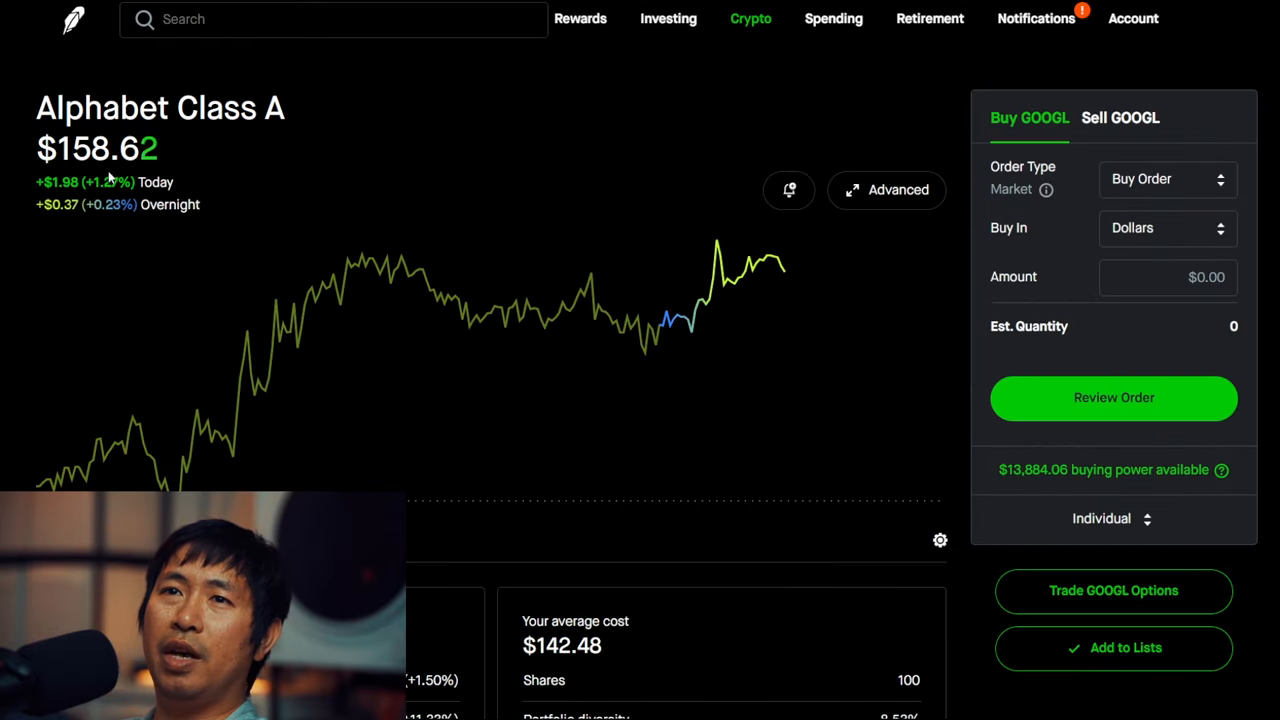
scroll("down", 3)
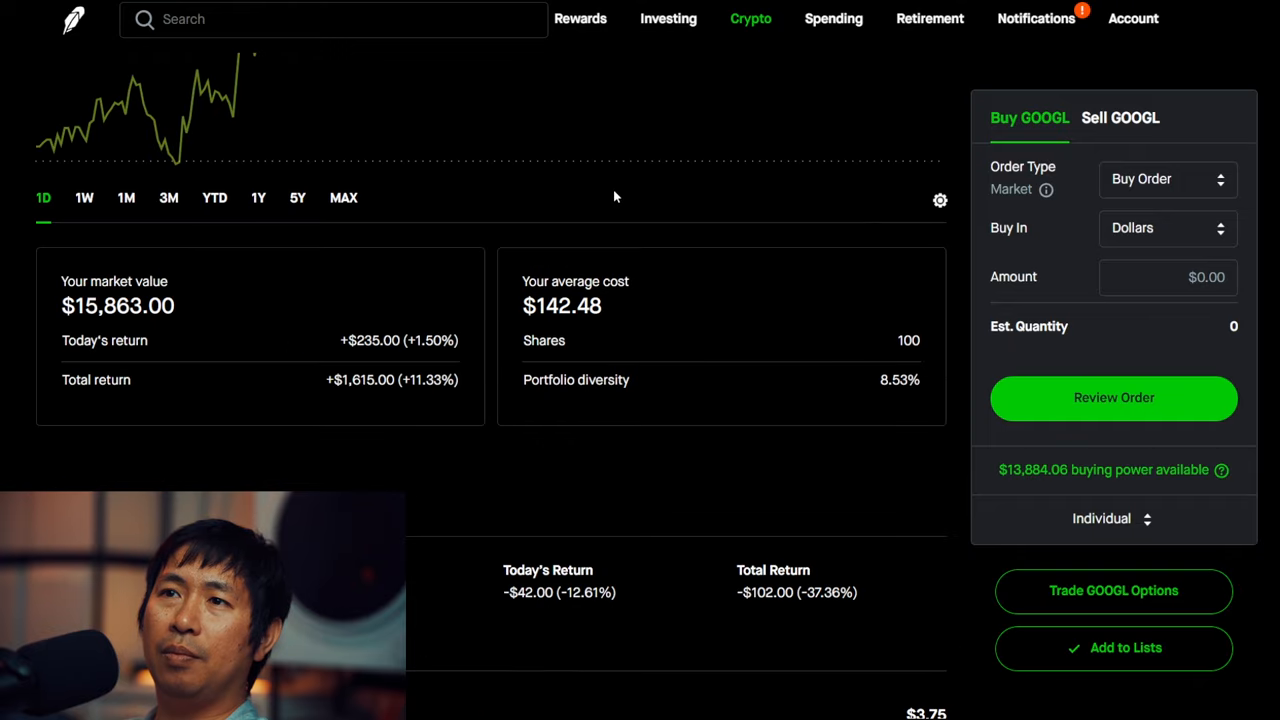
scroll("down", 3)
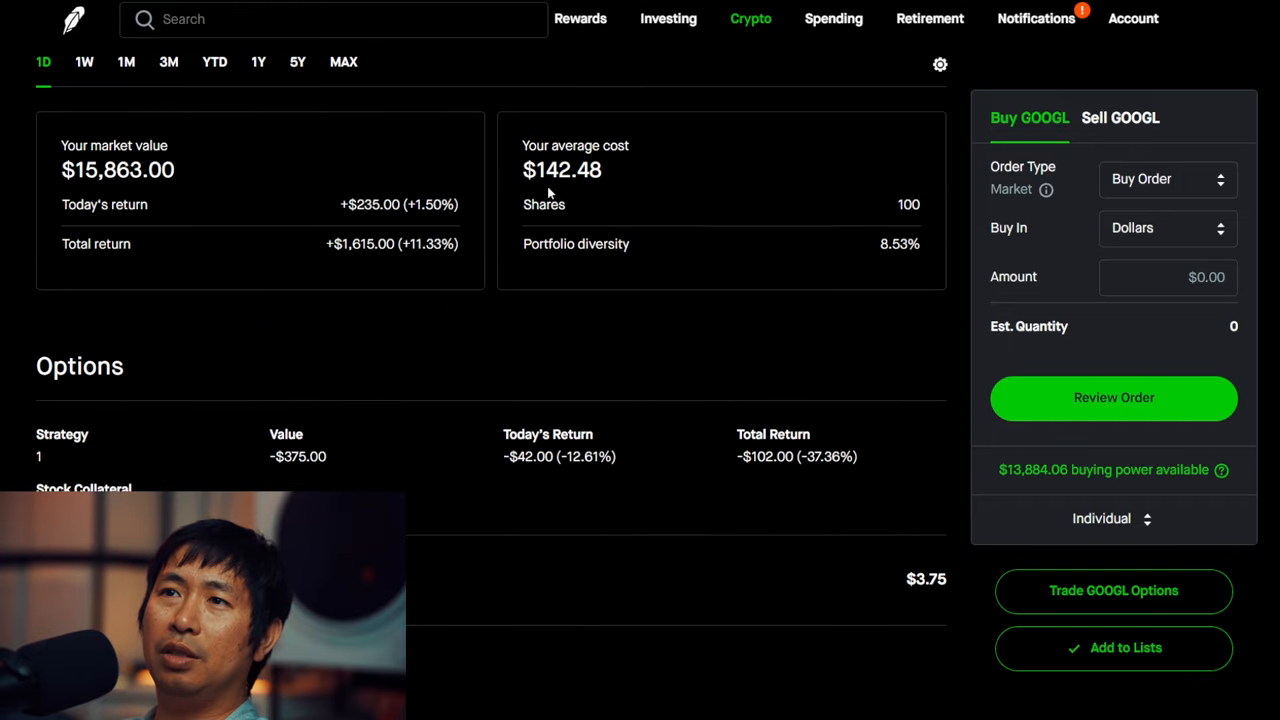
mouse_move(590, 193)
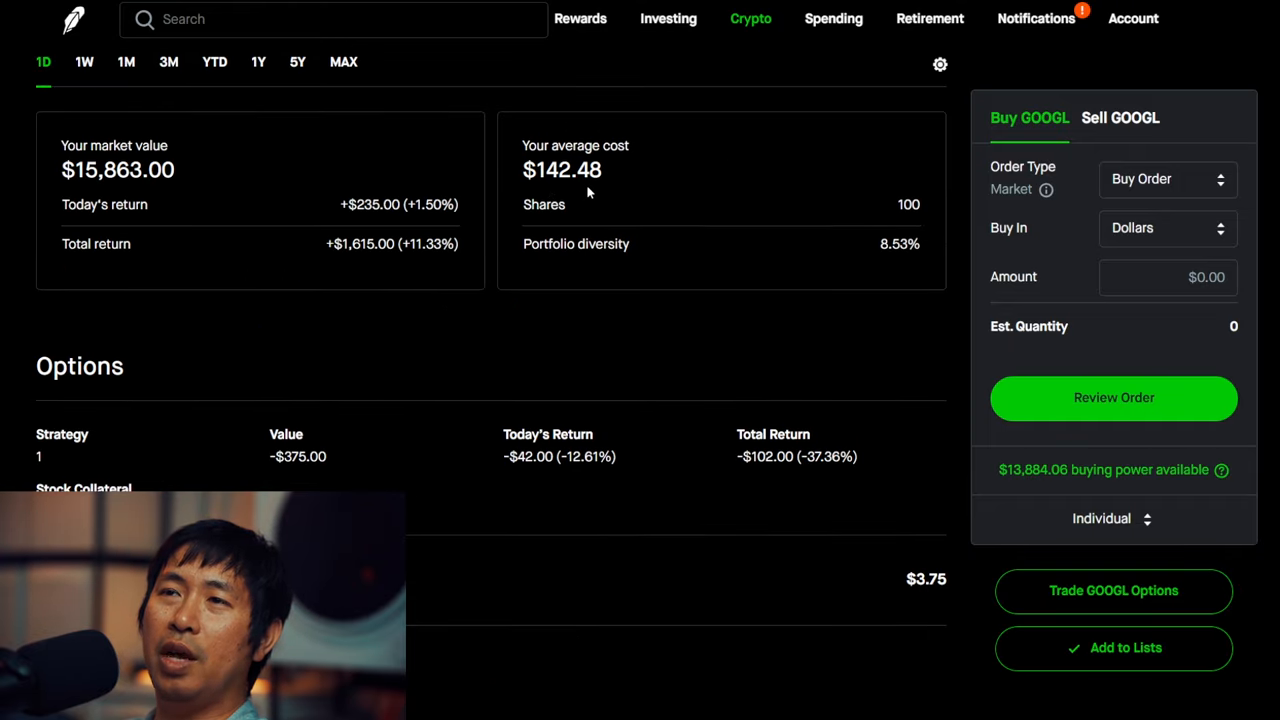
mouse_move(339, 264)
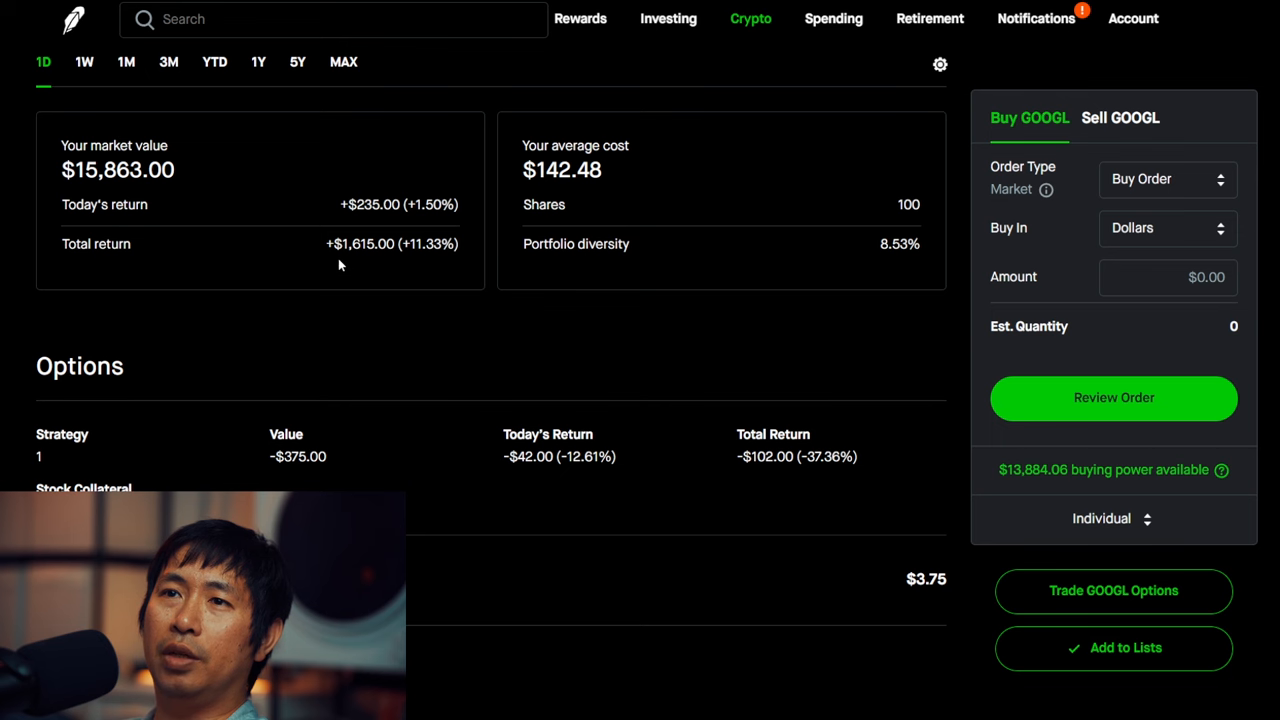
mouse_move(373, 266)
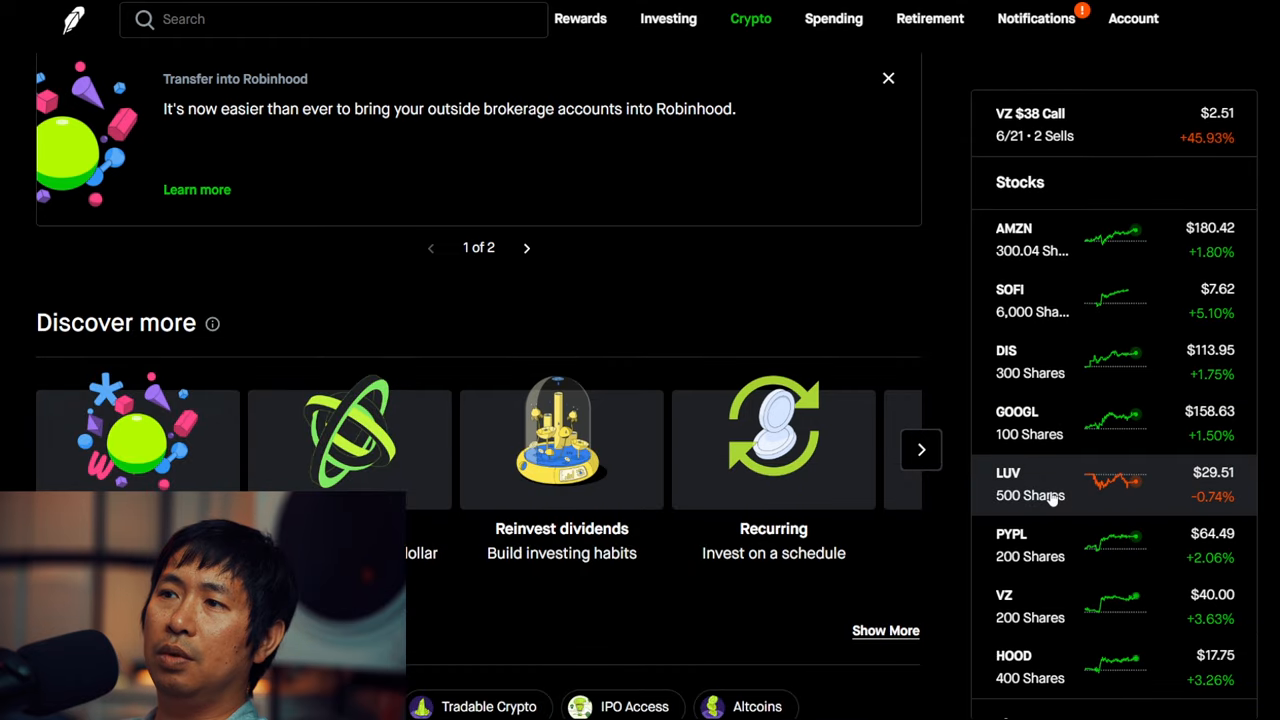
Step: Open the Southwest Airlines page and review its 500-share position and covered call
left_click(1050, 484)
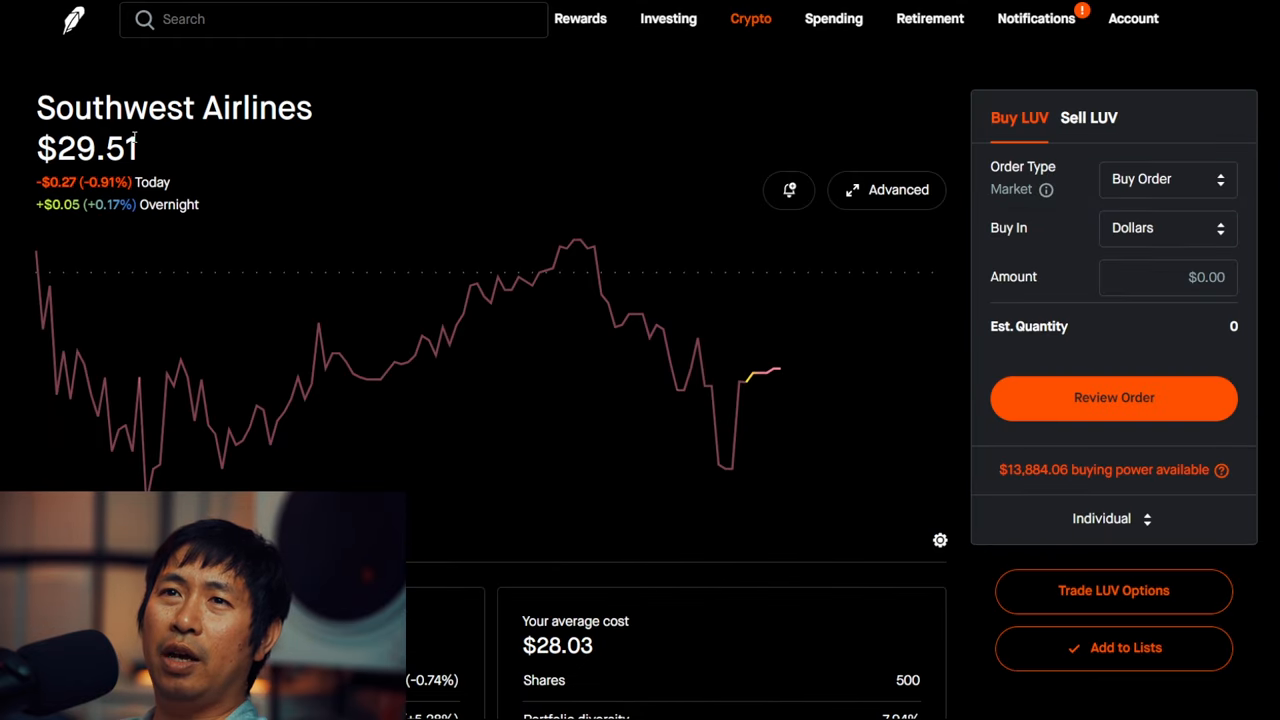
mouse_move(426, 174)
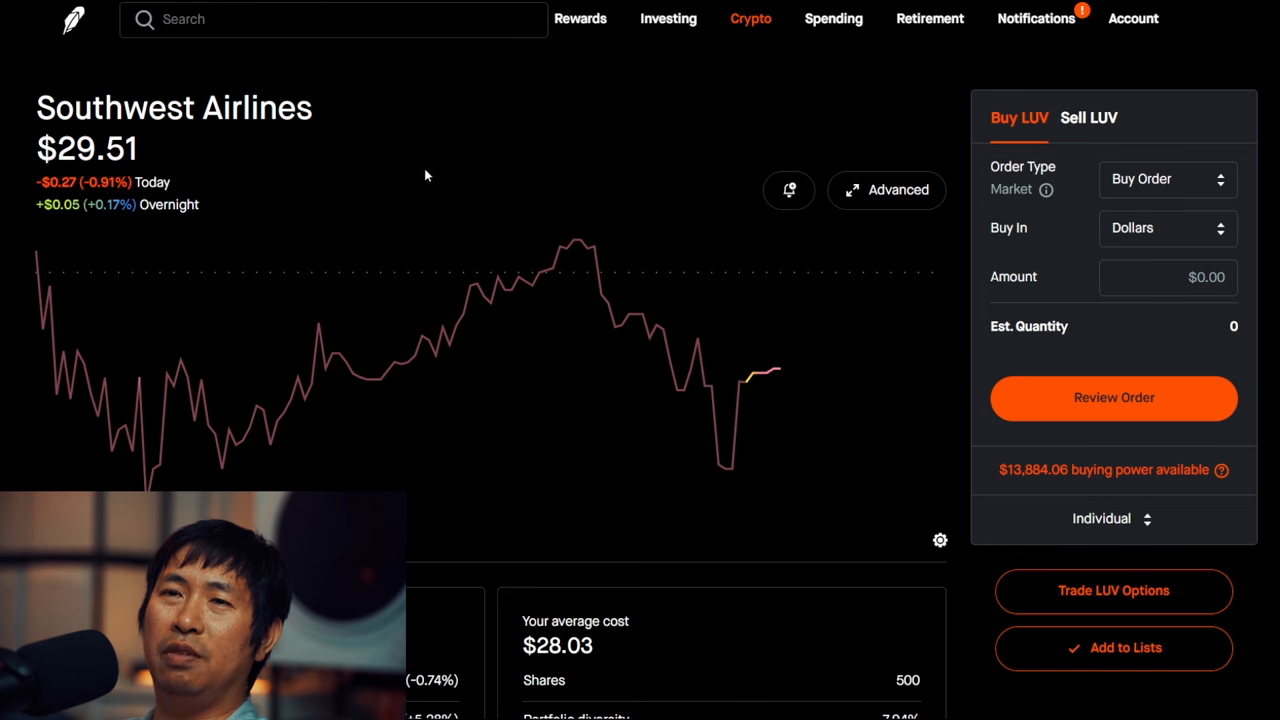
scroll("down", 3)
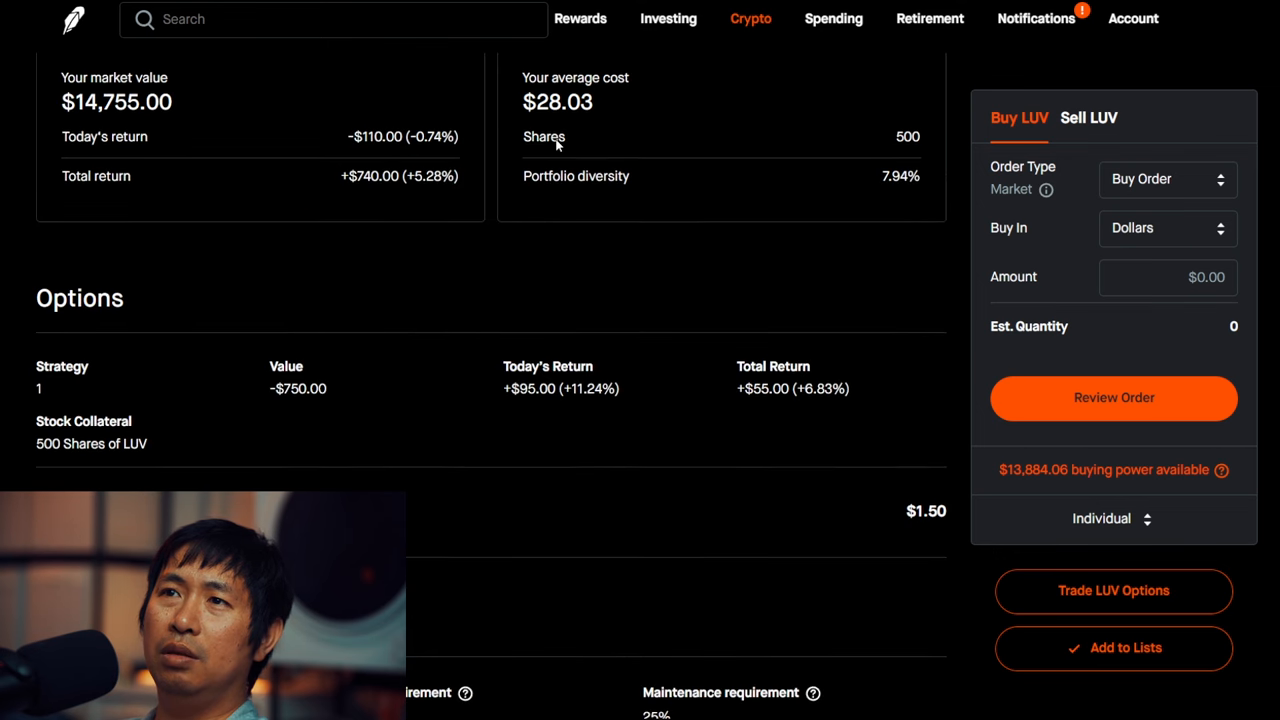
mouse_move(592, 126)
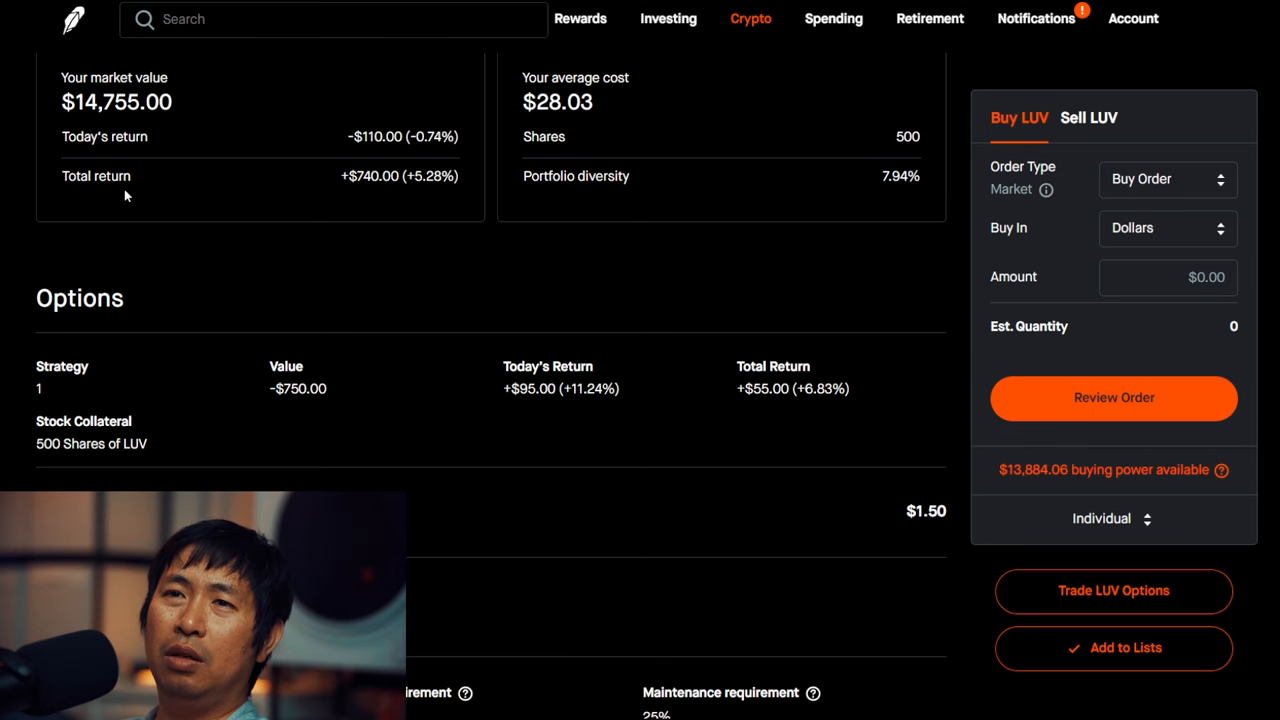
mouse_move(371, 197)
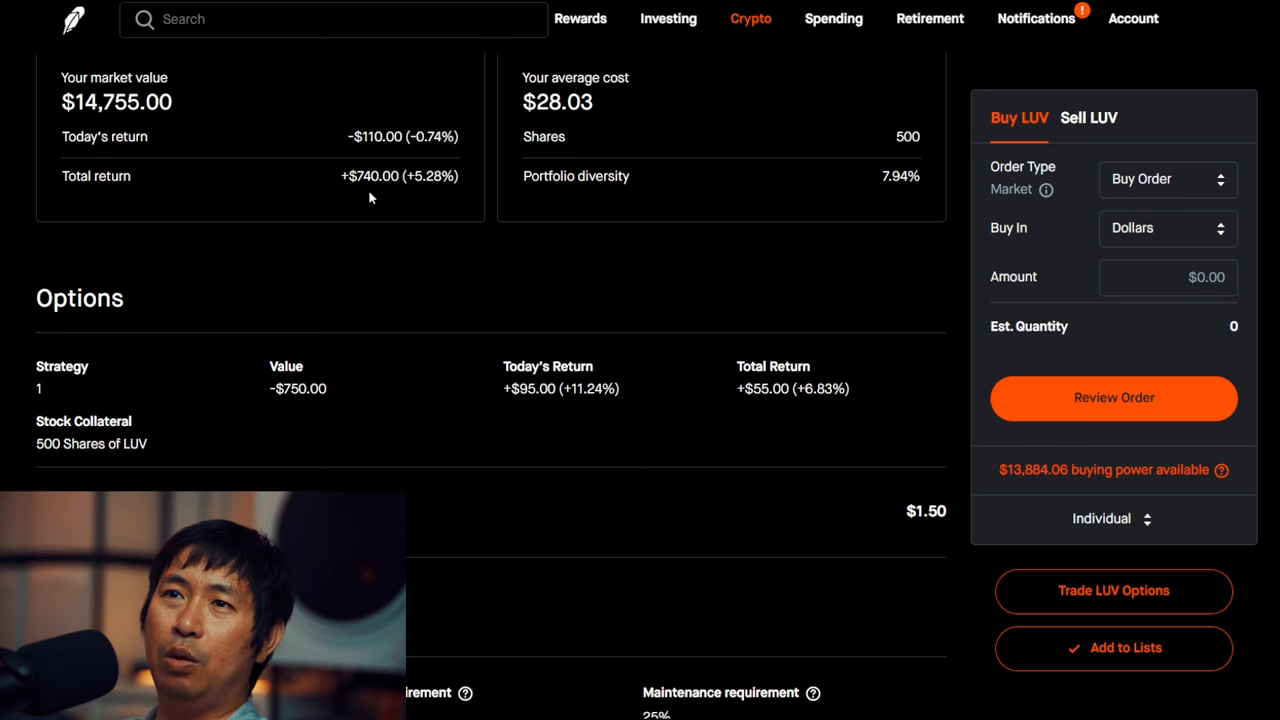
scroll("down", 3)
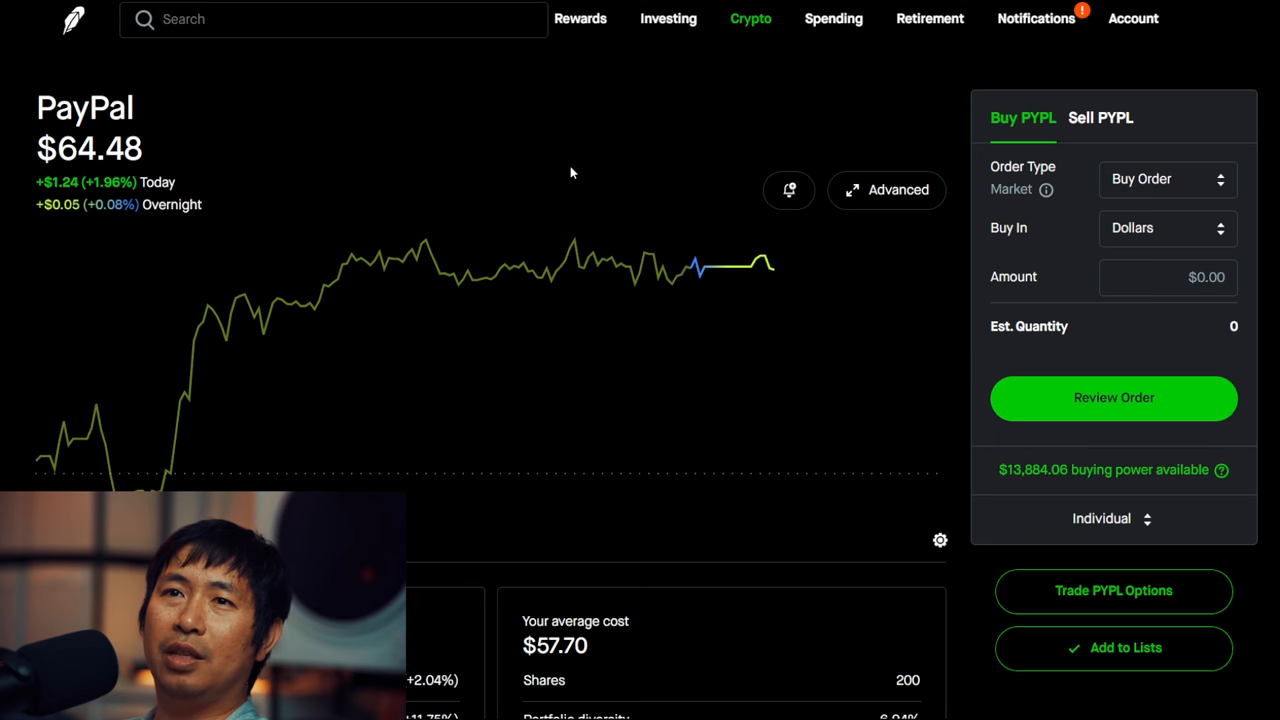
Step: Scroll the home Stocks list through DIS, GOOGL, LUV, PYPL, VZ and HOOD
scroll("down", 3)
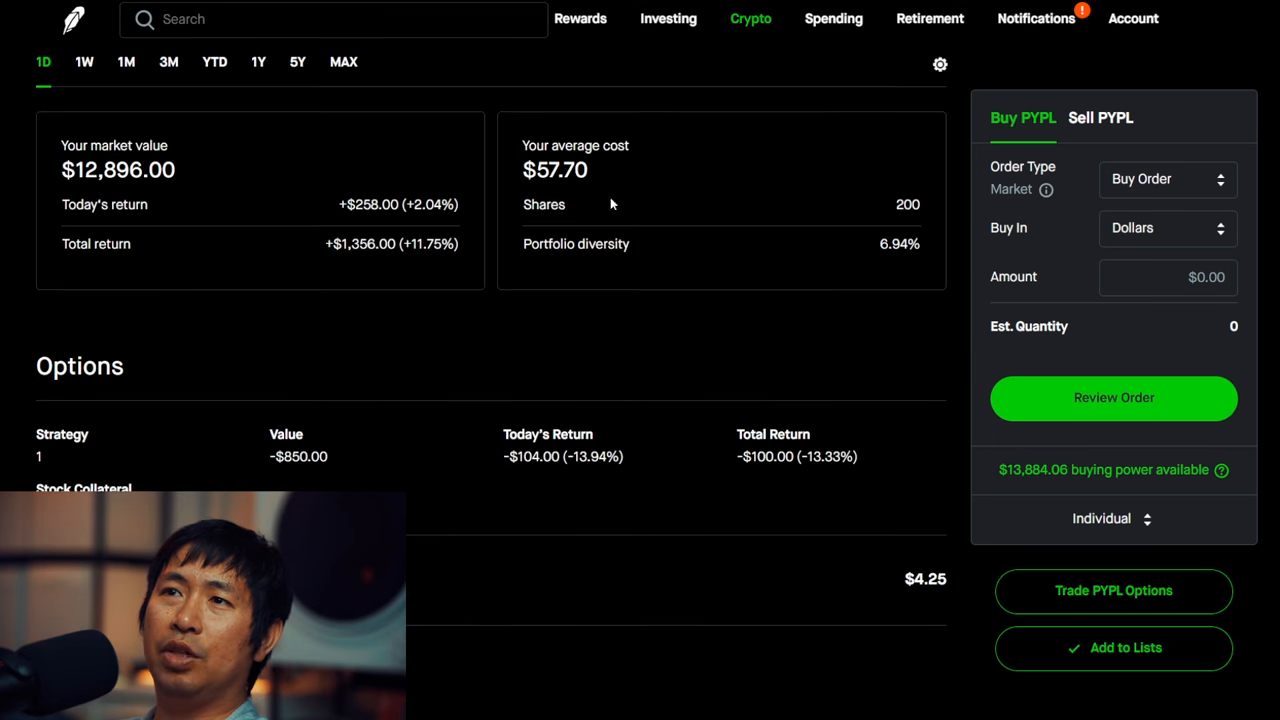
mouse_move(584, 196)
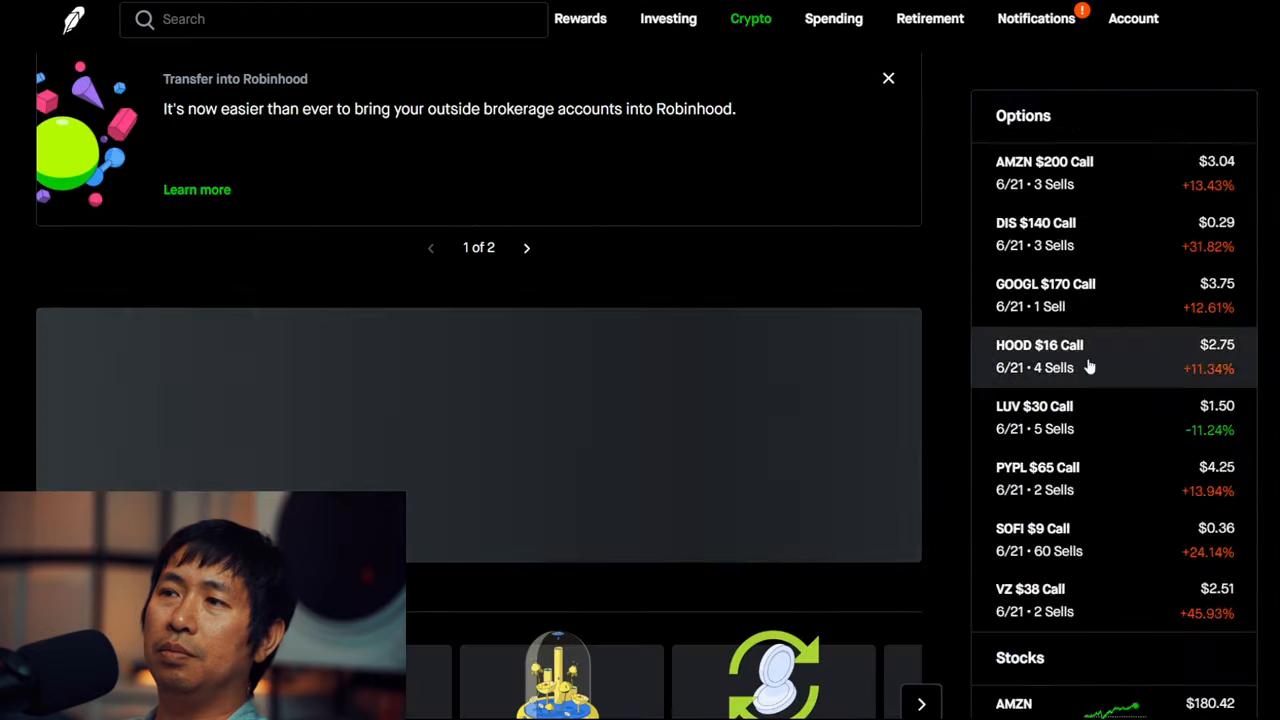
scroll("down", 3)
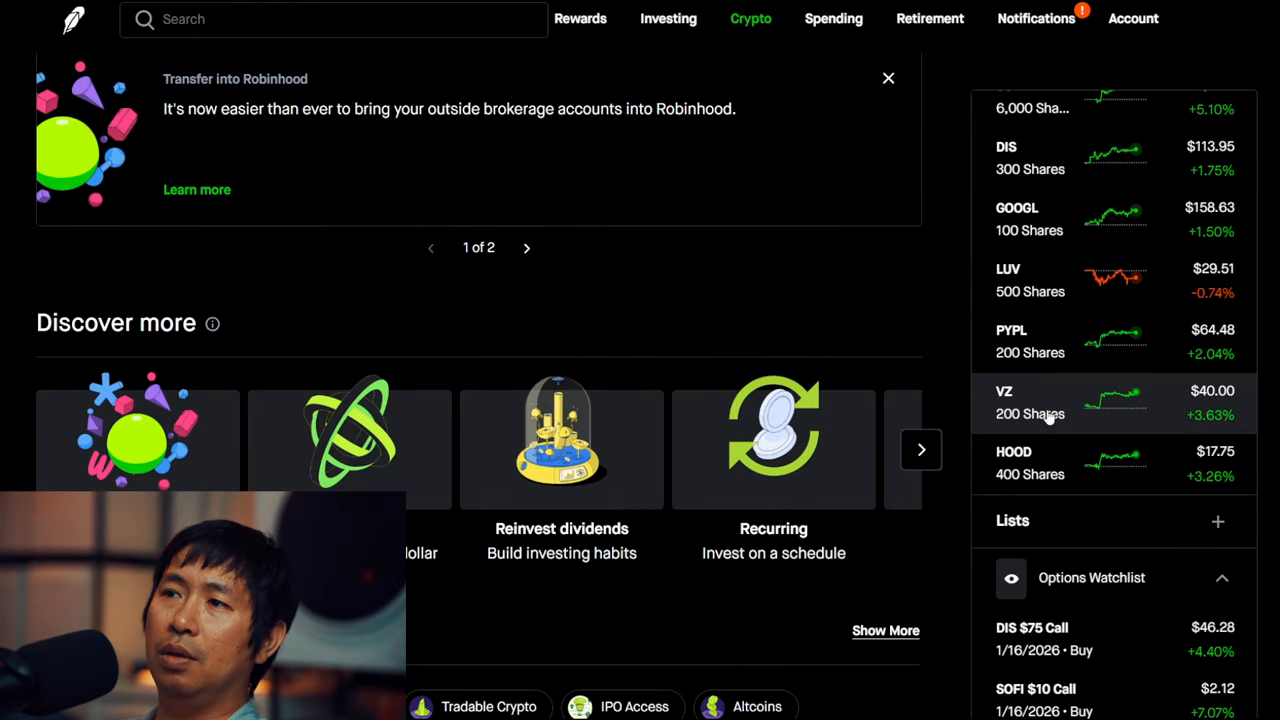
Step: Open Verizon's page and scroll to the 200-share position worth $8,000
left_click(1009, 392)
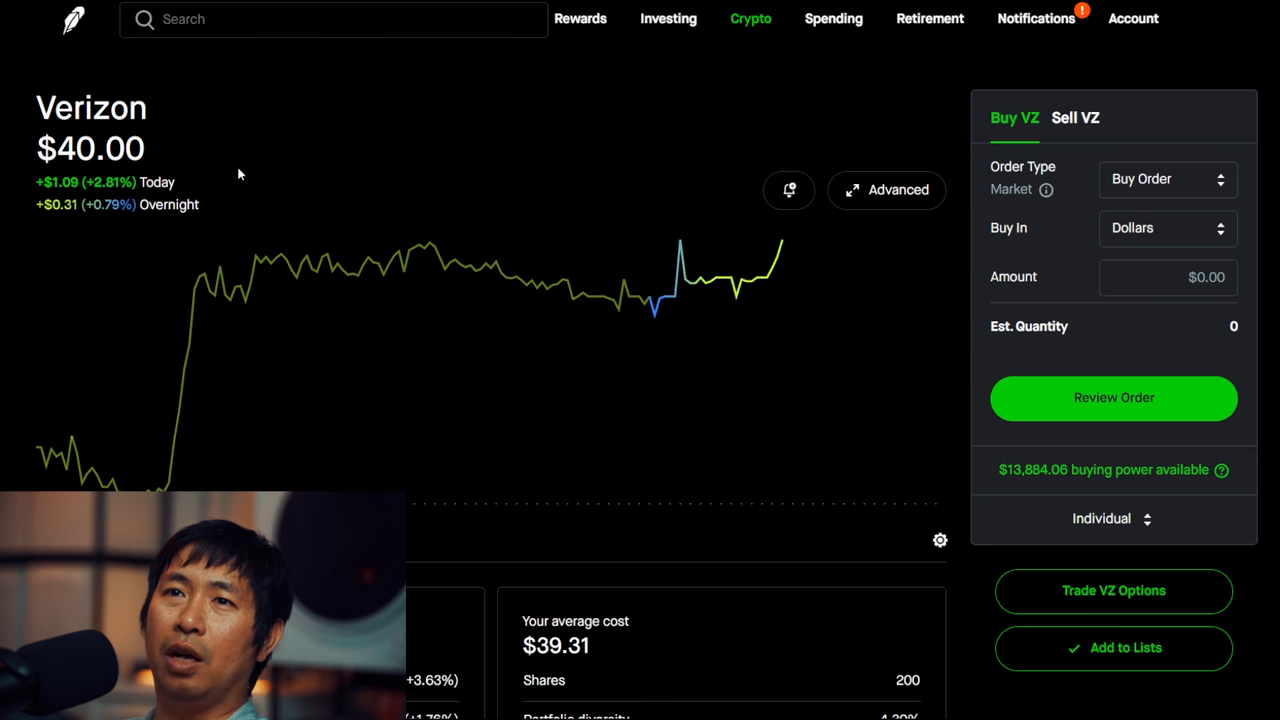
scroll("down", 3)
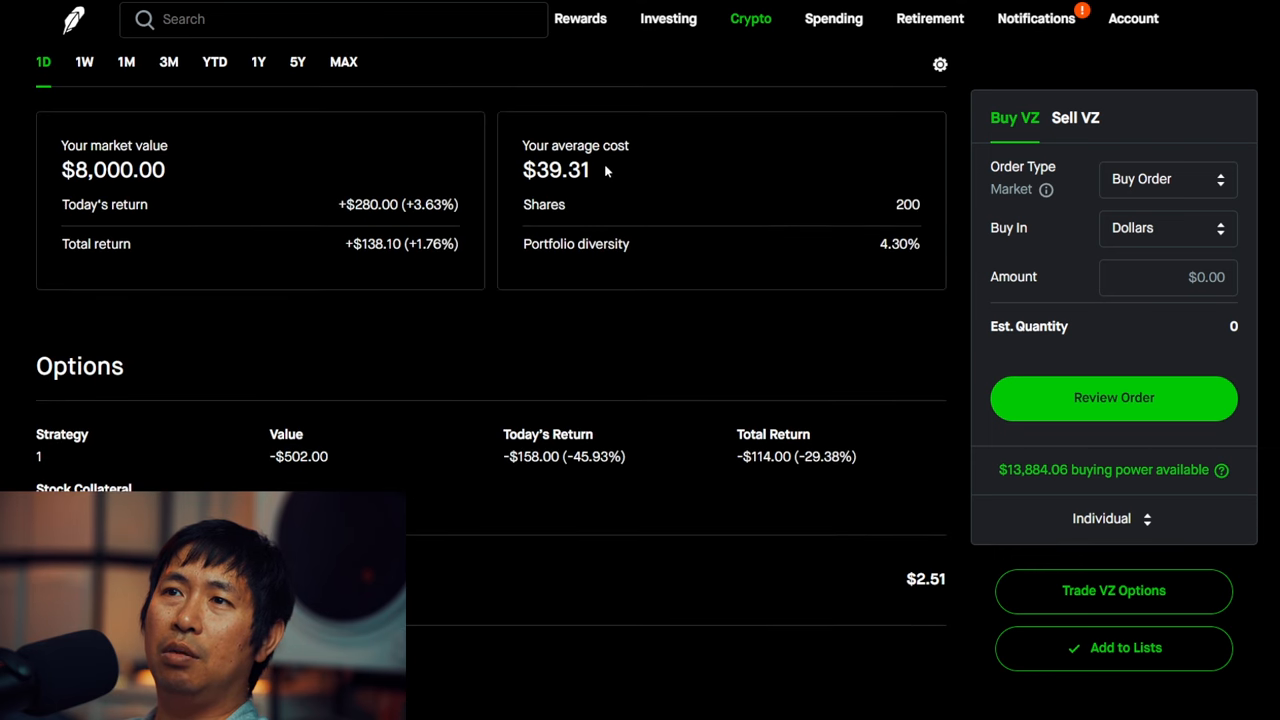
mouse_move(586, 194)
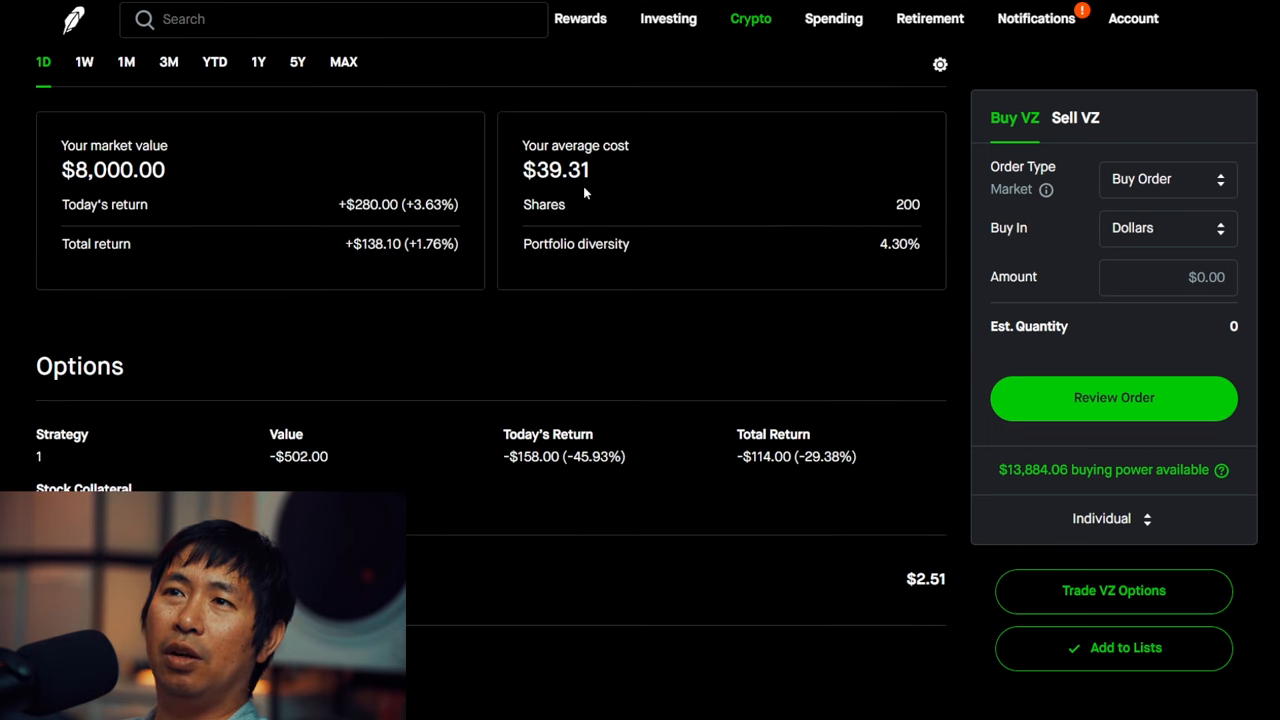
mouse_move(374, 287)
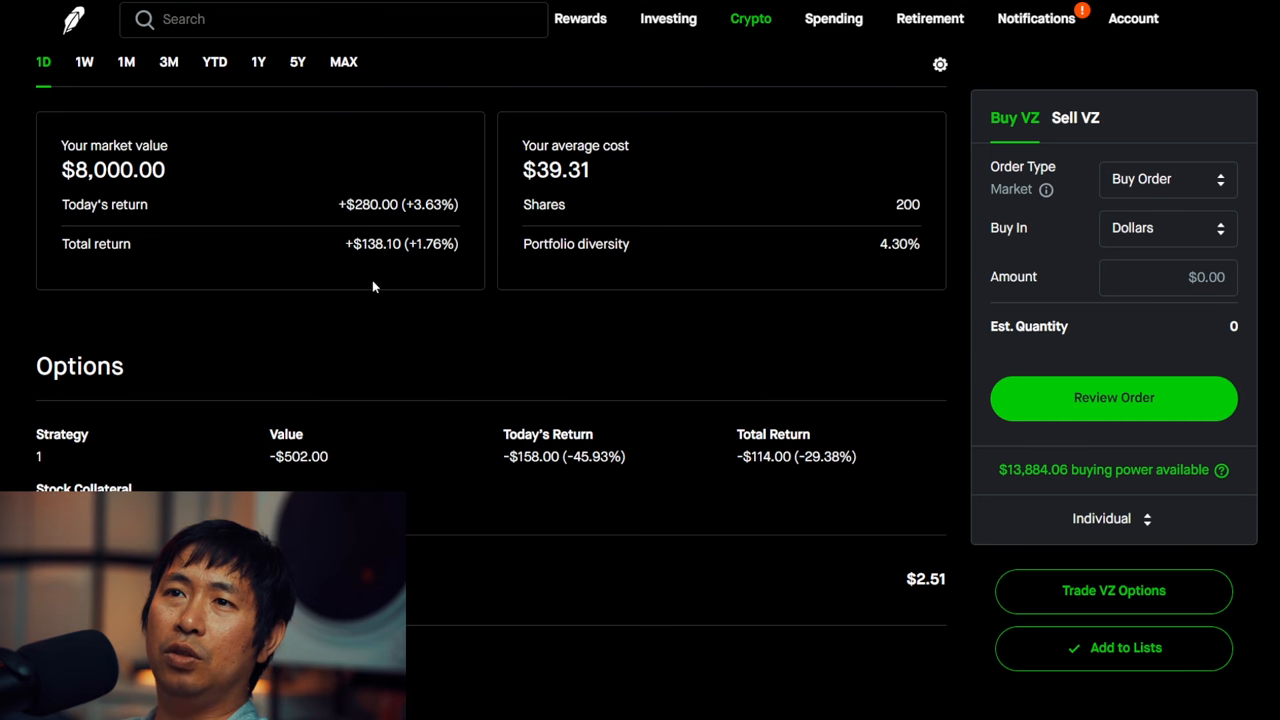
mouse_move(381, 260)
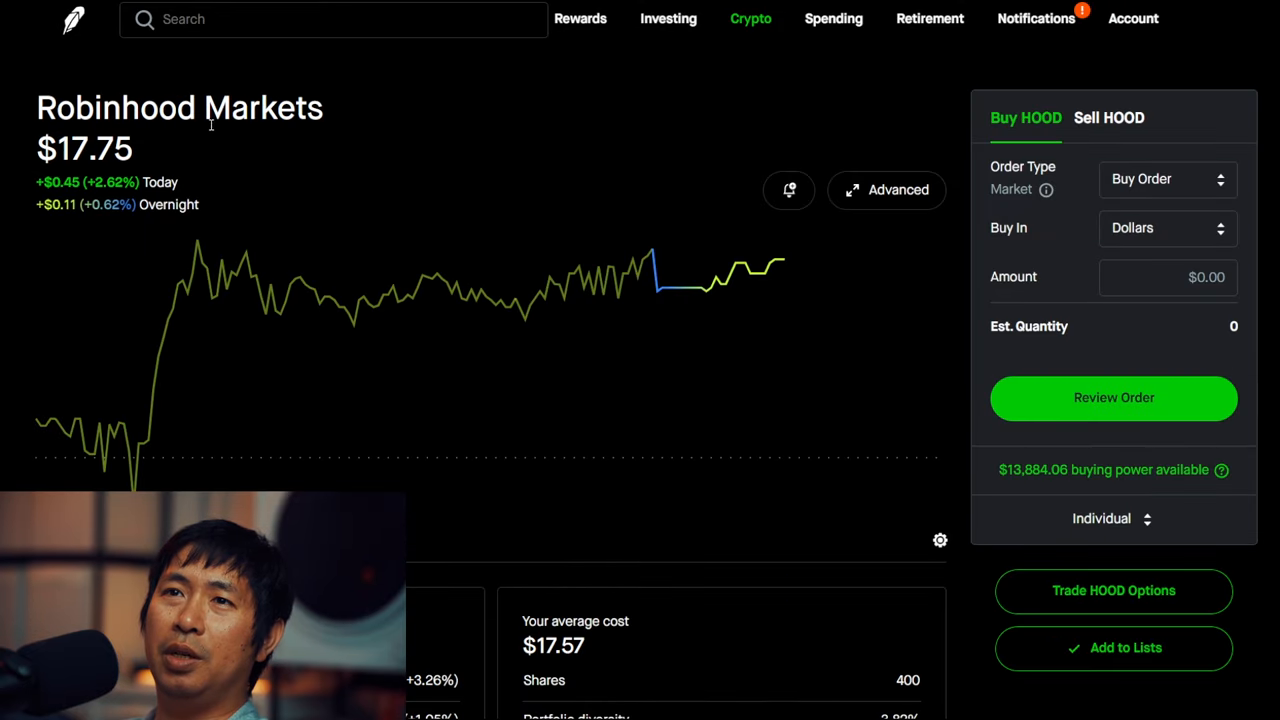
mouse_move(78, 186)
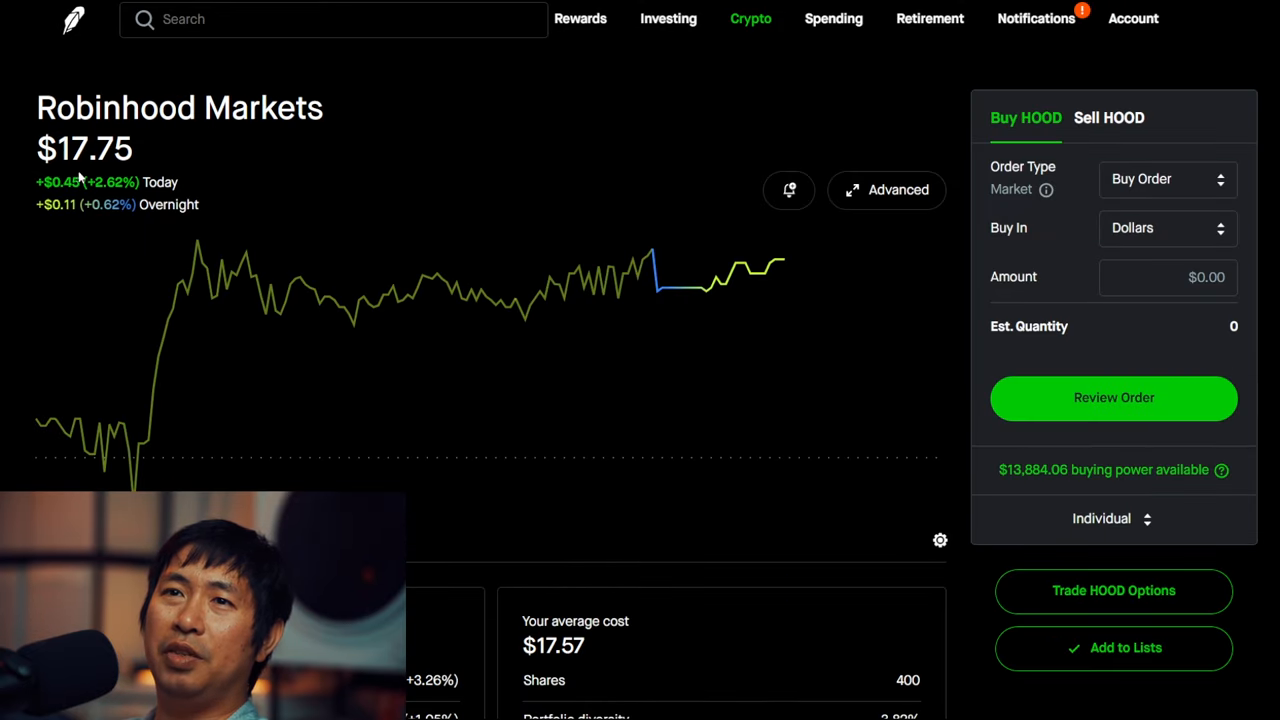
Step: Scroll the HOOD page to the 400-share position worth $7,100 and its covered call
scroll("down", 3)
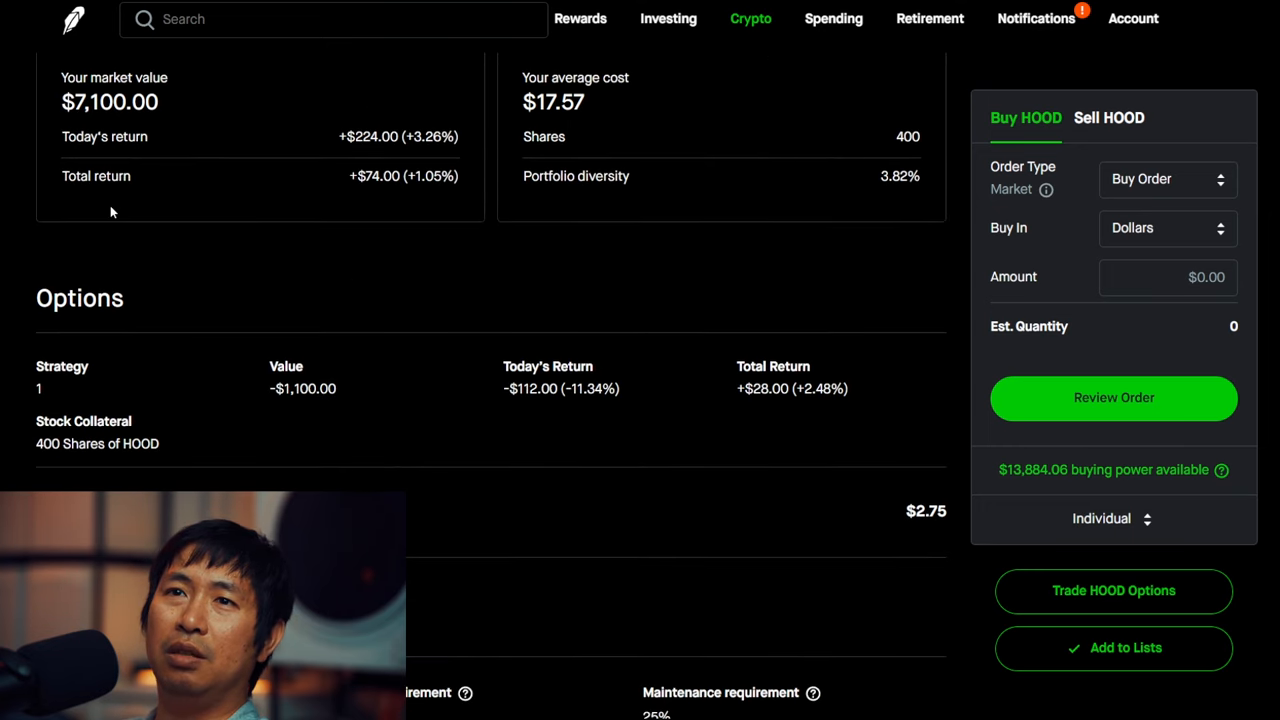
mouse_move(368, 196)
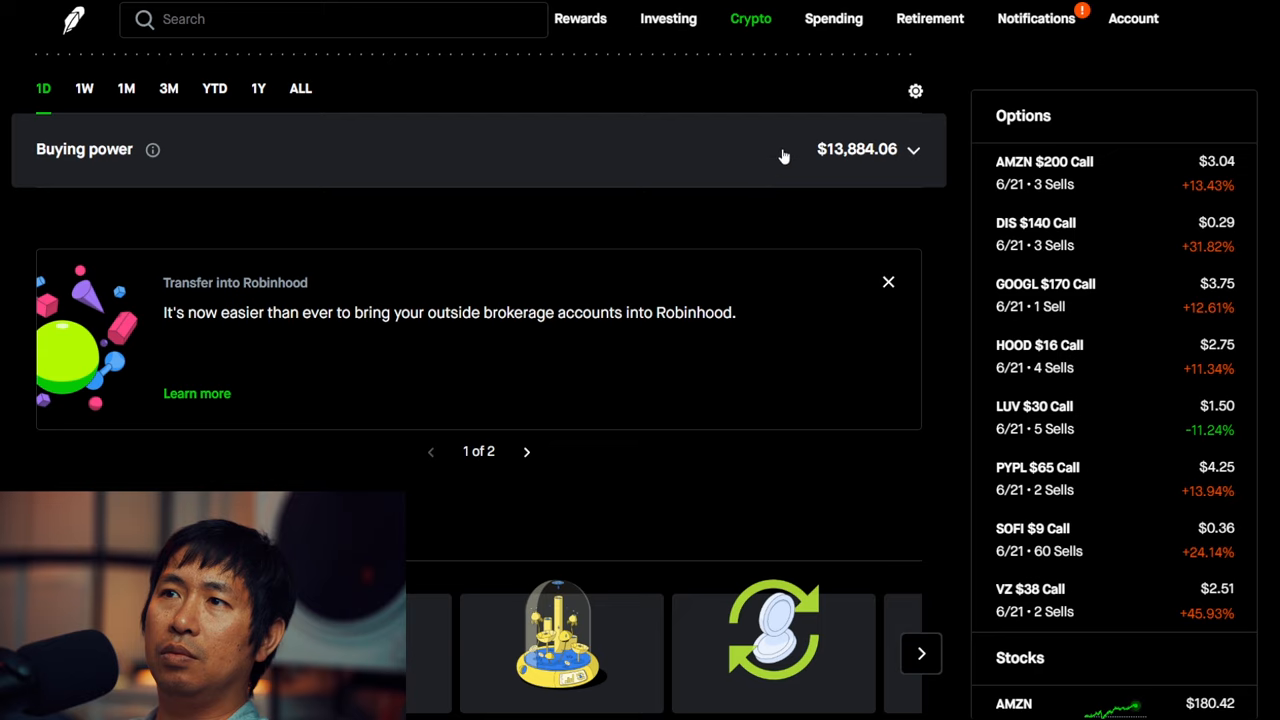
Step: Expand Buying power to show the $13,884.06 total and low-risk margin status
left_click(918, 149)
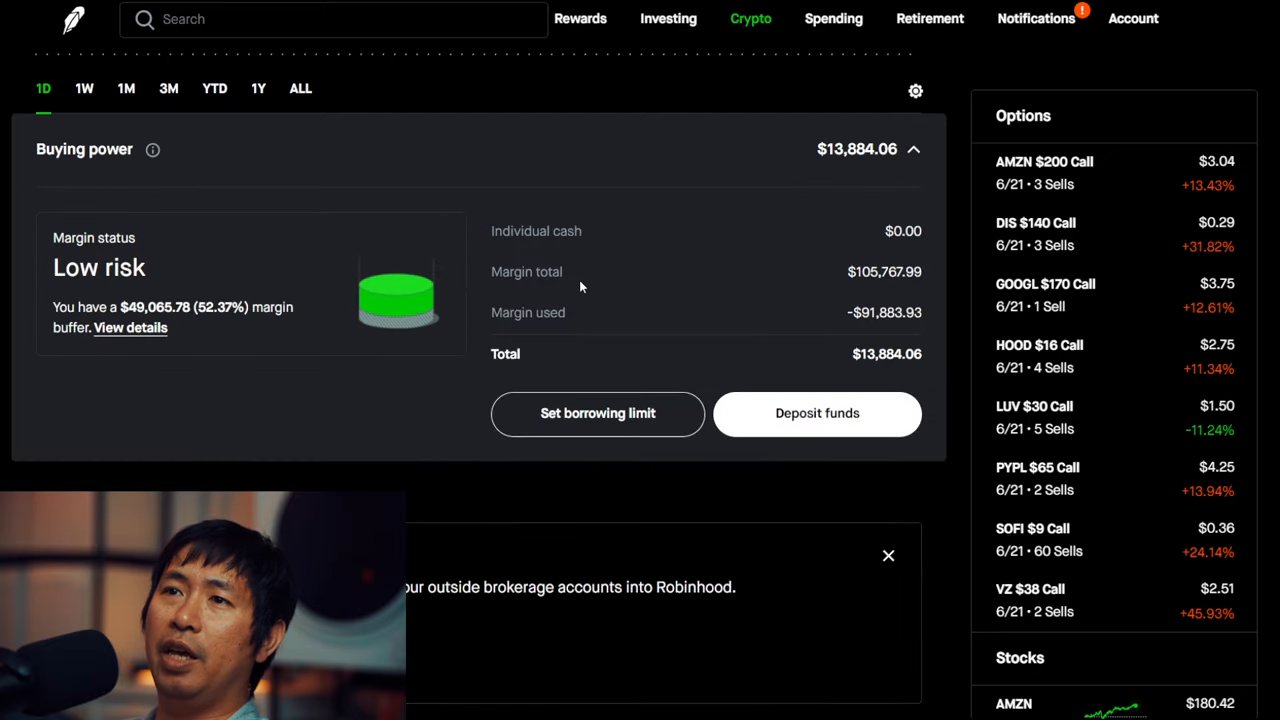
mouse_move(866, 287)
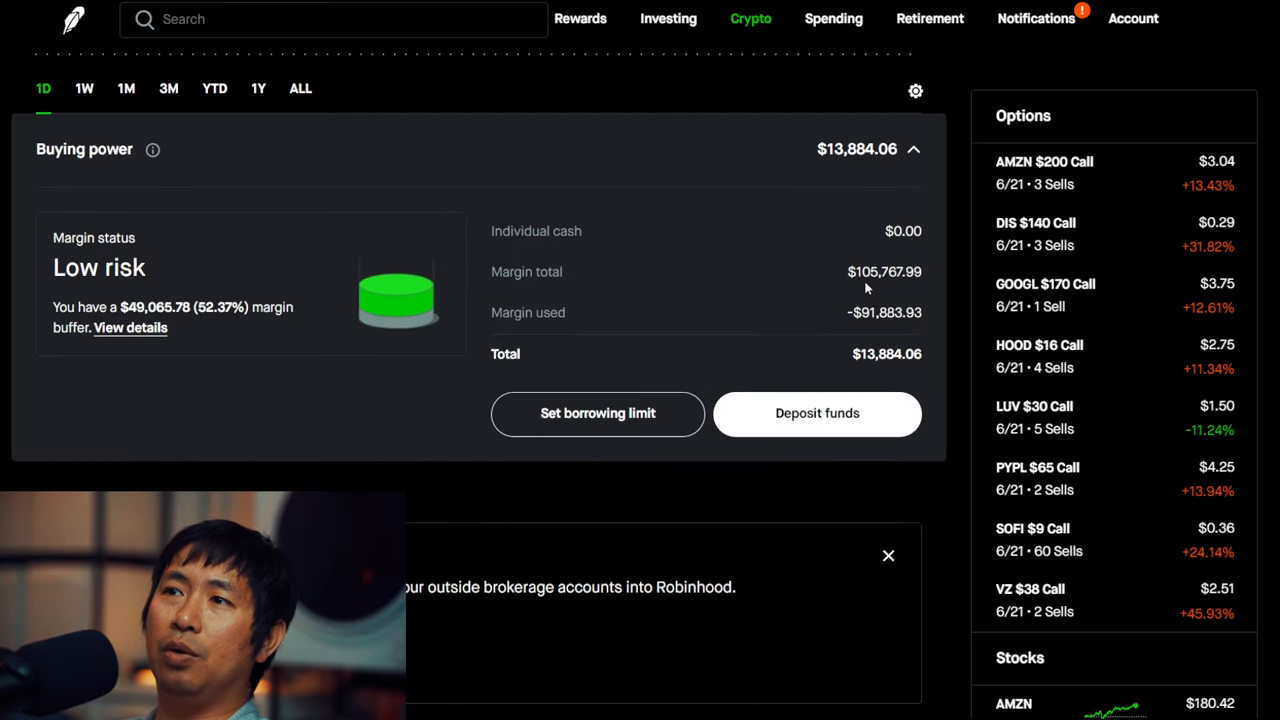
mouse_move(894, 290)
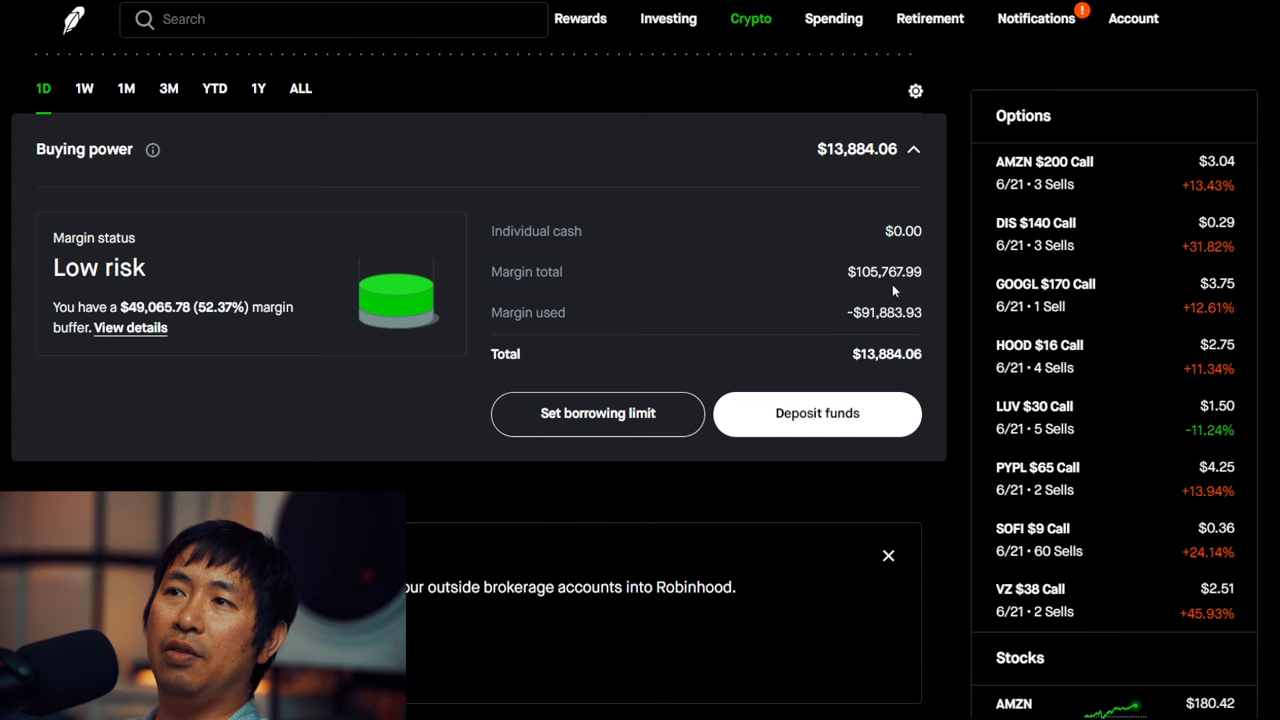
mouse_move(927, 288)
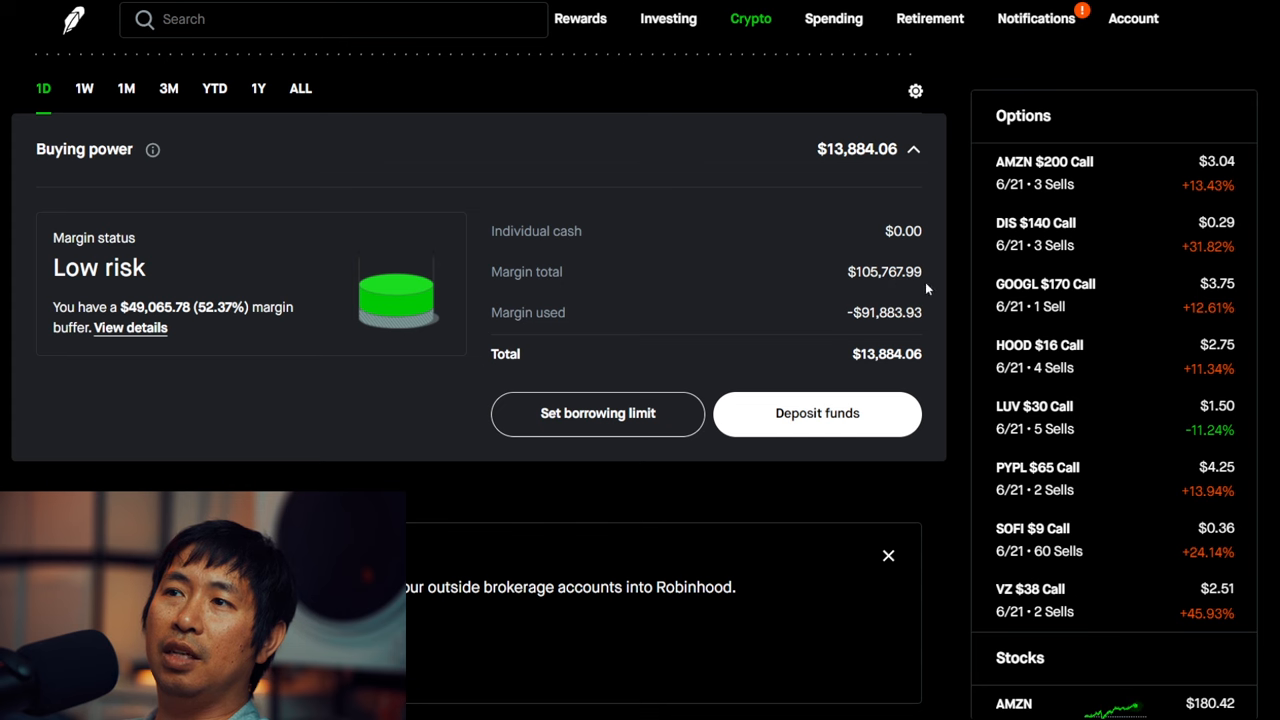
mouse_move(870, 333)
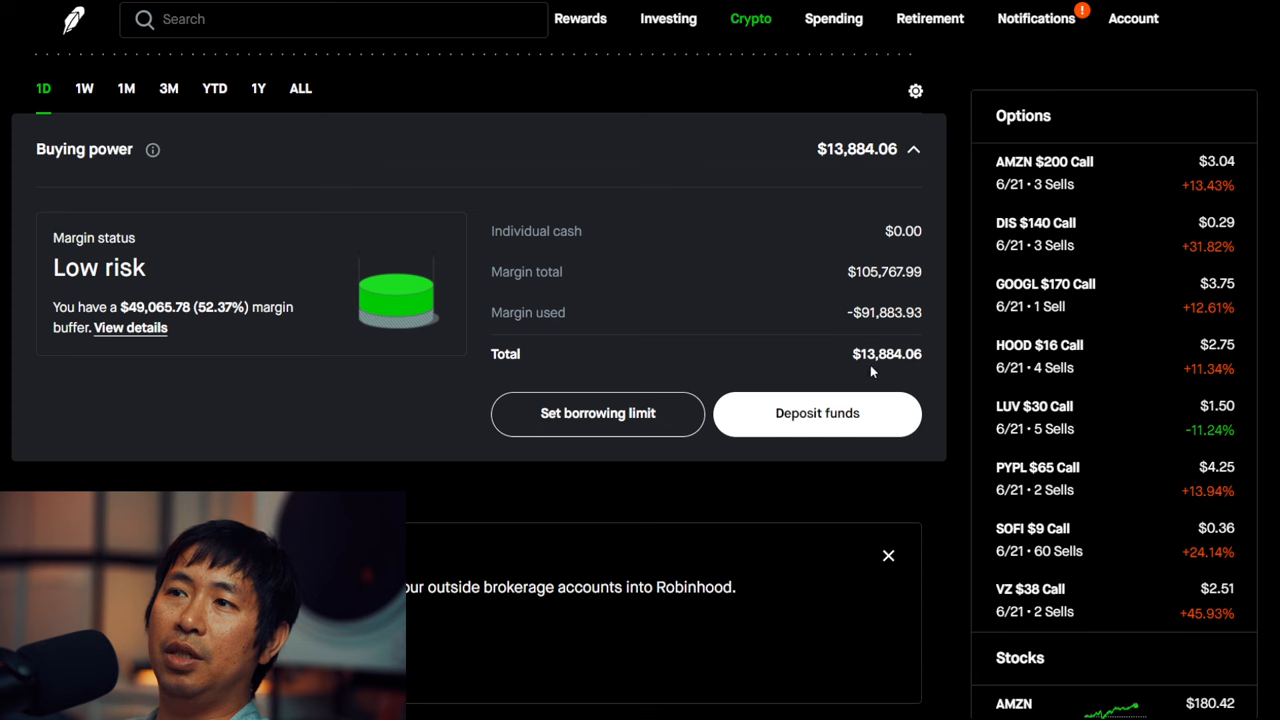
mouse_move(910, 370)
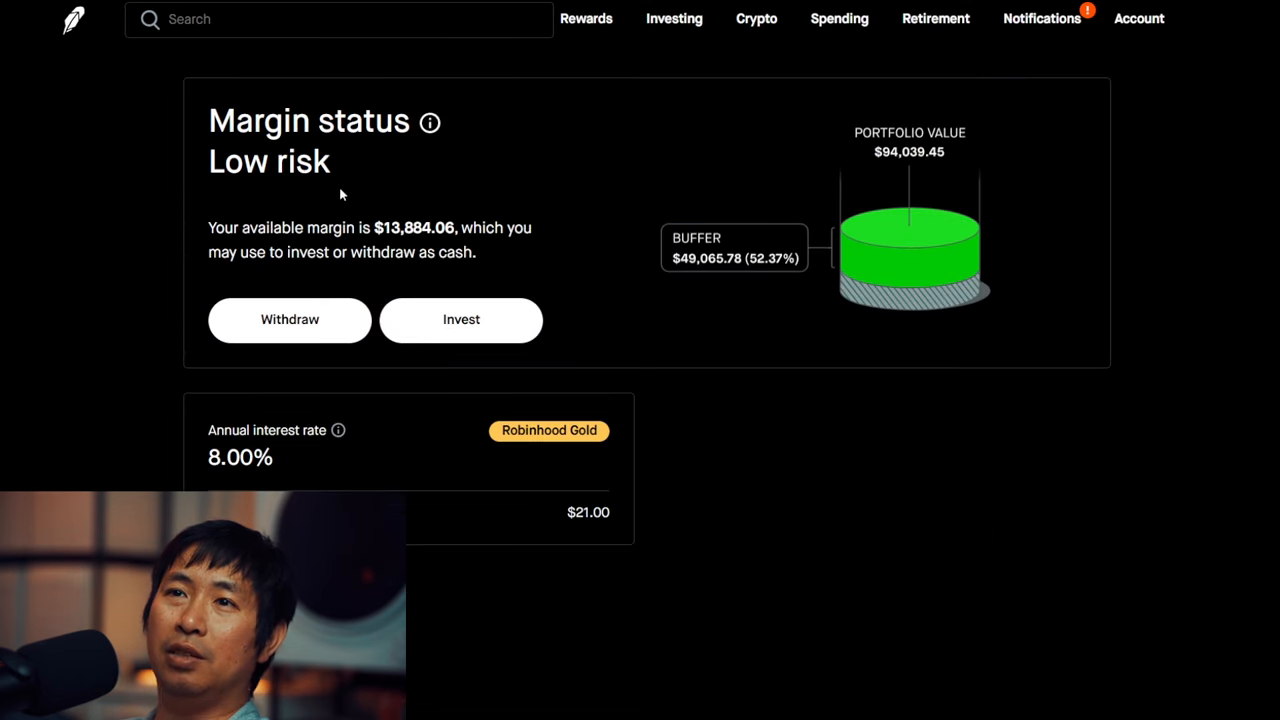
mouse_move(693, 280)
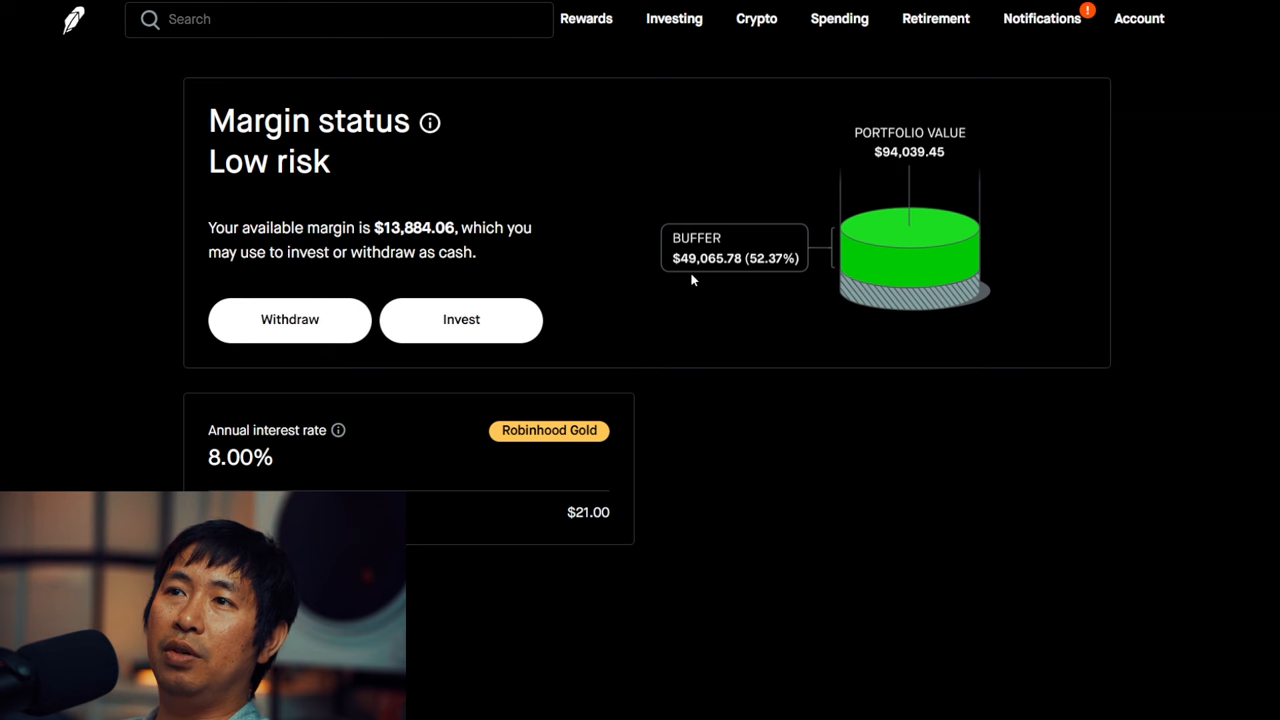
mouse_move(737, 275)
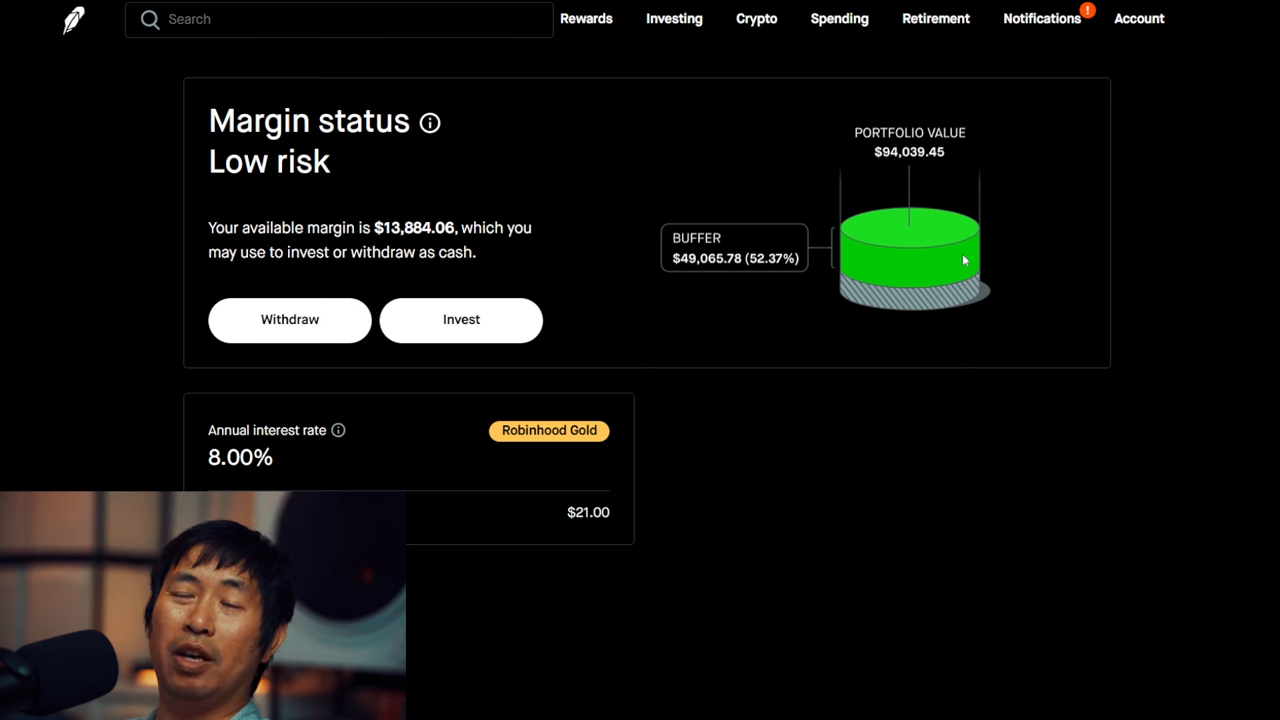
mouse_move(360, 447)
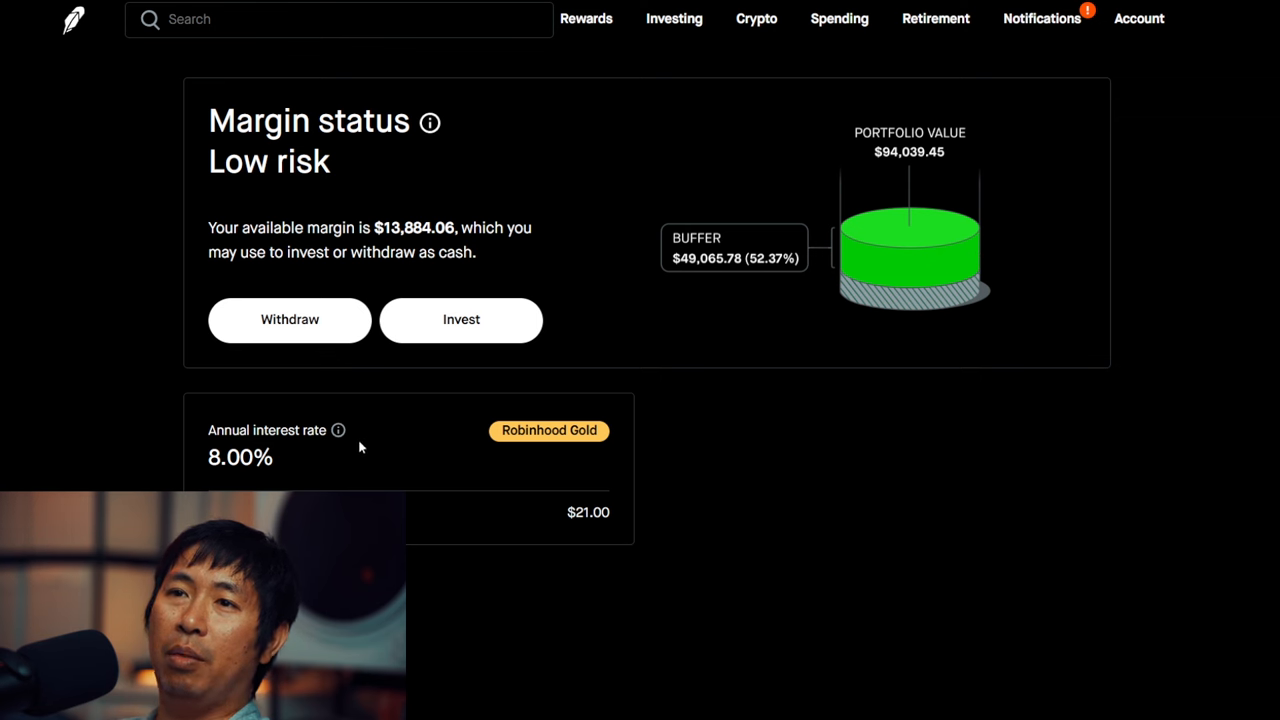
mouse_move(543, 475)
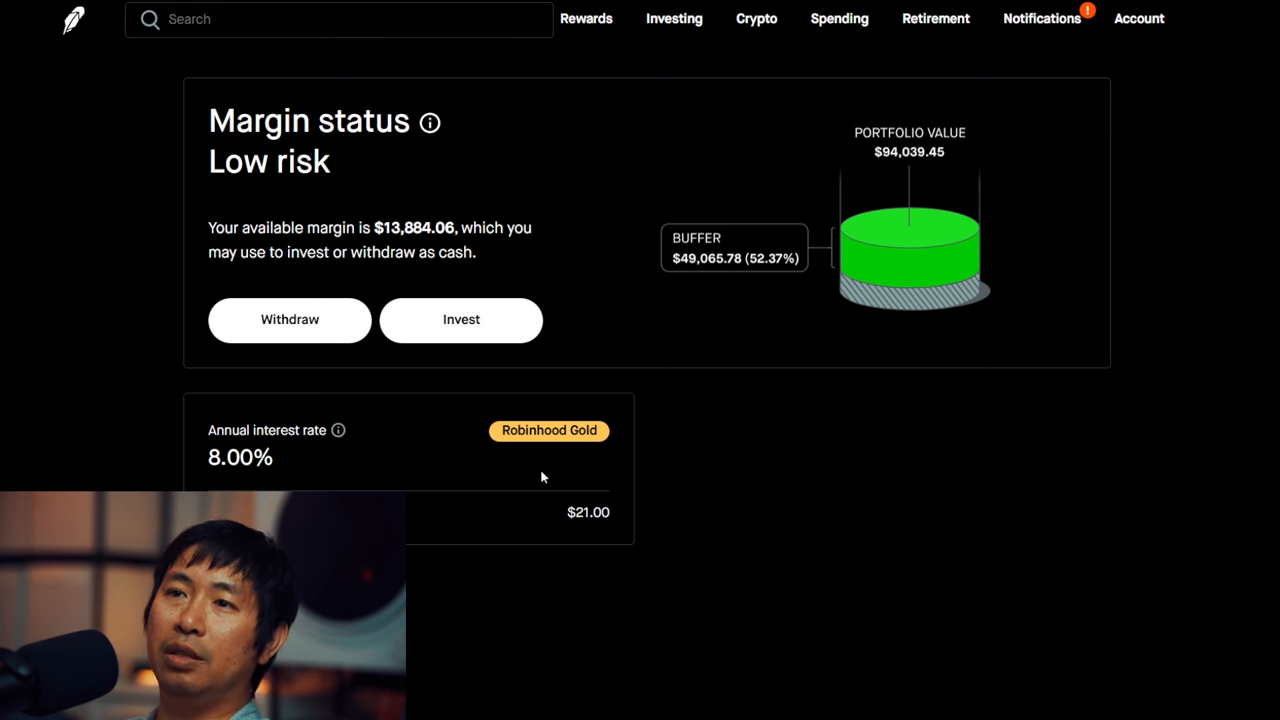
mouse_move(592, 538)
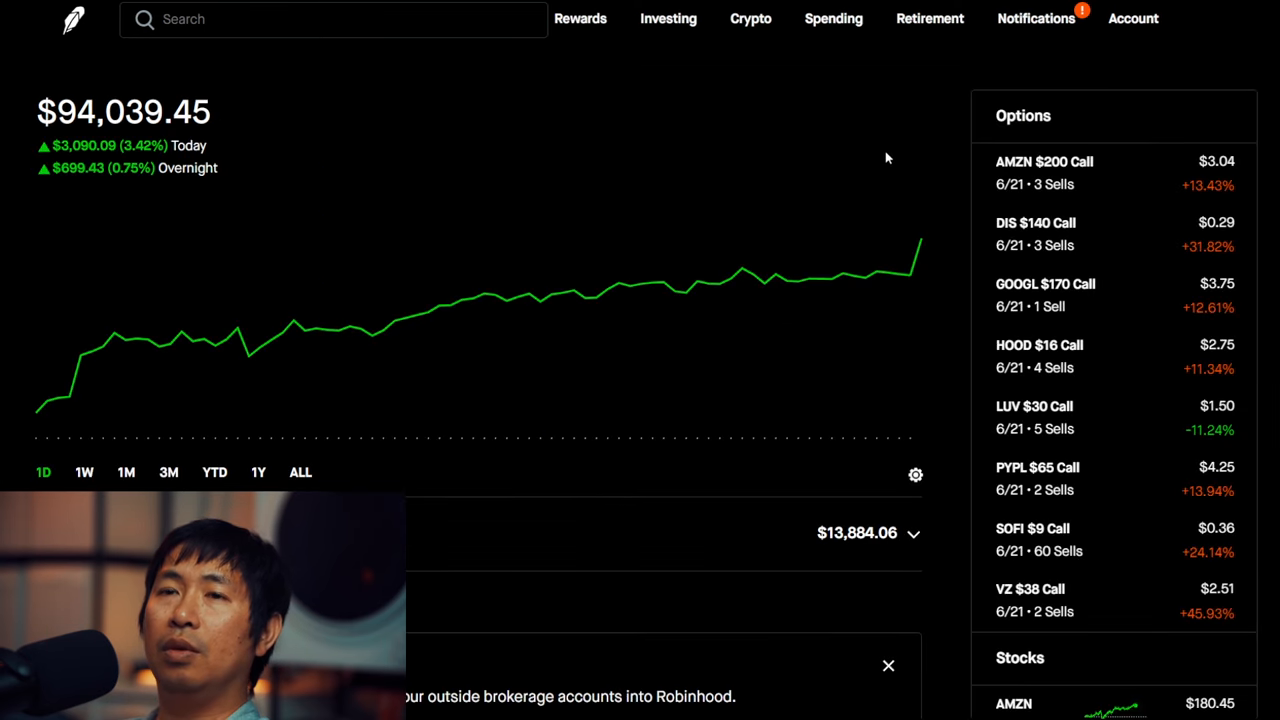
mouse_move(877, 155)
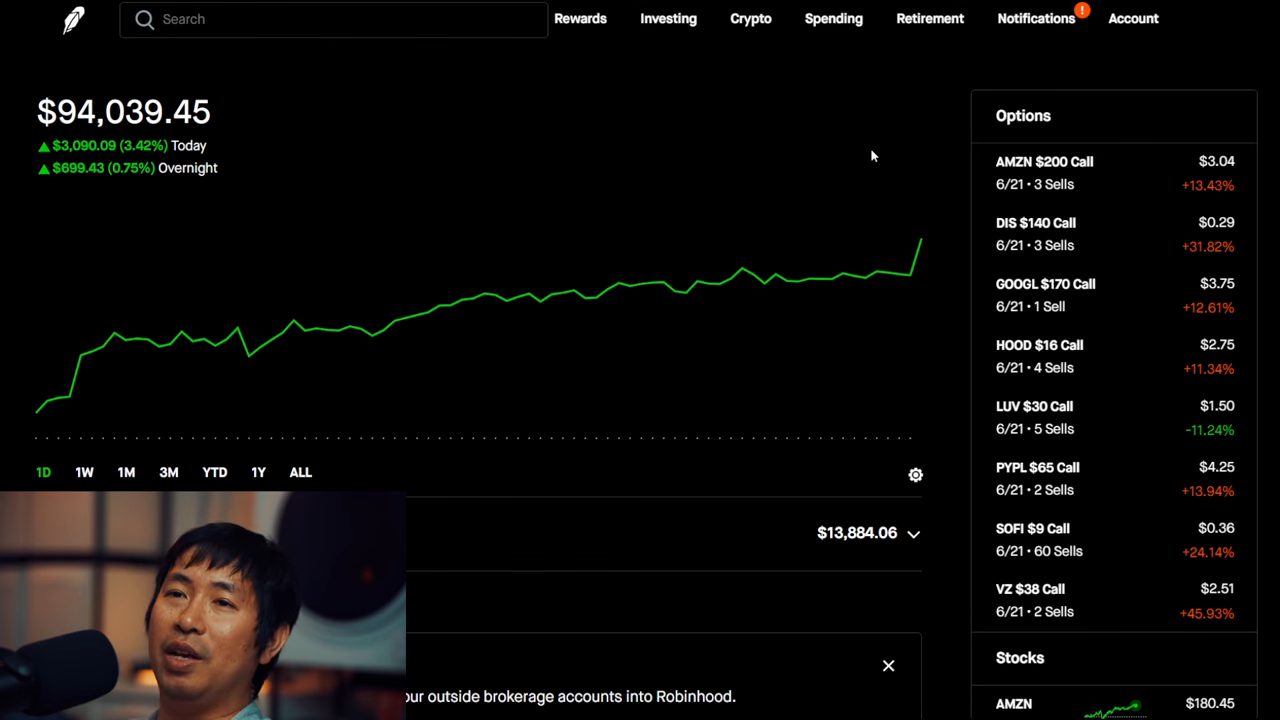
Step: View the portfolio's past-month chart, then return to the one-day view at $94,018.45
left_click(125, 472)
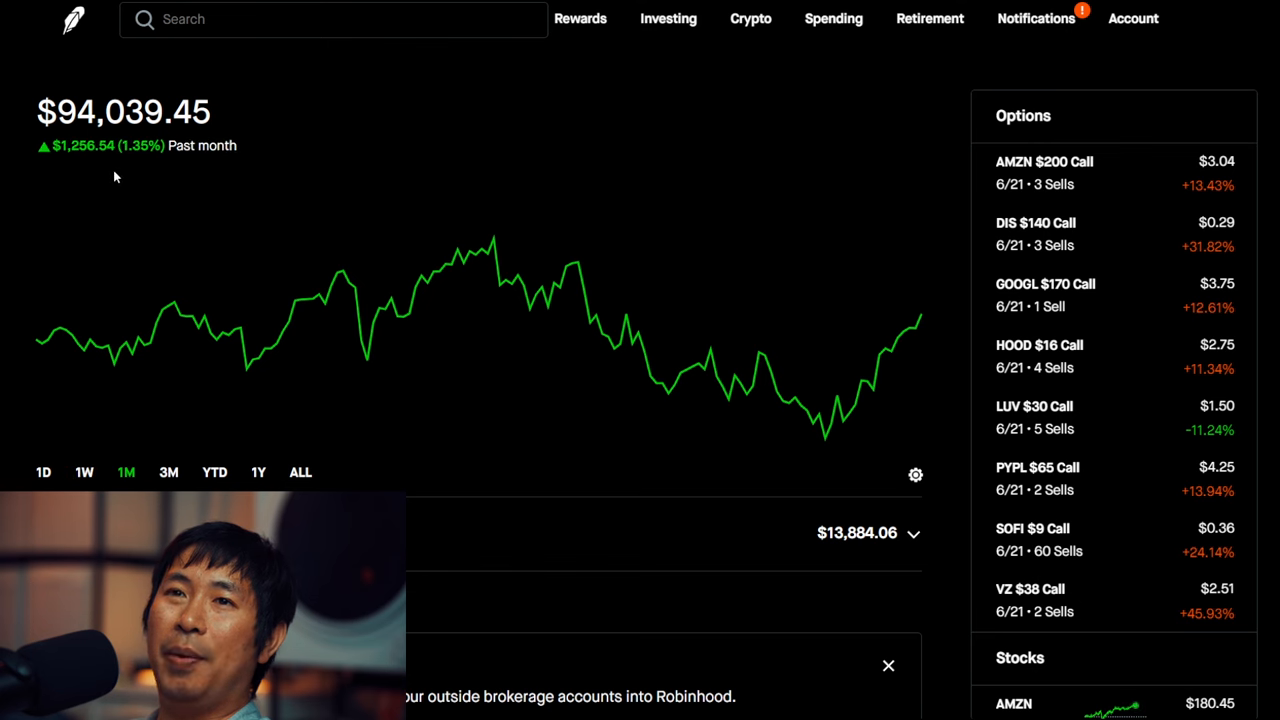
mouse_move(487, 285)
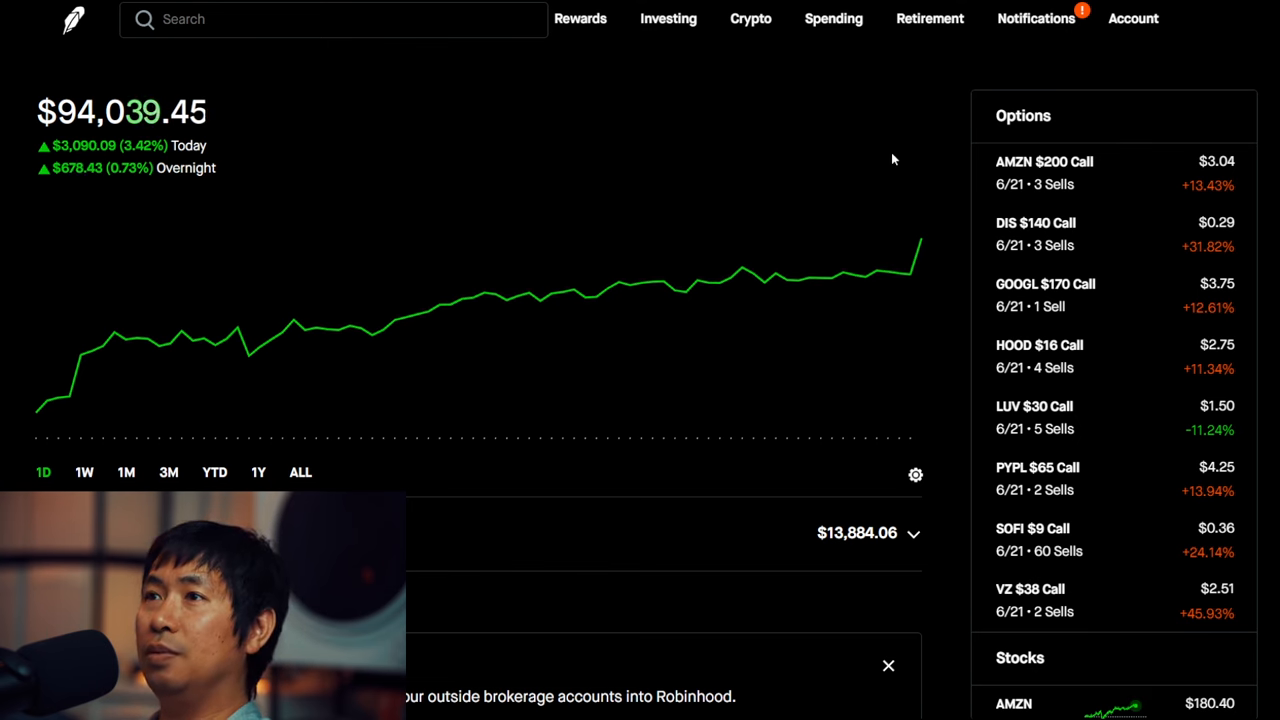
mouse_move(929, 163)
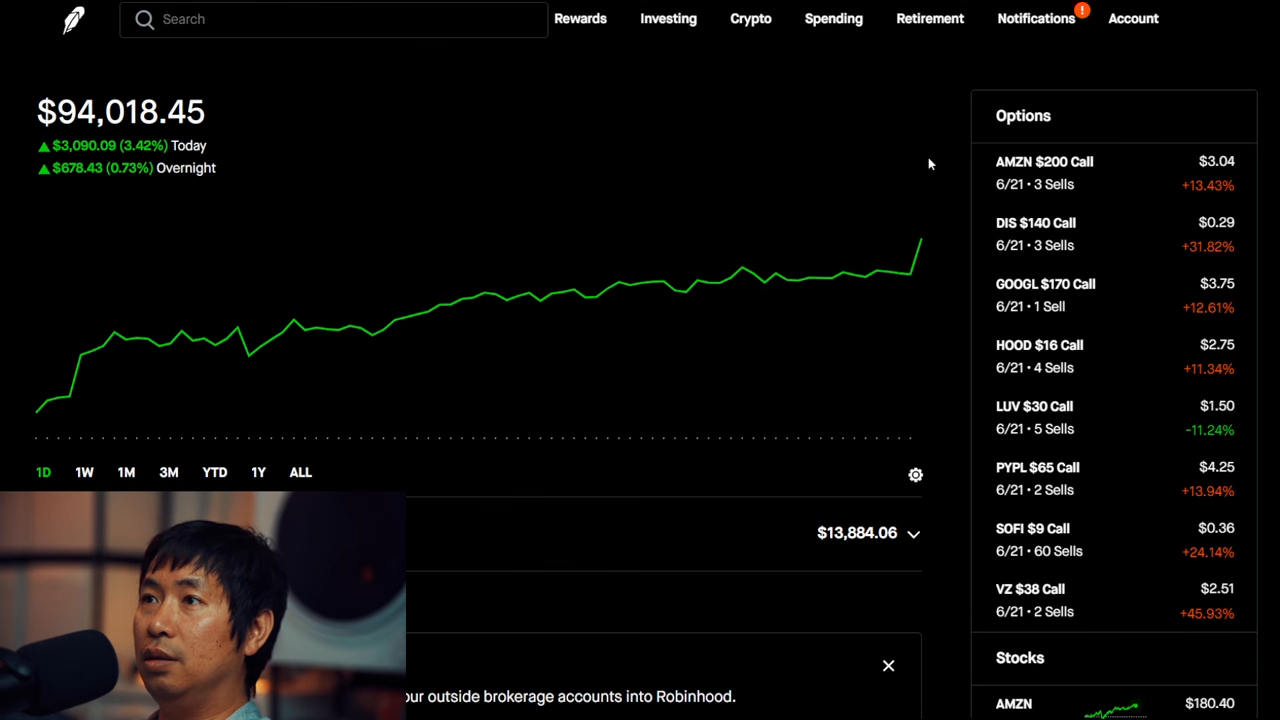
scroll("down", 3)
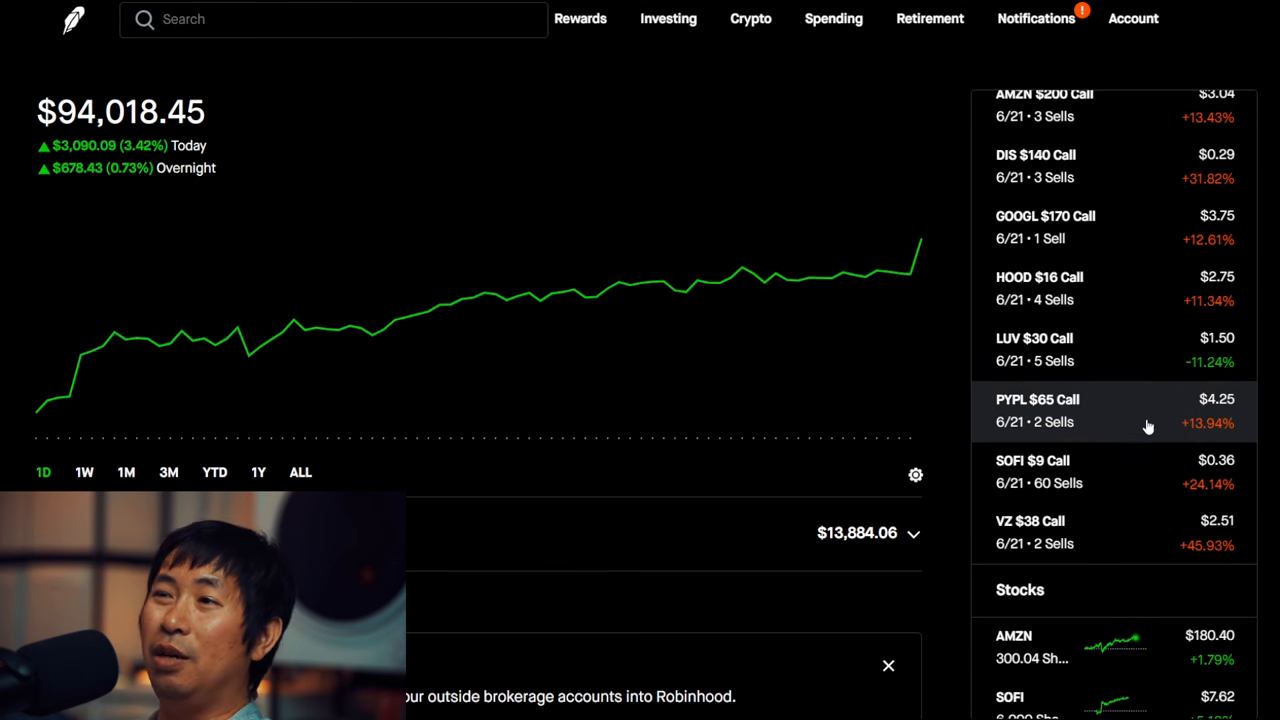
scroll("up", 3)
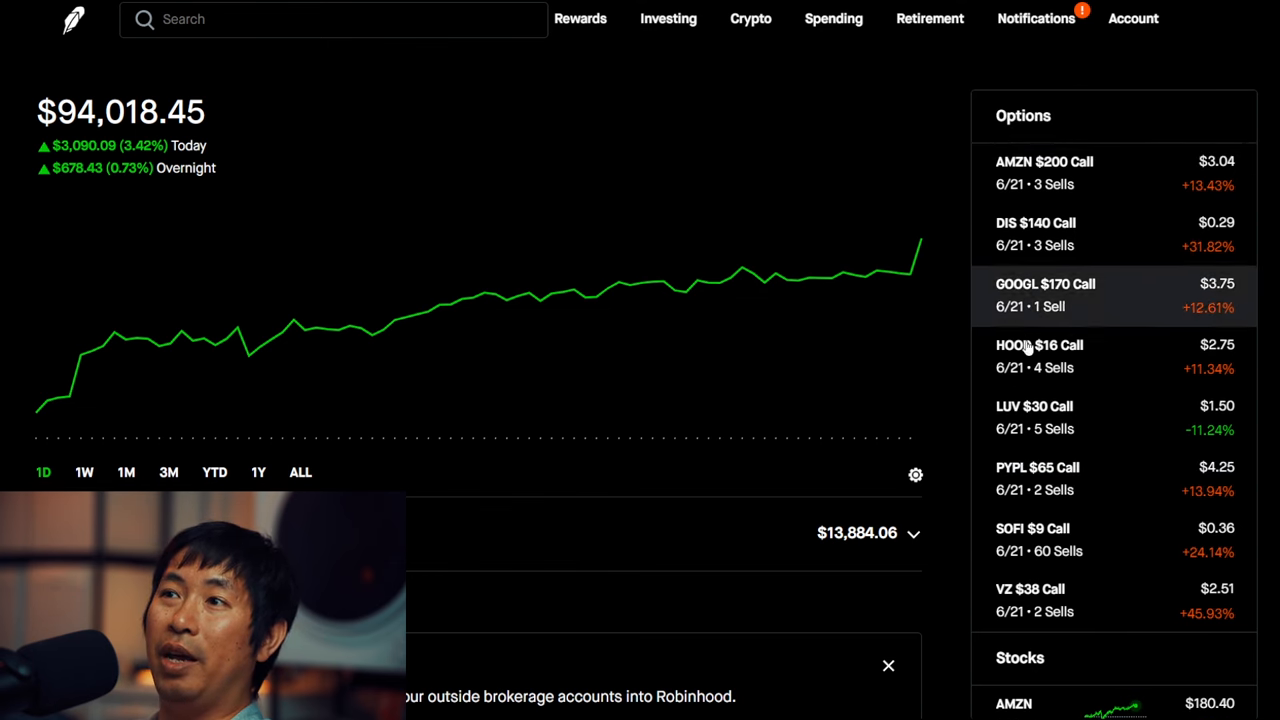
mouse_move(1043, 619)
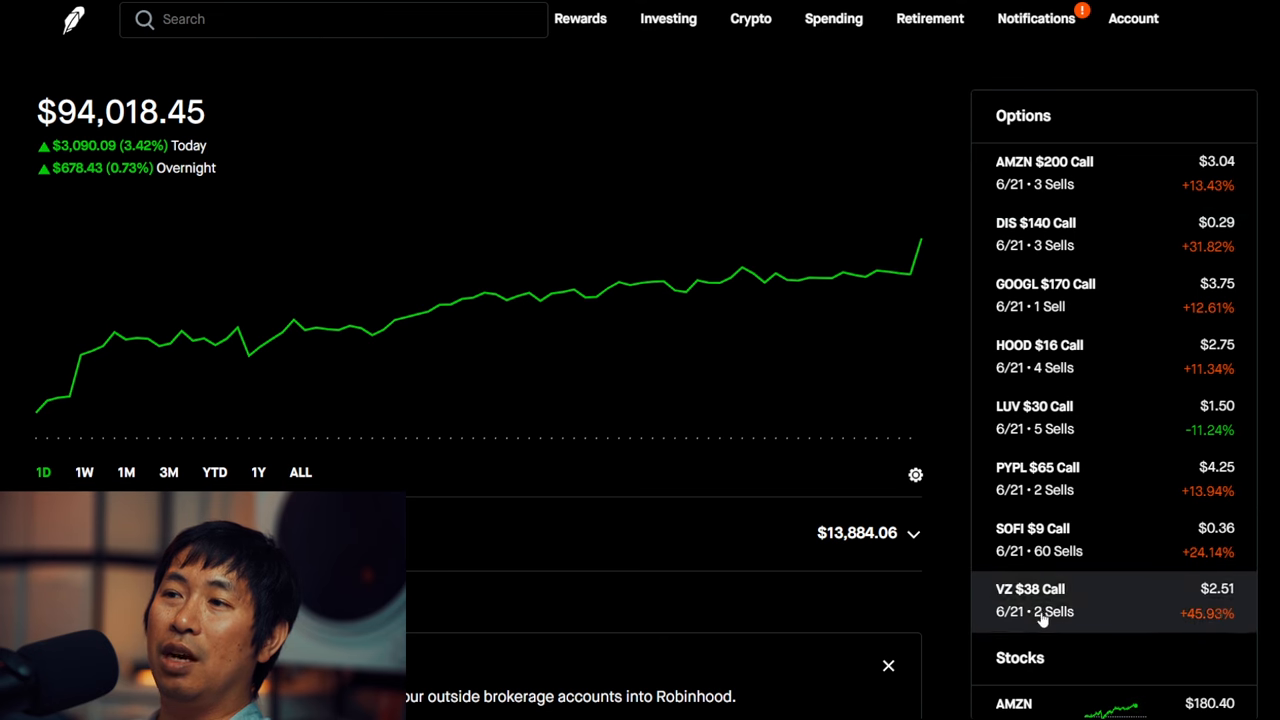
mouse_move(1030, 185)
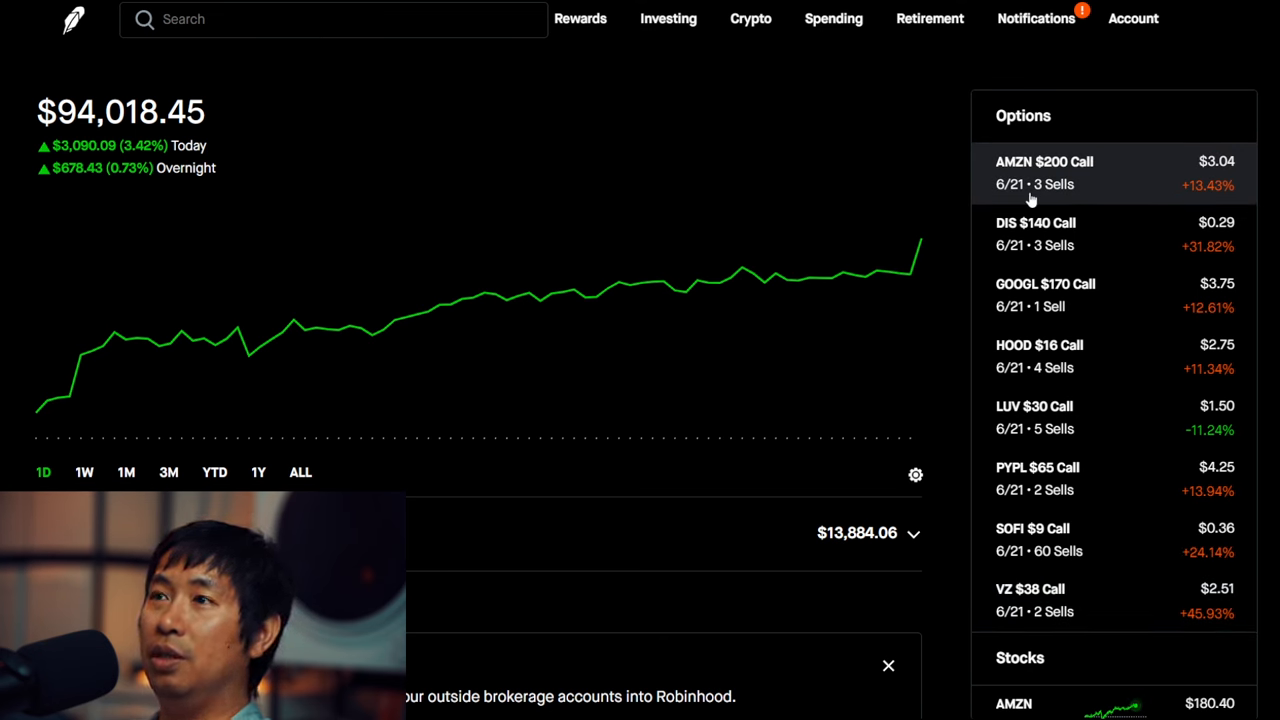
mouse_move(968, 453)
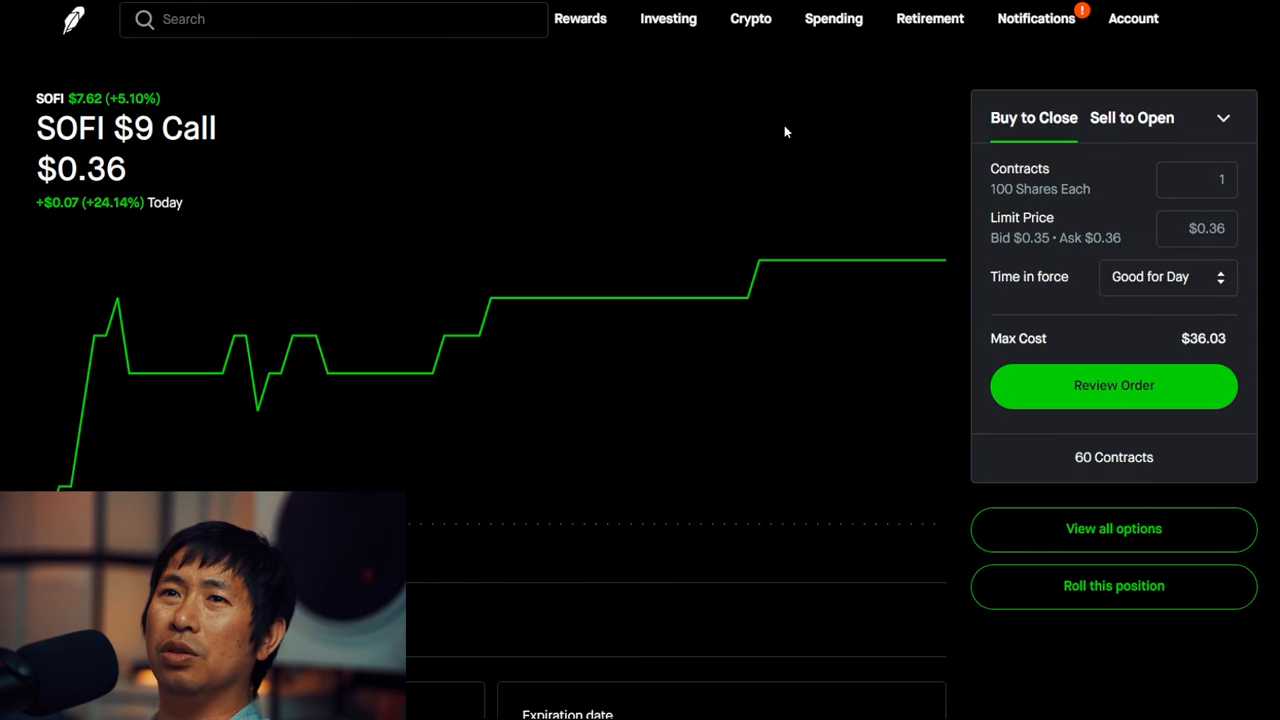
Step: Open 'Simulate my returns' for the SOFI $9 call, estimating -$540.00 at $7.62
scroll("down", 3)
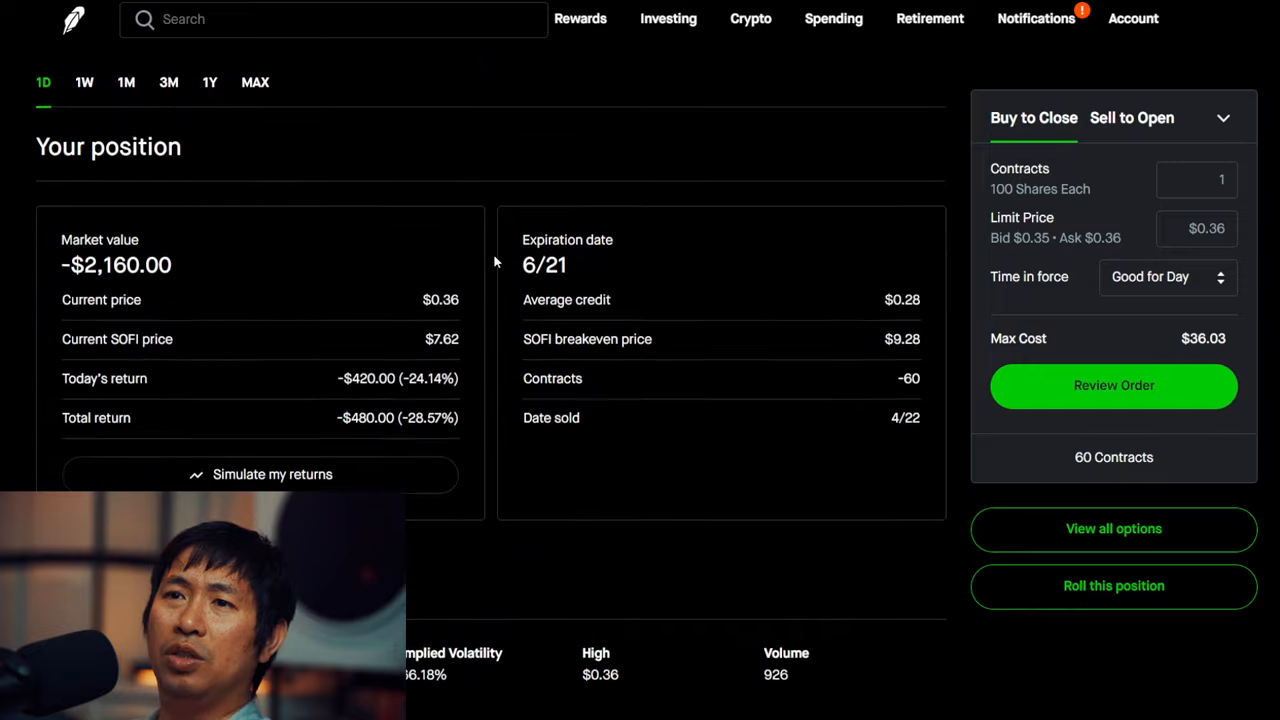
scroll("down", 3)
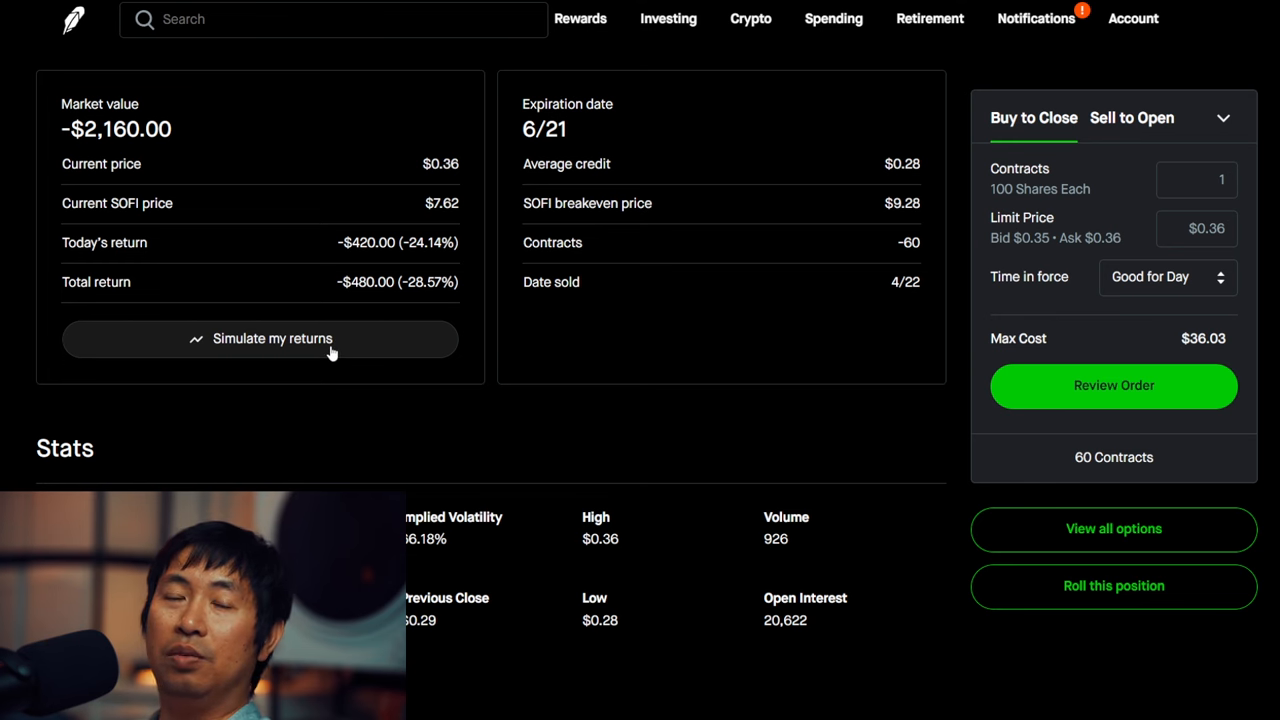
mouse_move(218, 347)
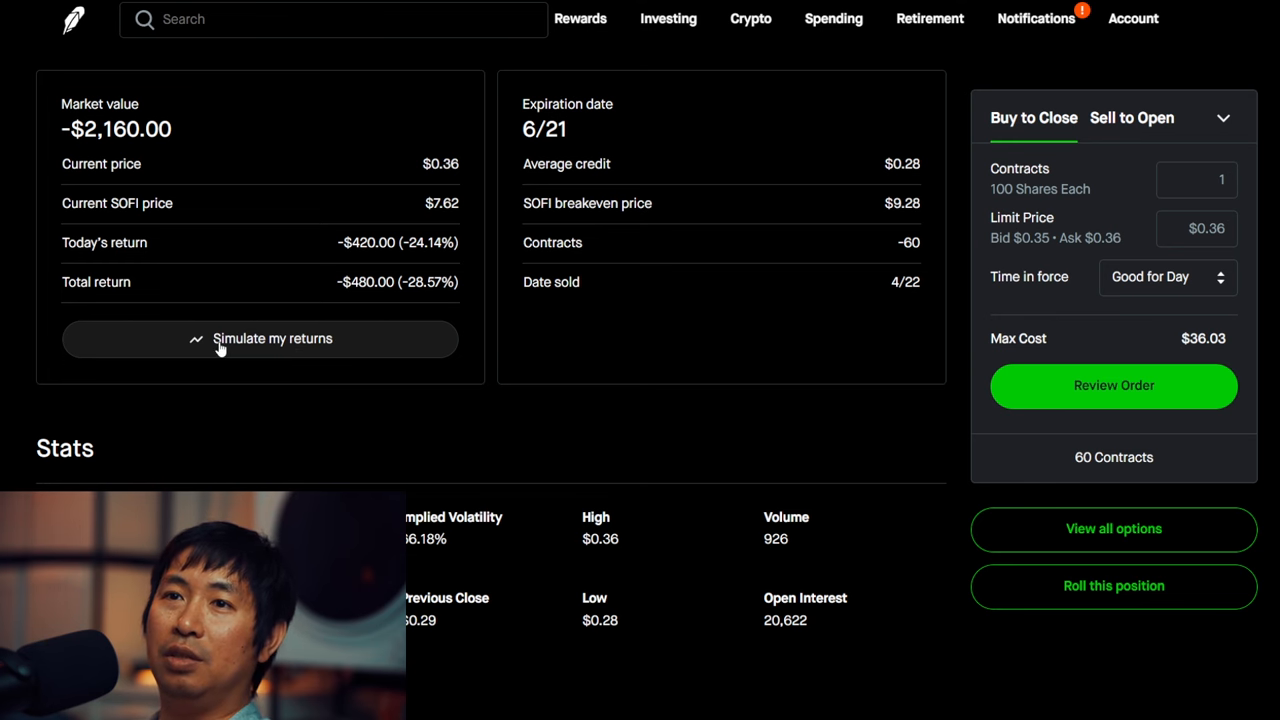
left_click(260, 338)
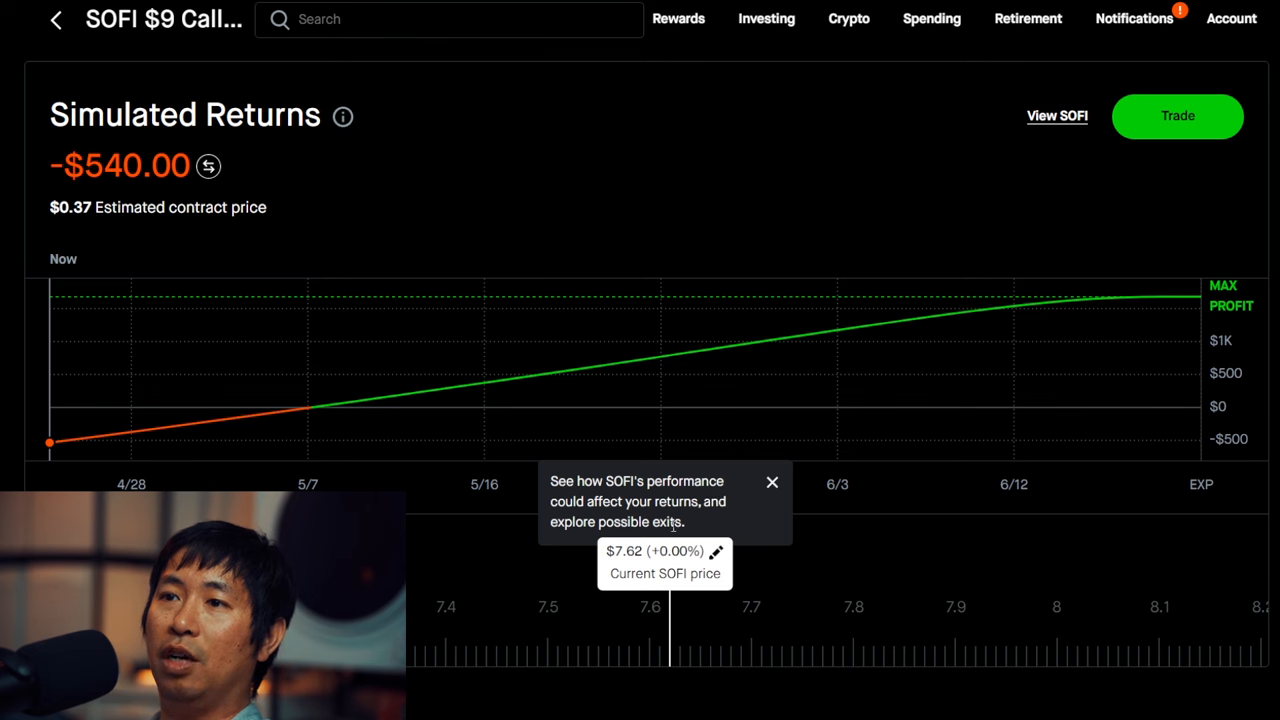
Step: Dismiss the simulator's intro tips and set SOFI to $8.27, showing -$2,040.00
left_click(772, 482)
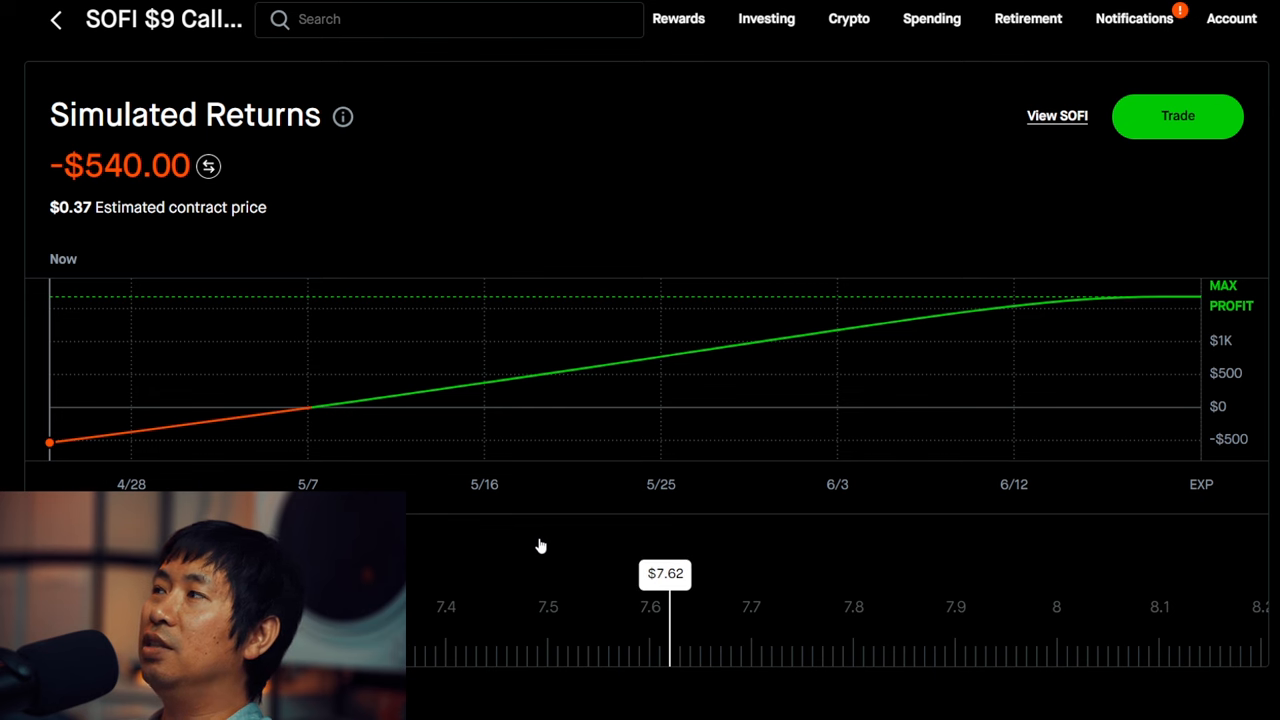
left_click(342, 116)
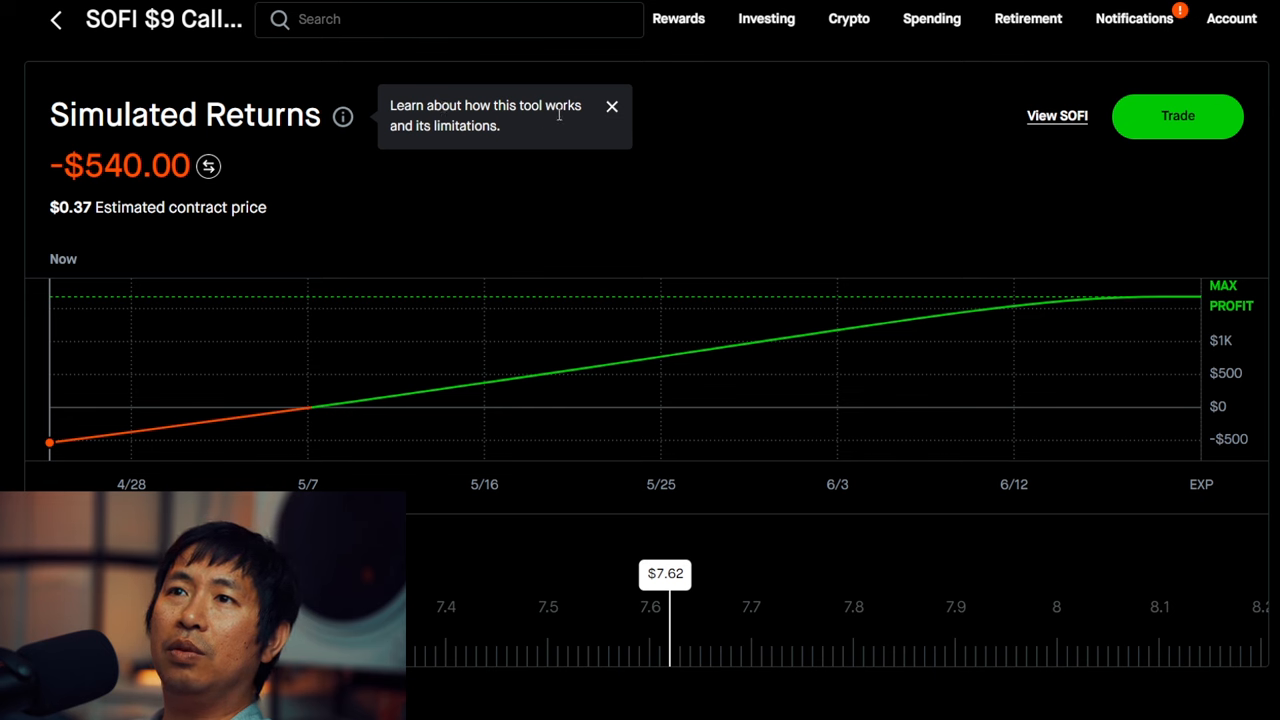
left_click(612, 106)
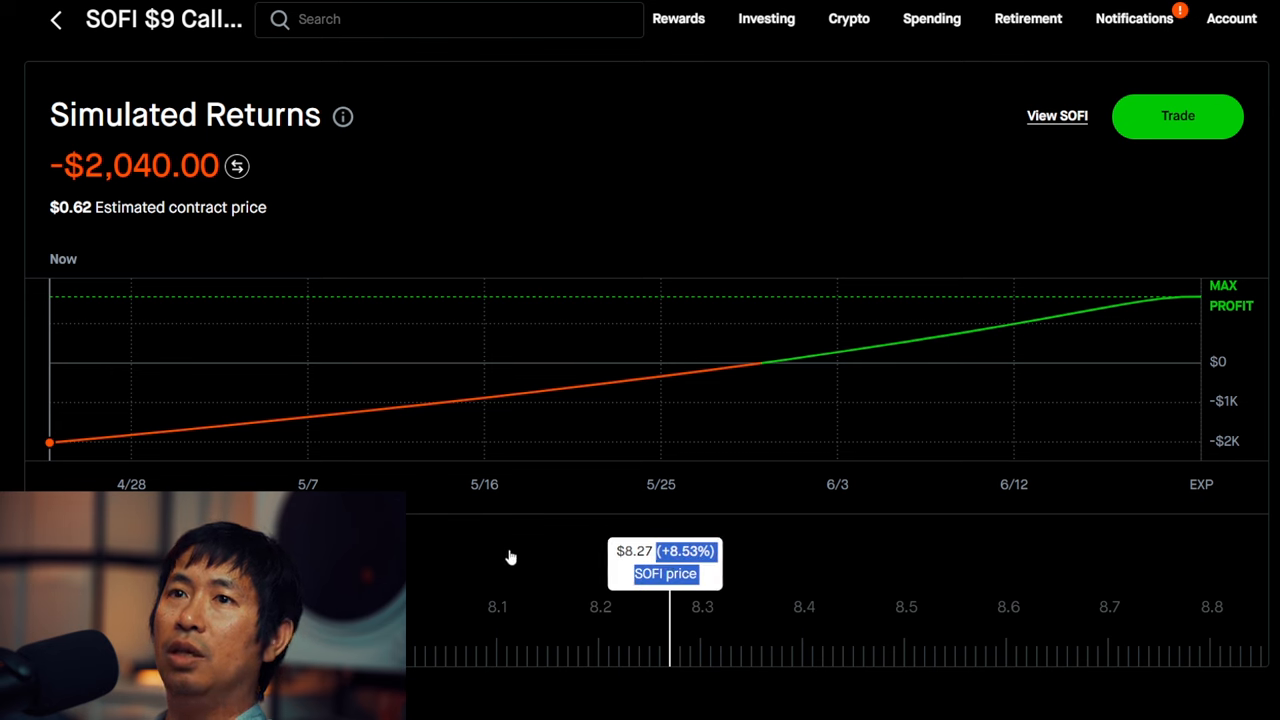
Step: Simulate SOFI at $6.00 for a $1,320.00 gain and inspect mid-June returns, including June 14
left_click(664, 571)
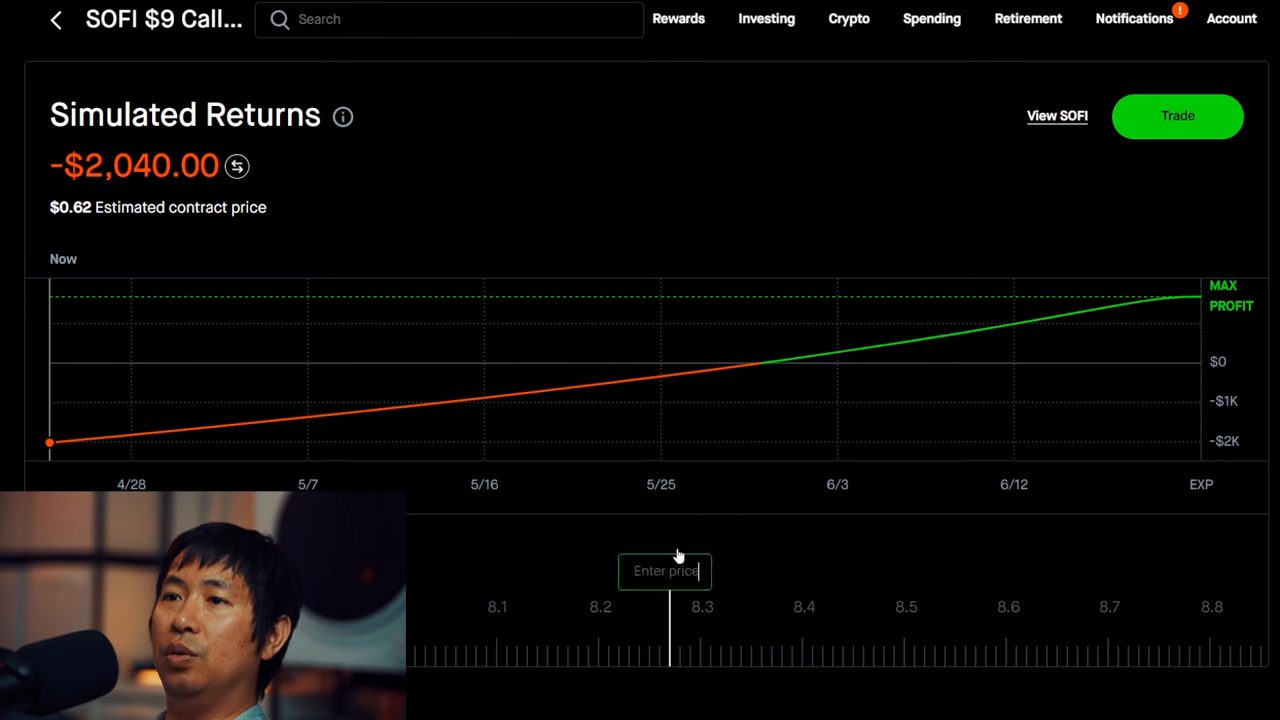
mouse_move(687, 544)
type("$6.00")
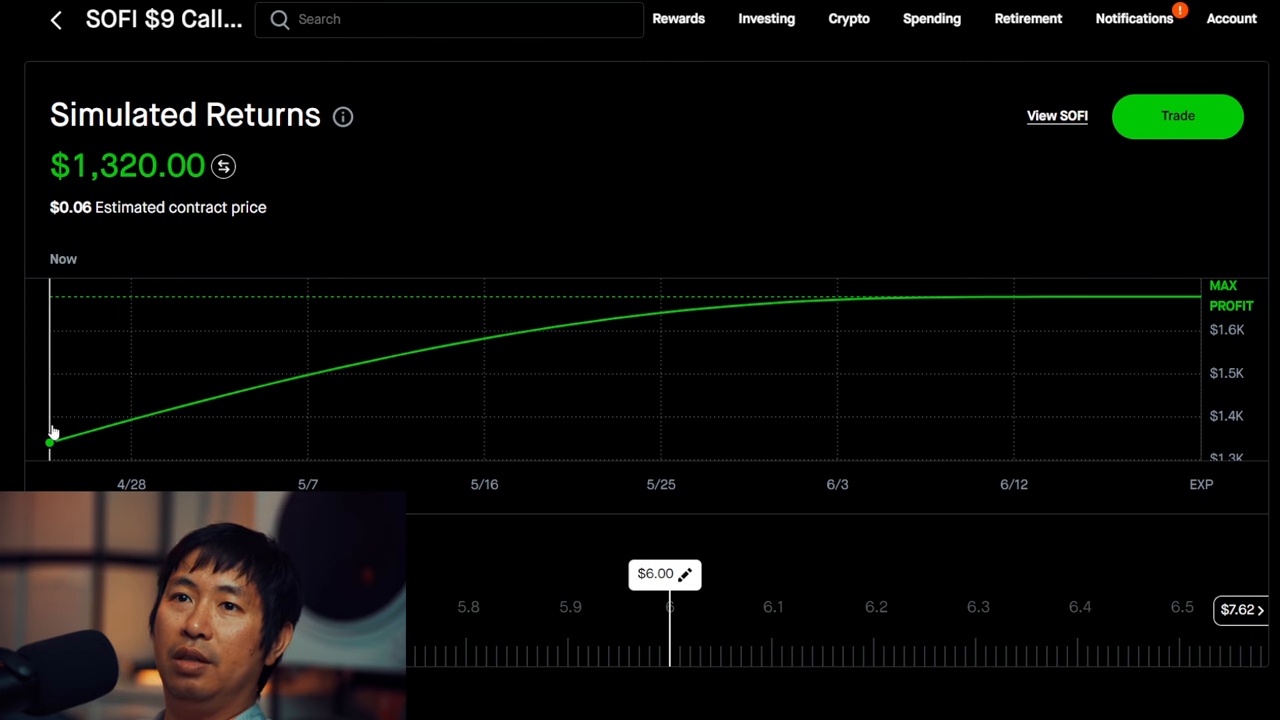
mouse_move(62, 432)
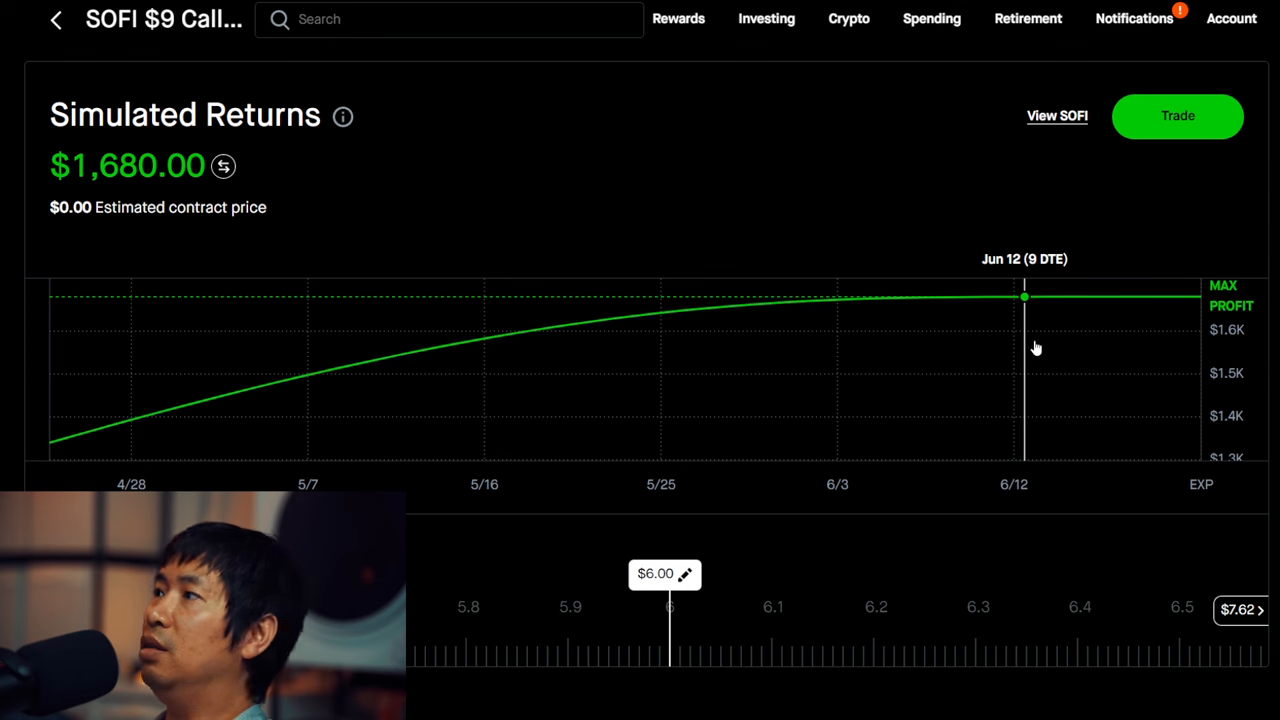
left_click_drag(1024, 348, 1185, 350)
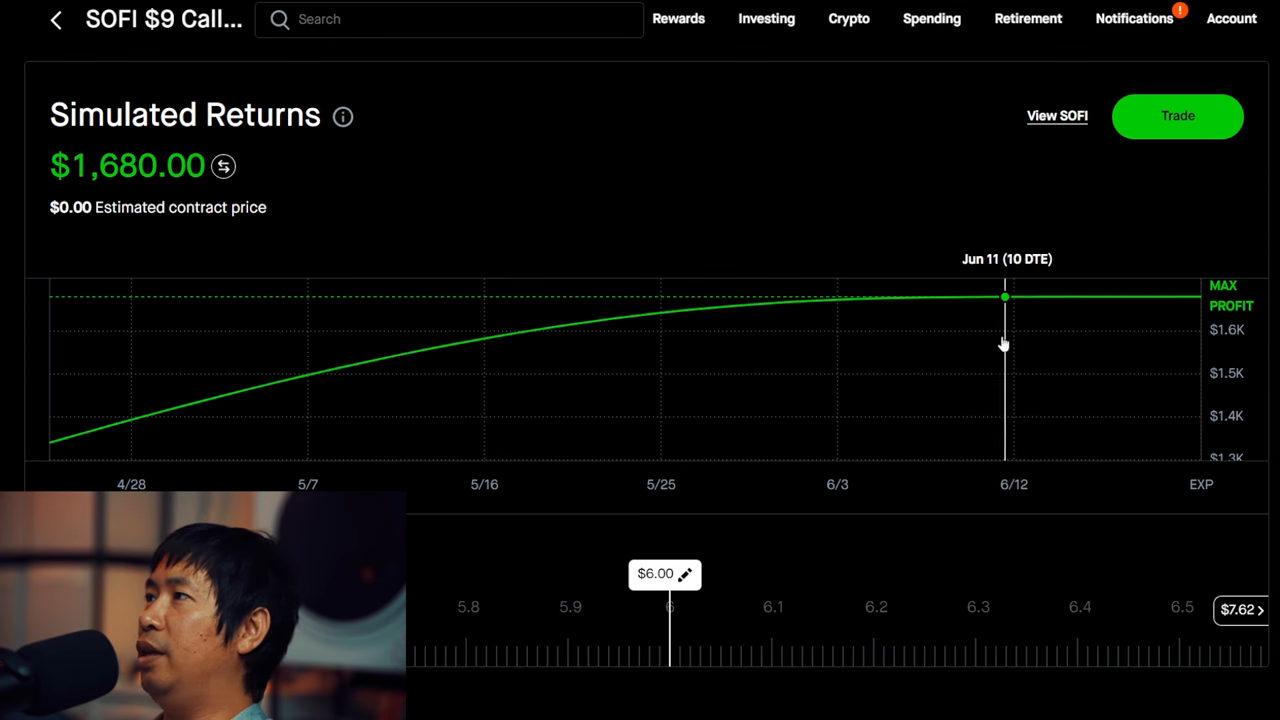
mouse_move(1003, 310)
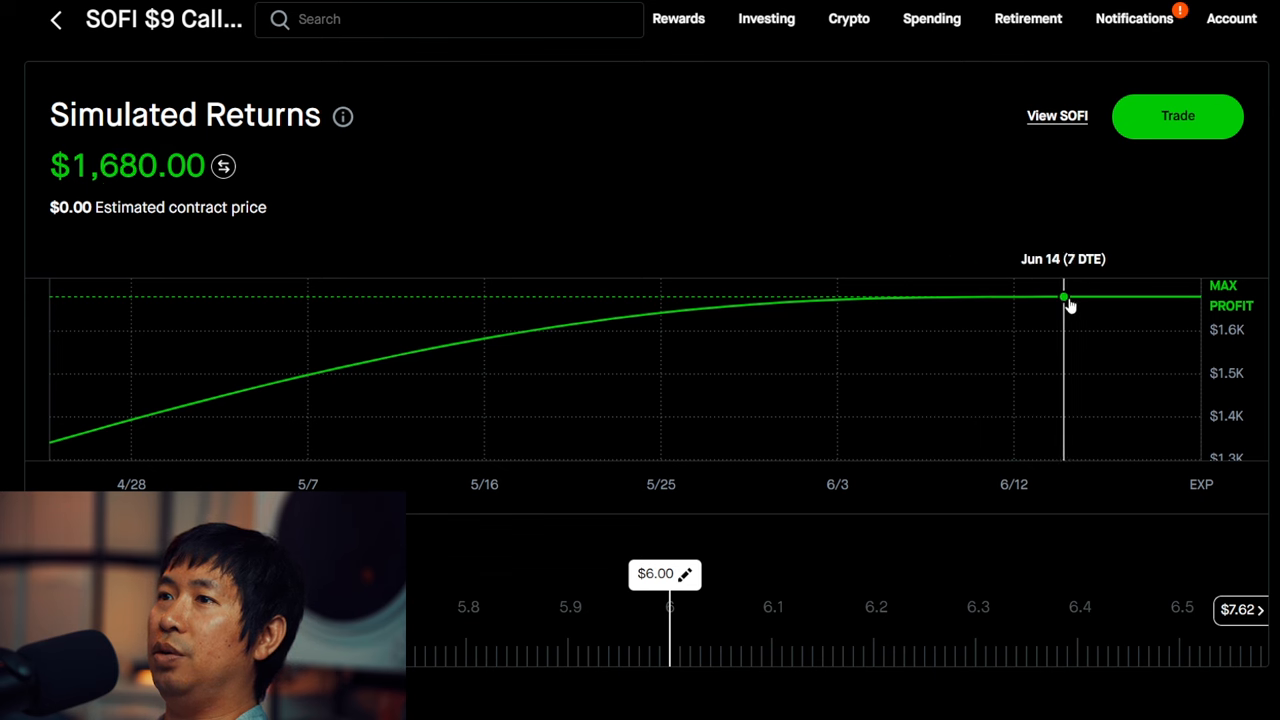
mouse_move(1051, 307)
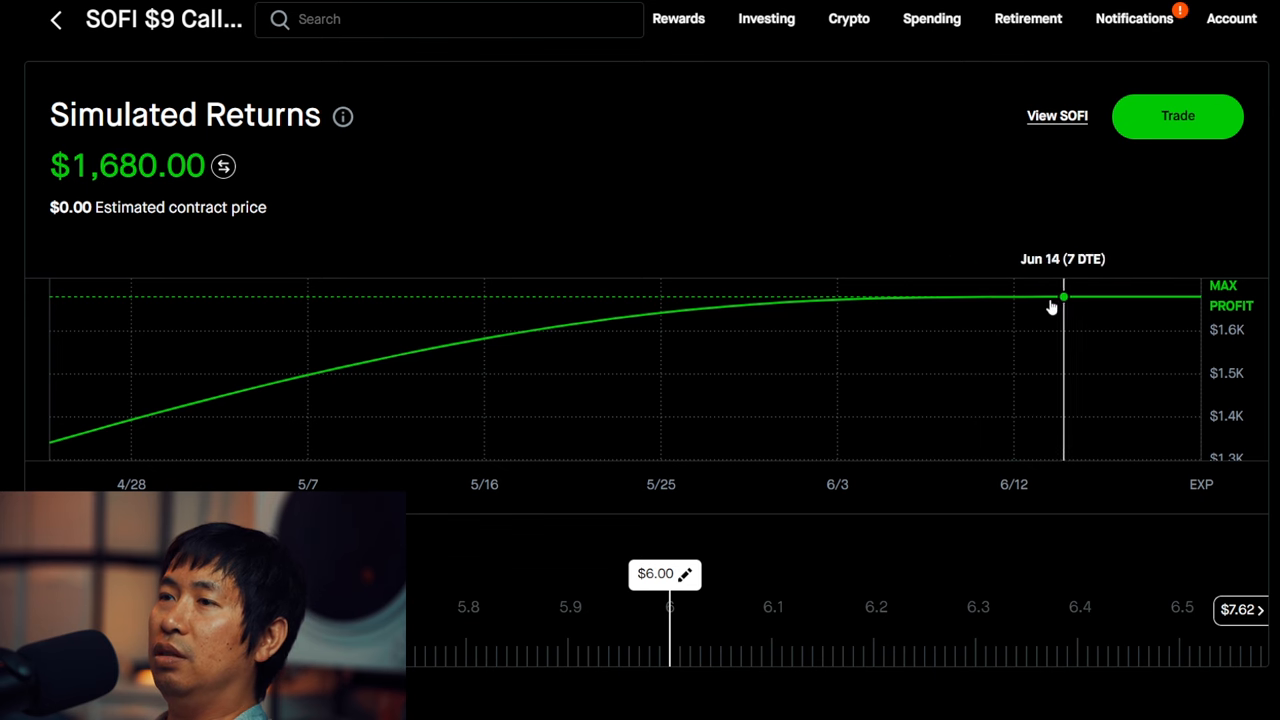
left_click_drag(1063, 297, 1160, 297)
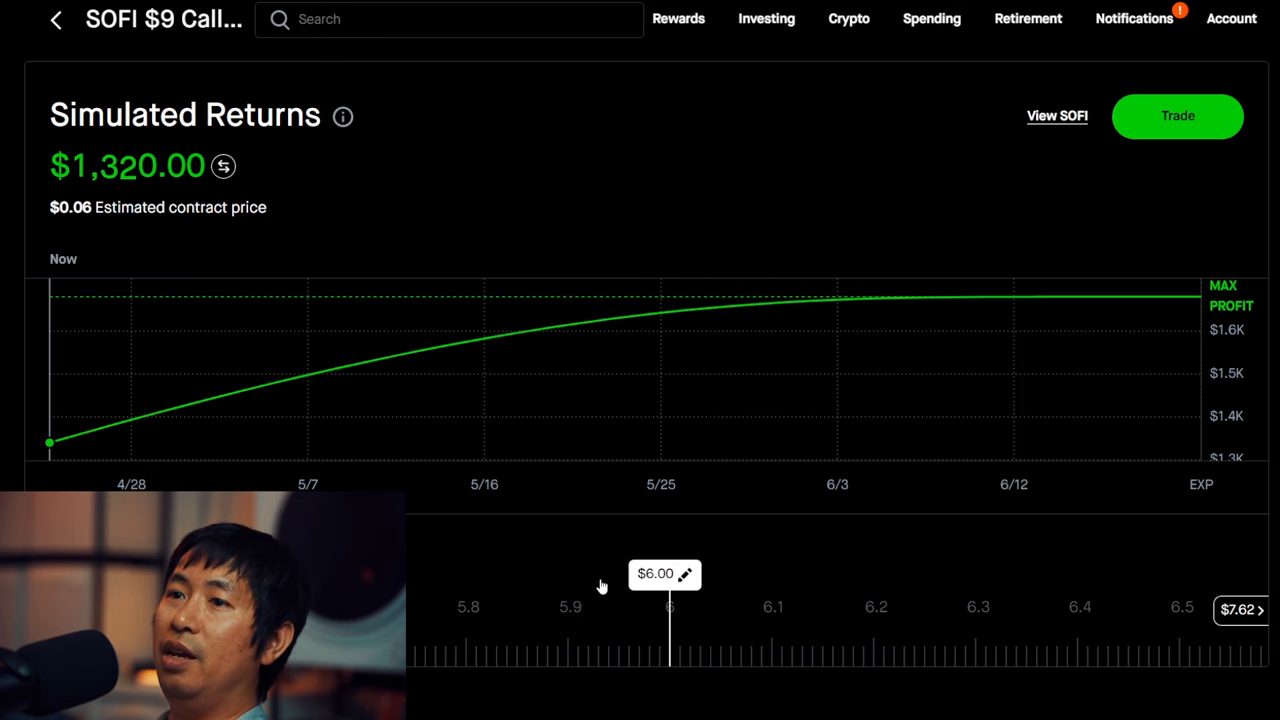
Step: Simulate SOFI at $10.00 (-$8,100.00) and trace projected returns from late April through mid-May
left_click(688, 573)
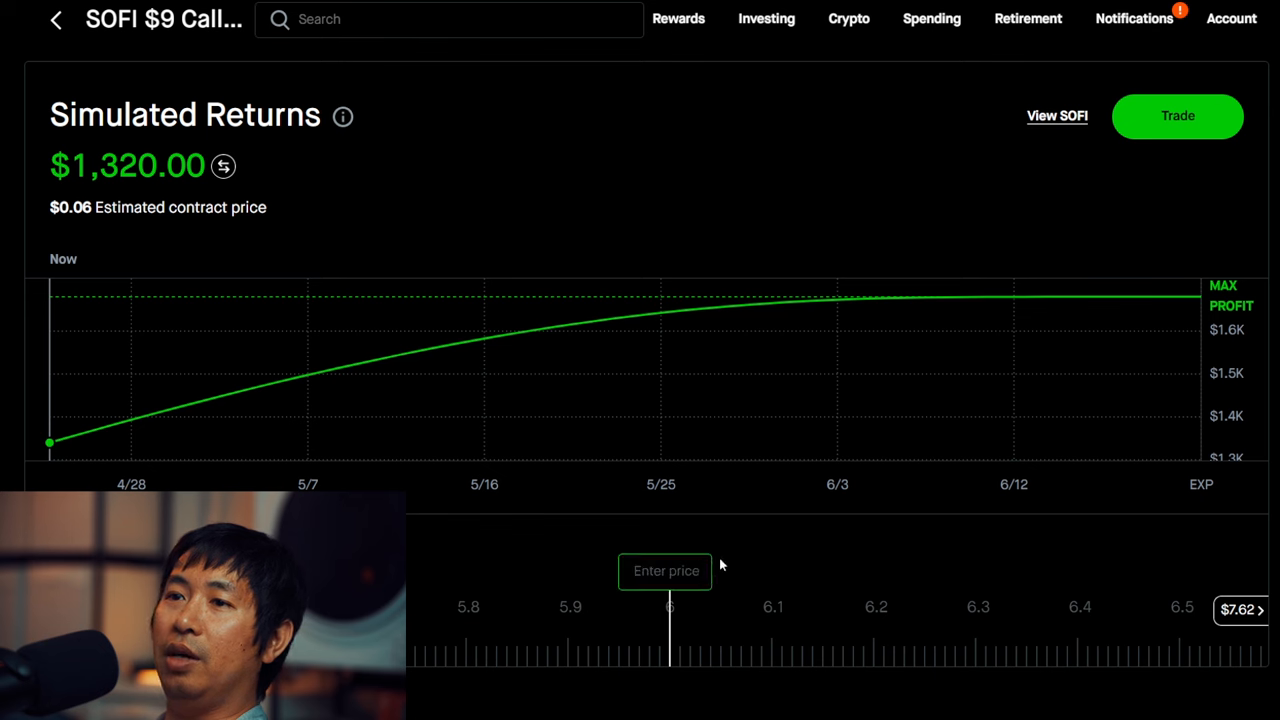
mouse_move(814, 556)
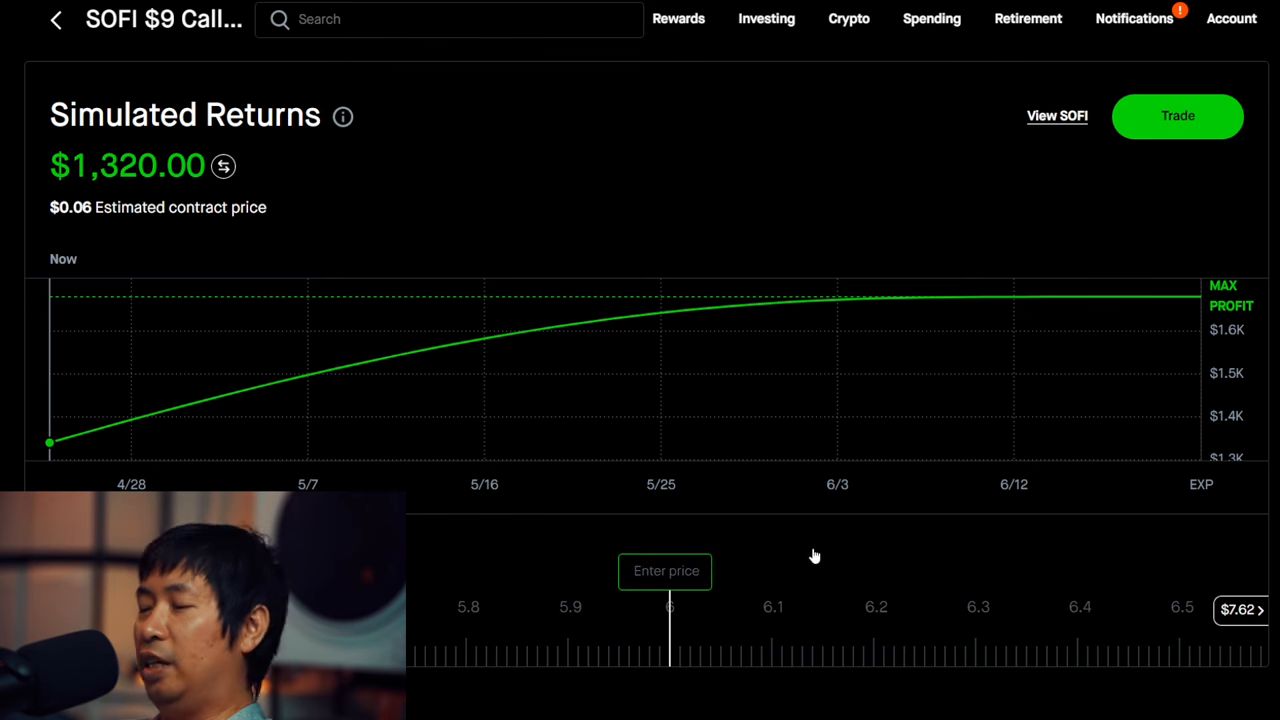
type("10.00")
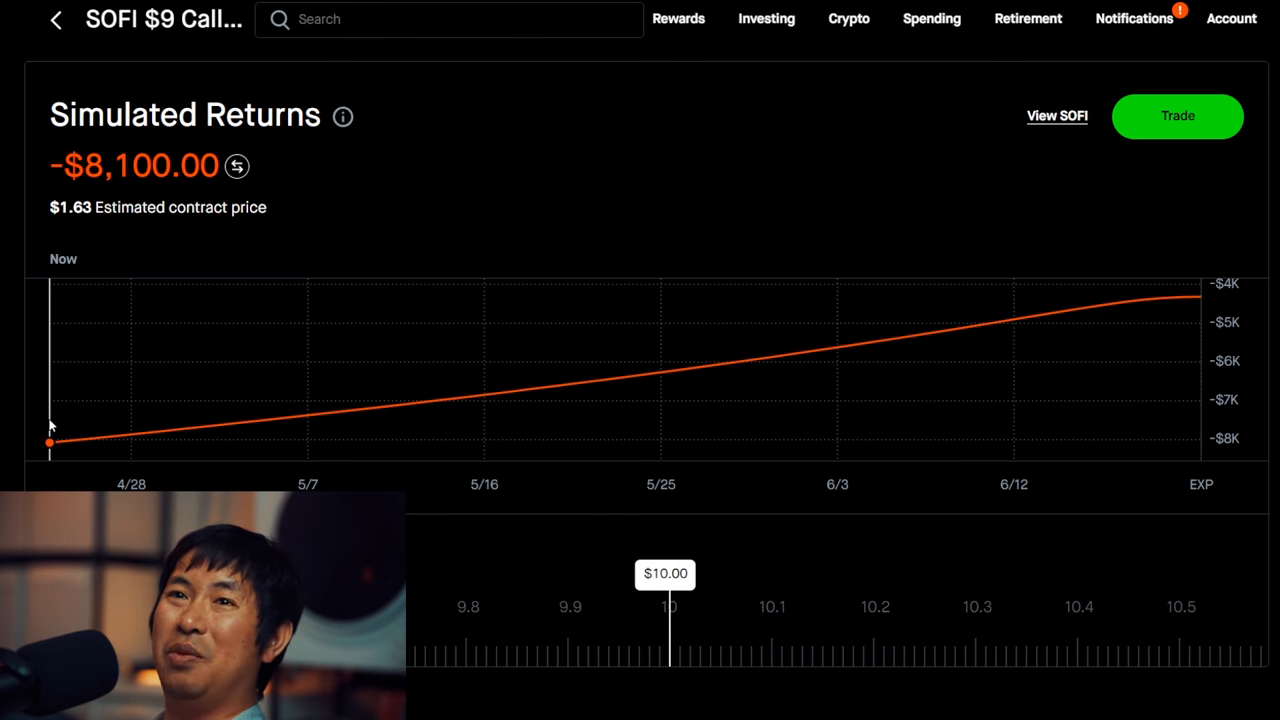
mouse_move(137, 422)
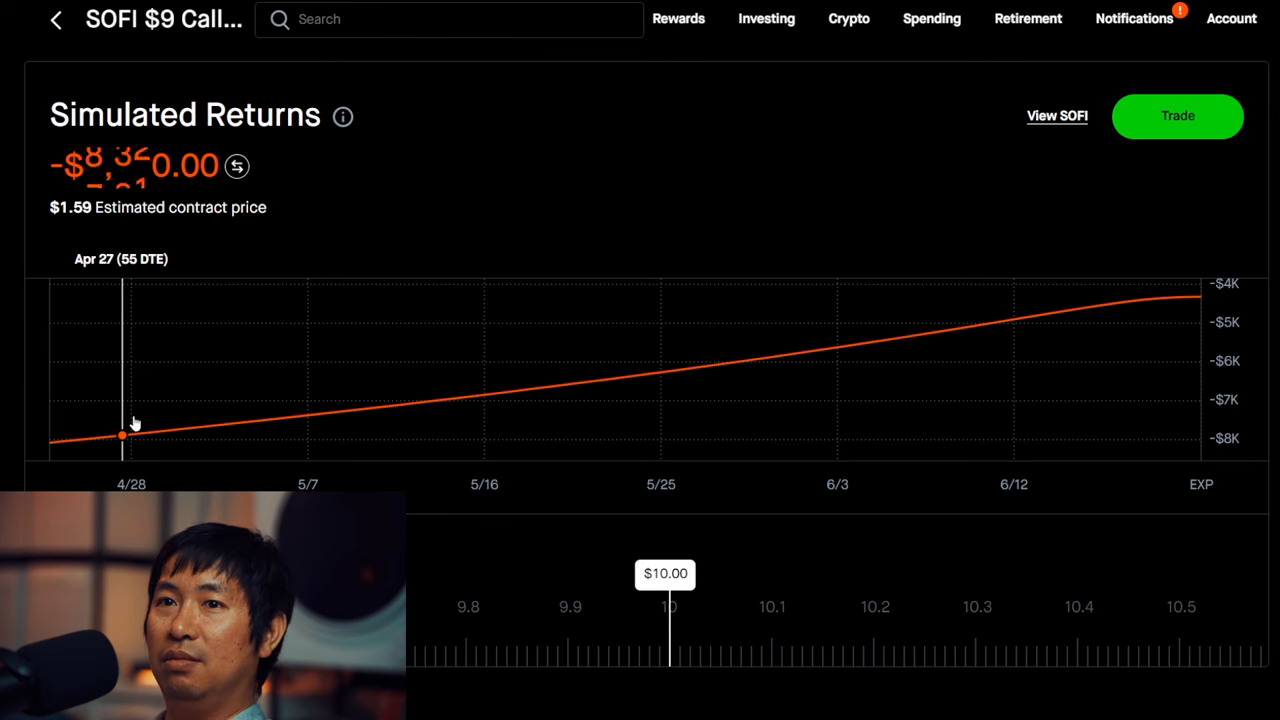
left_click_drag(122, 436, 455, 400)
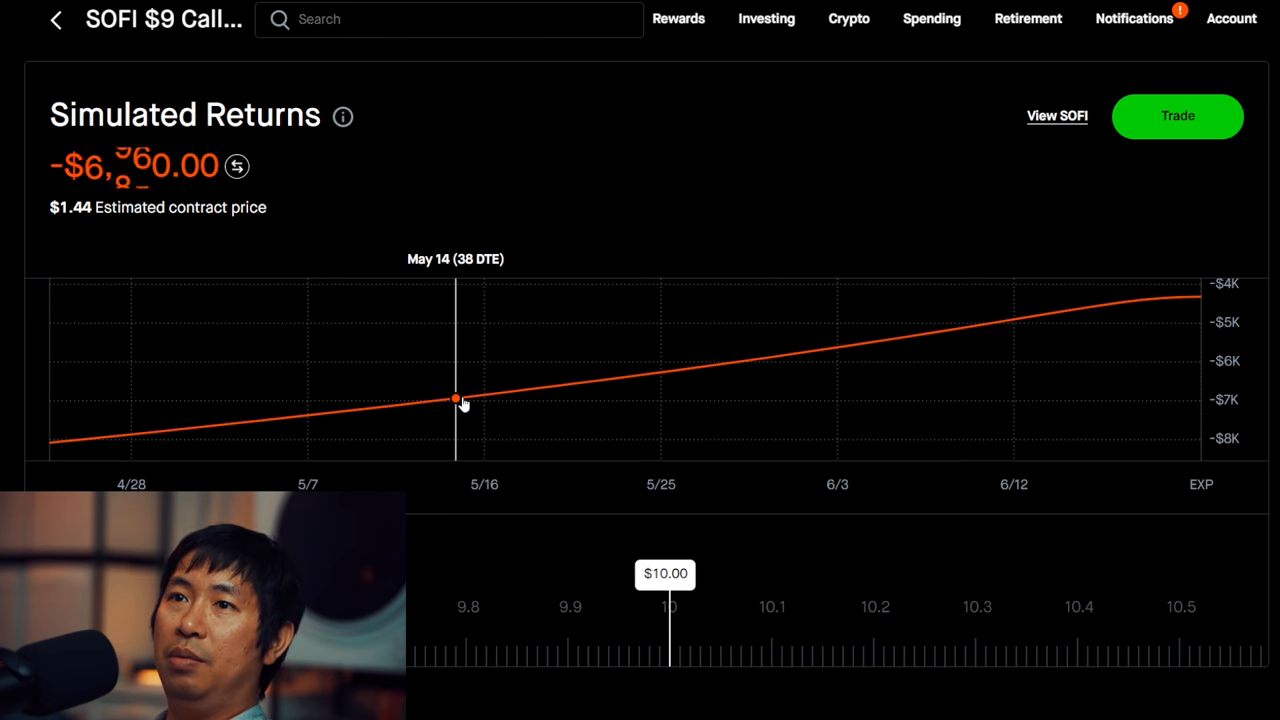
left_click_drag(456, 399, 727, 361)
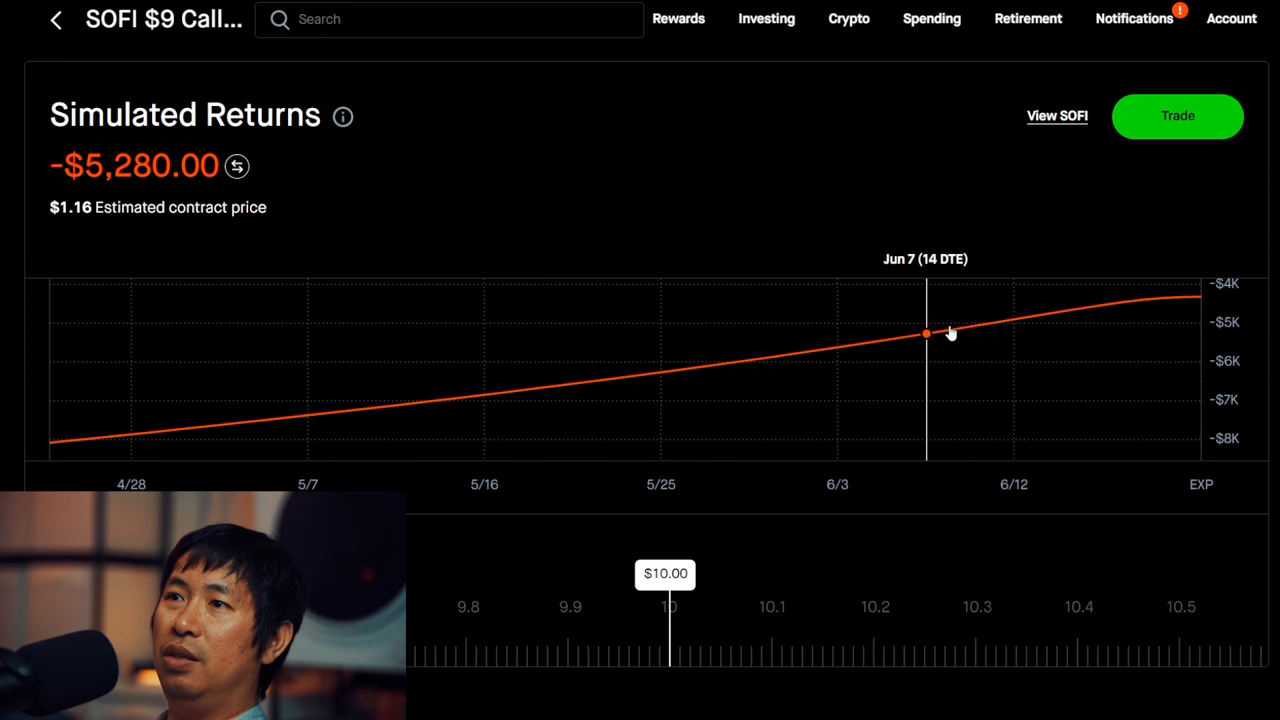
mouse_move(1163, 308)
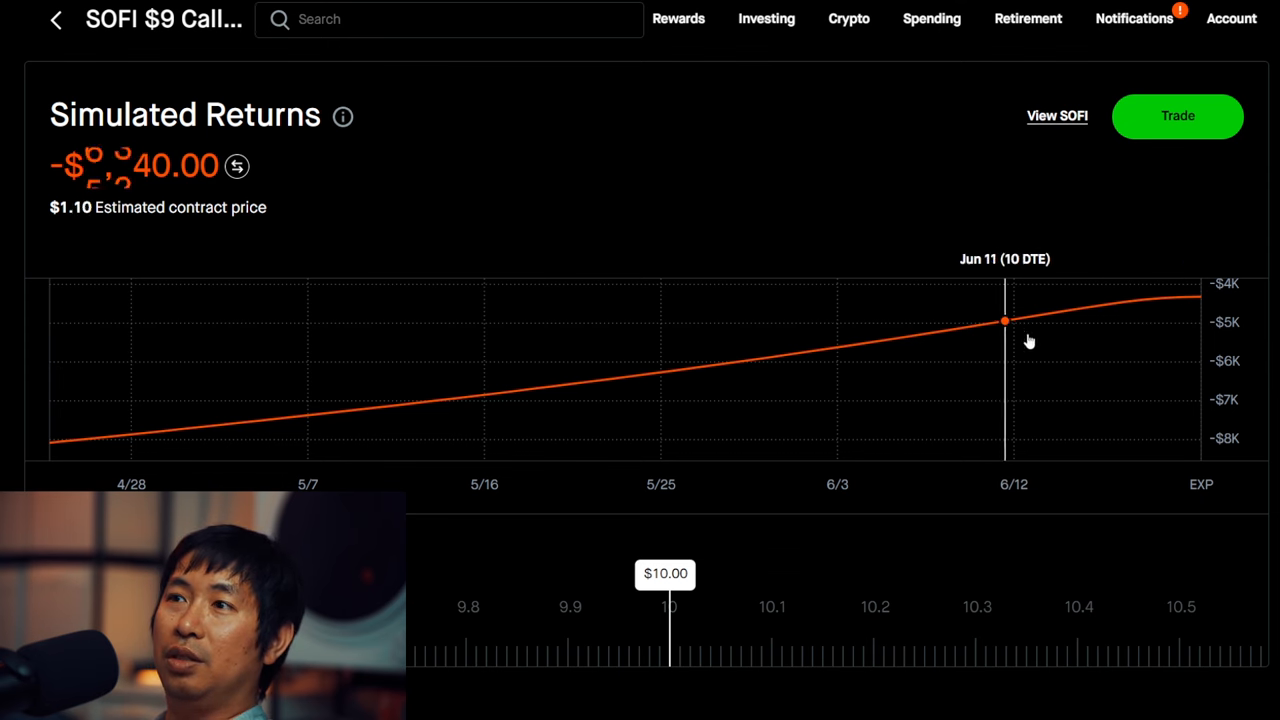
mouse_move(82, 434)
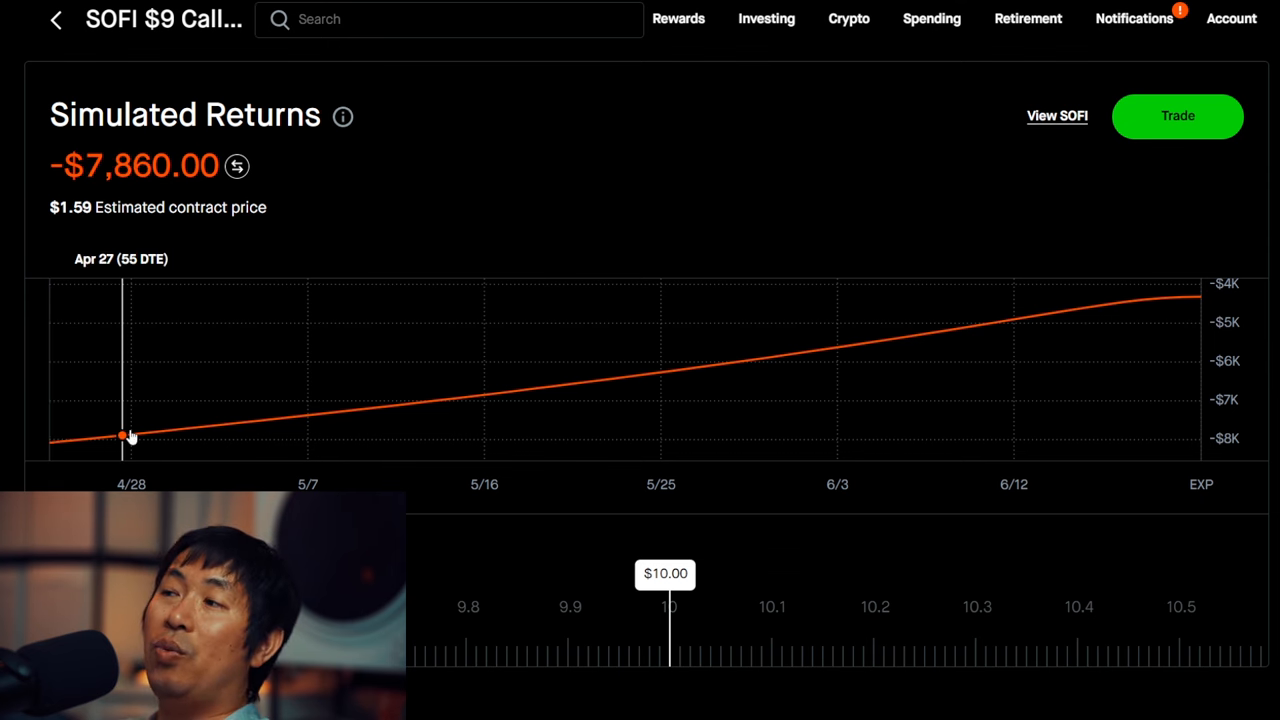
left_click_drag(122, 435, 199, 427)
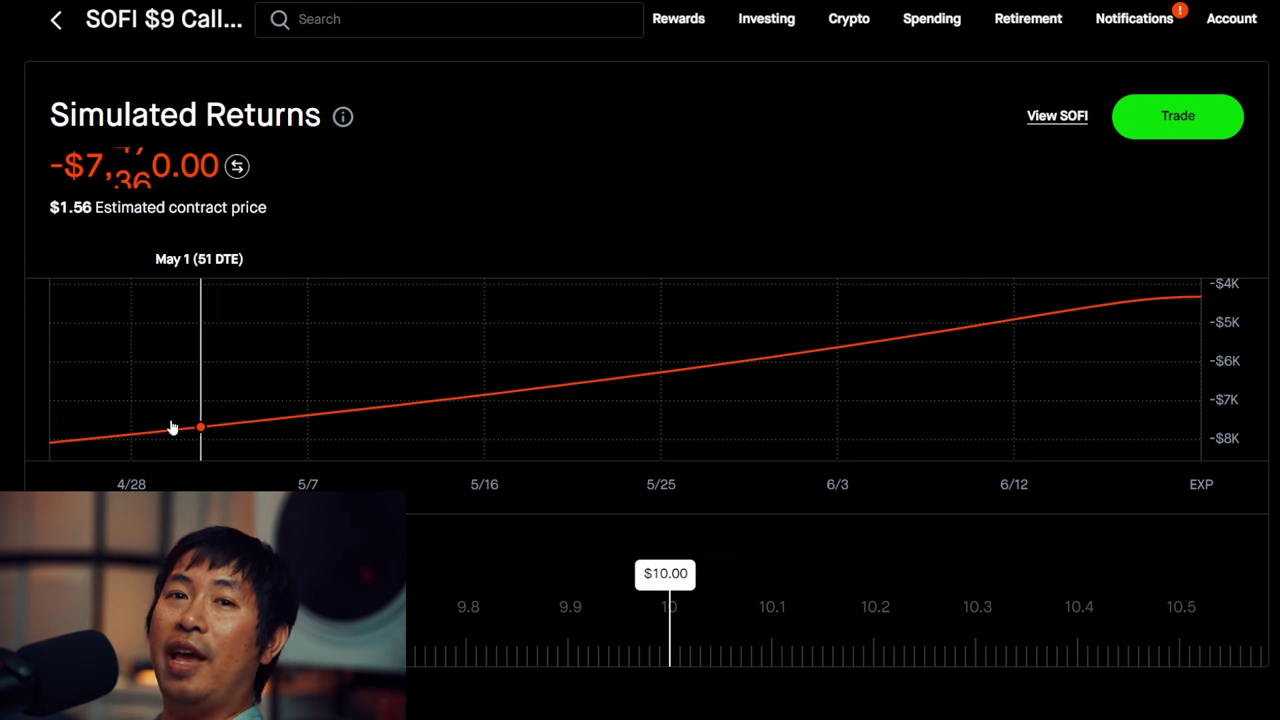
left_click_drag(200, 427, 632, 377)
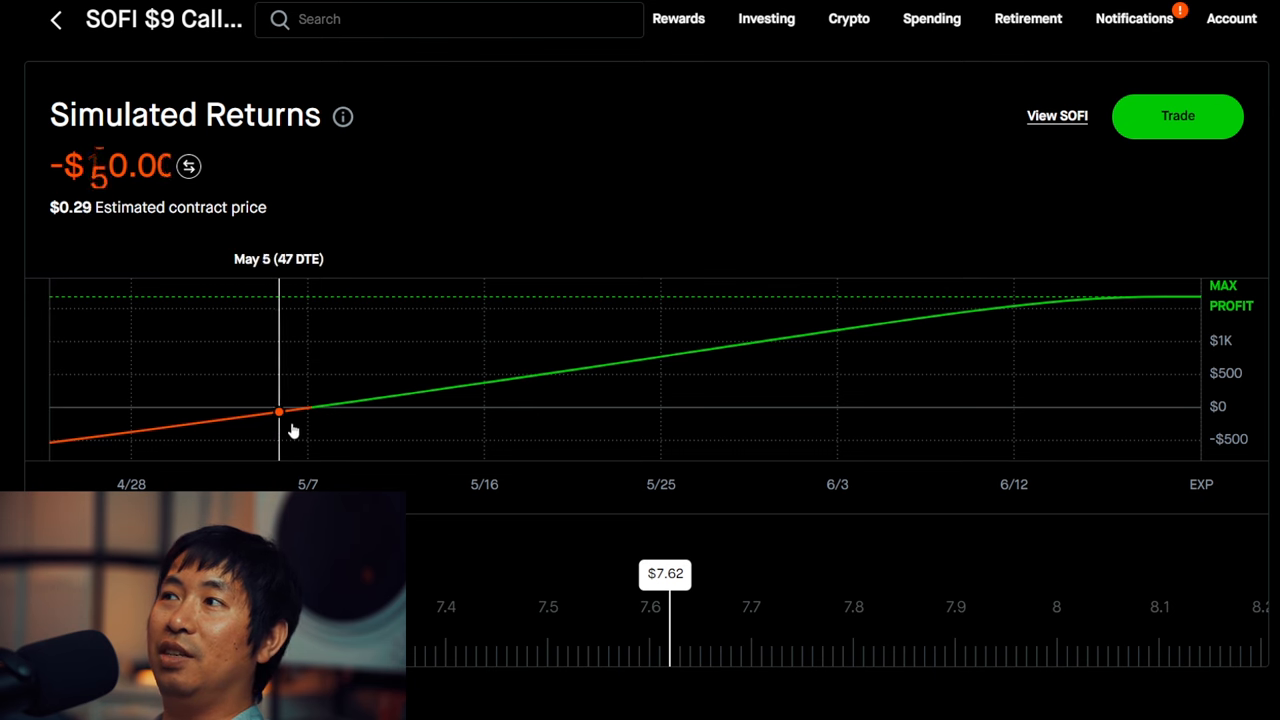
Step: At SOFI's $7.62 price, trace projected returns through May, reaching a $470.00 gain by May 18
left_click_drag(293, 430, 558, 405)
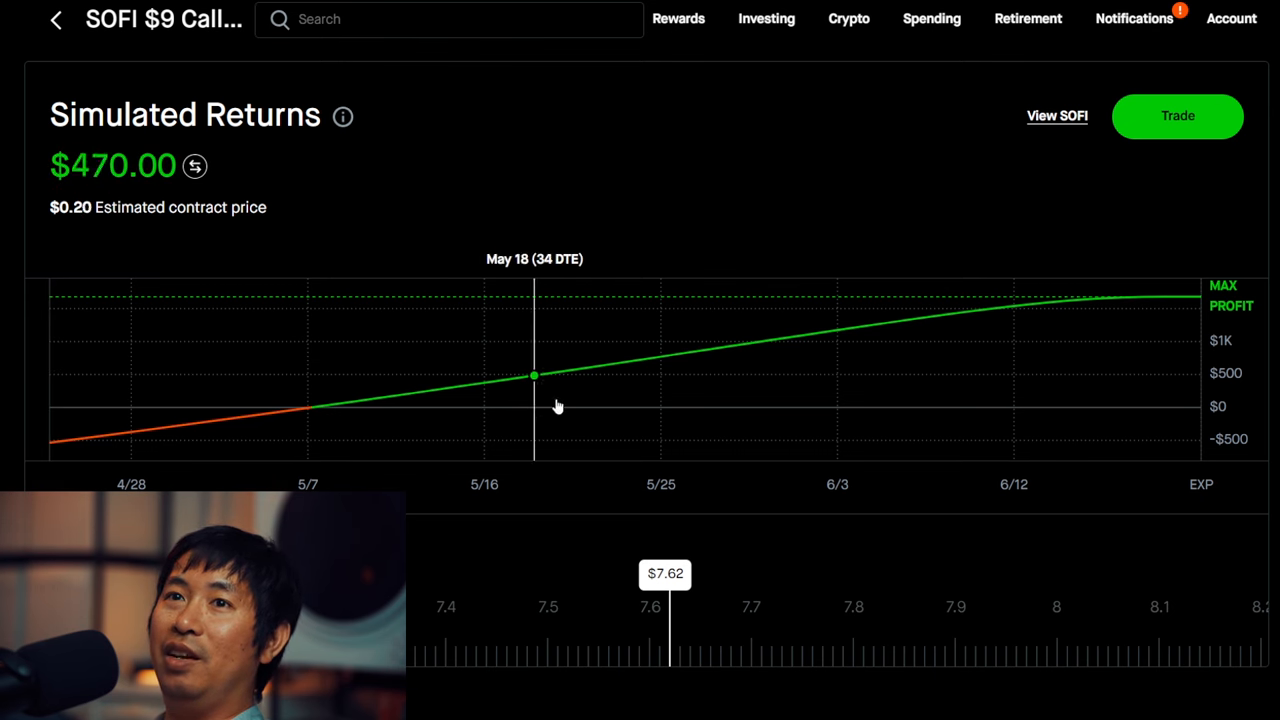
mouse_move(1142, 350)
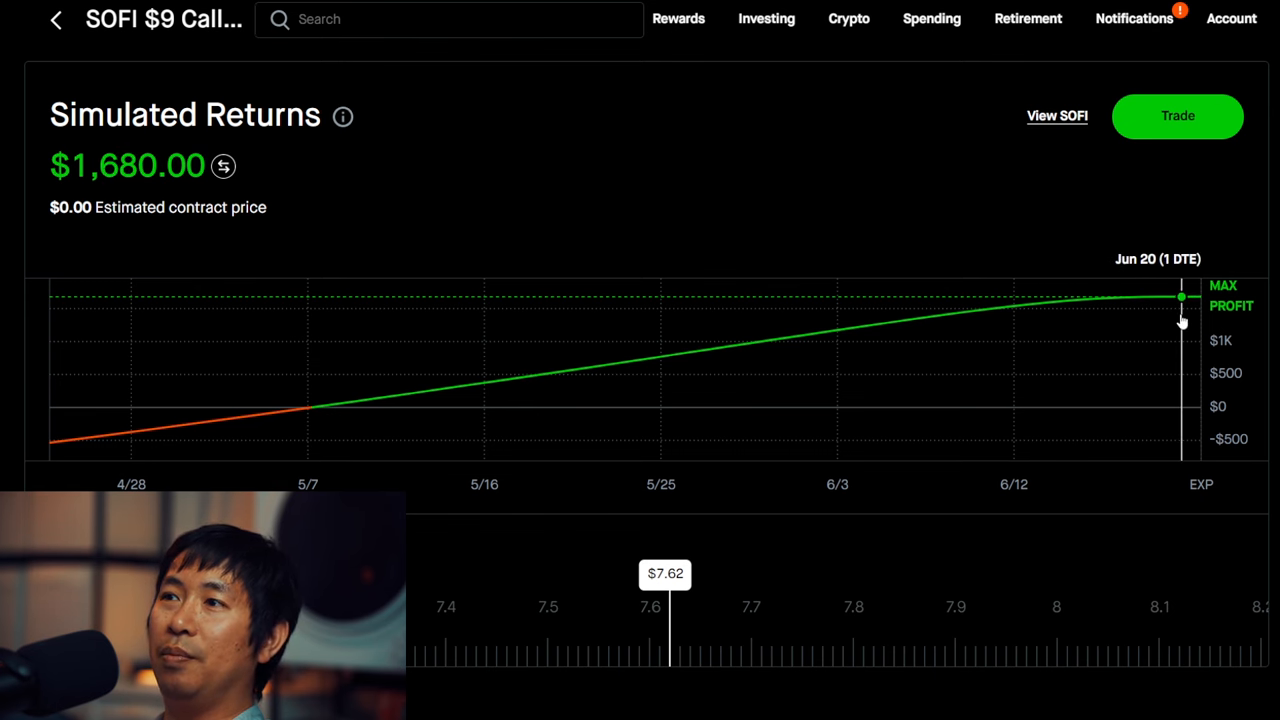
mouse_move(1193, 315)
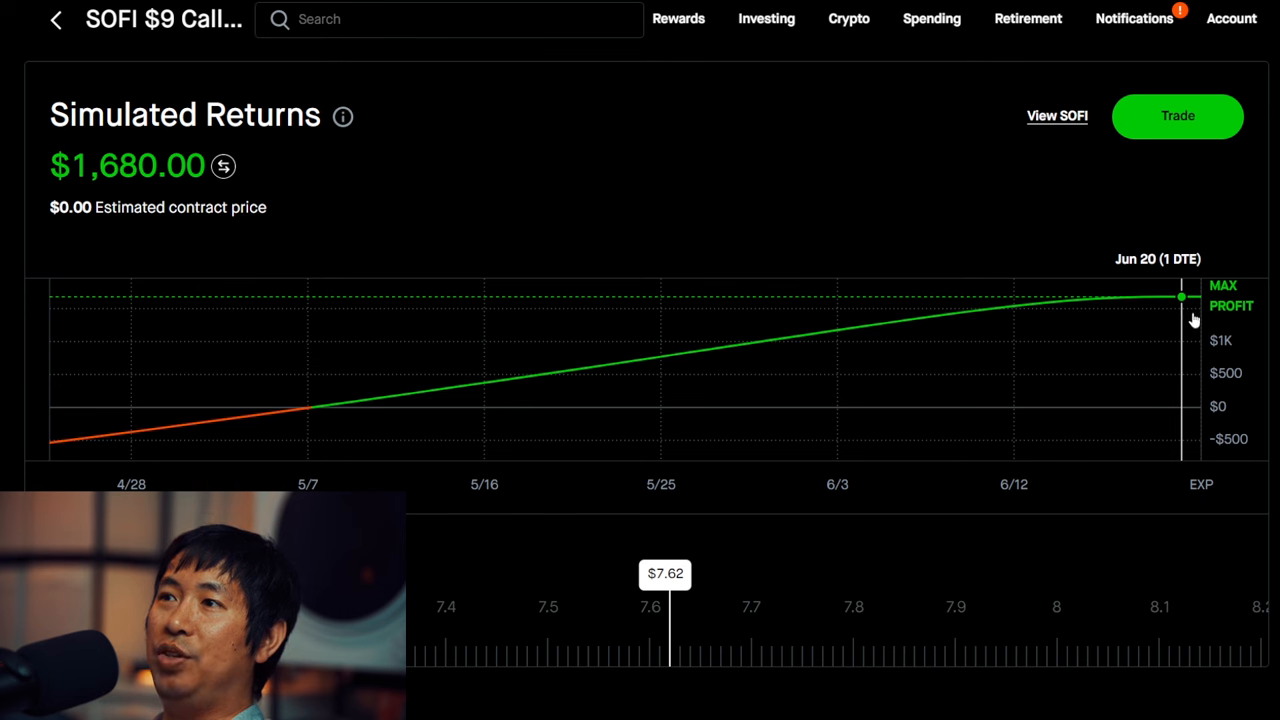